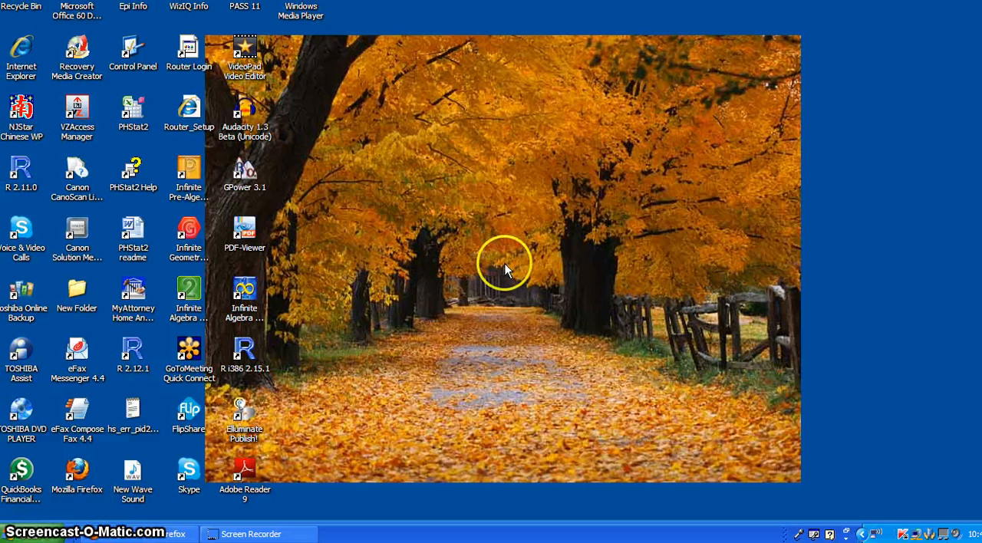
{"action": "mouse_move", "coordinate": [509, 275]}
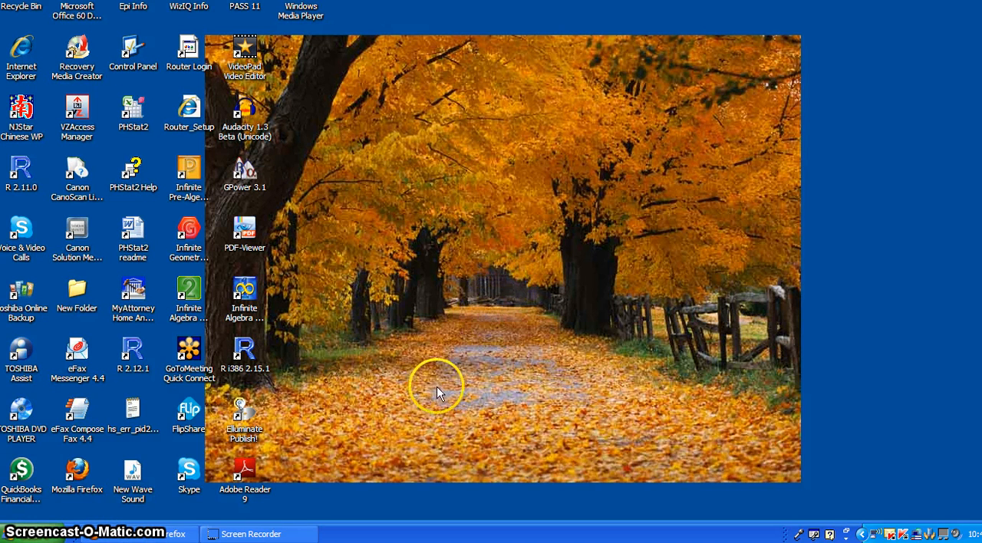
Step: Launch SAS 9.2 from the Start menu, dismiss the Getting Started dialog and maximize the window
{"action": "left_click", "coordinate": [19, 542]}
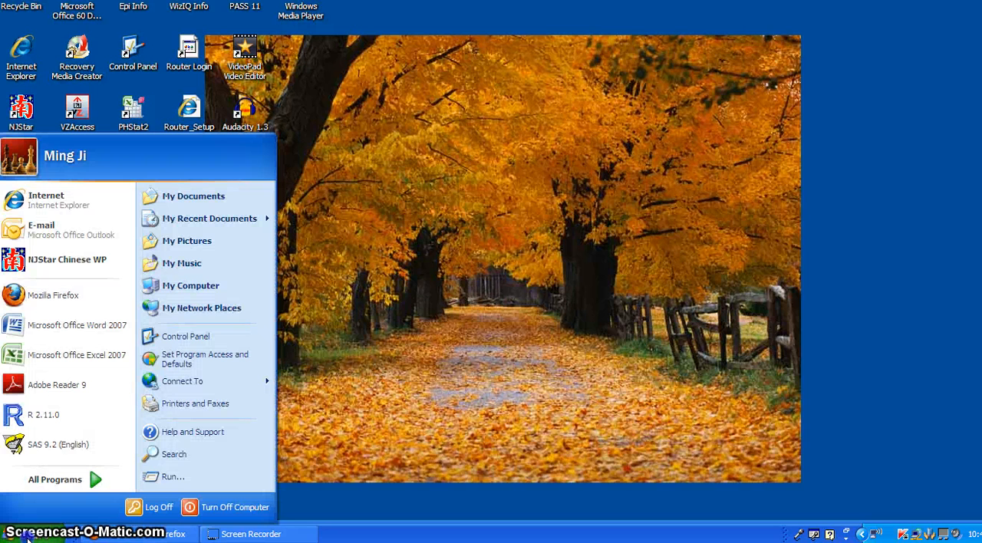
{"action": "left_click", "coordinate": [58, 445]}
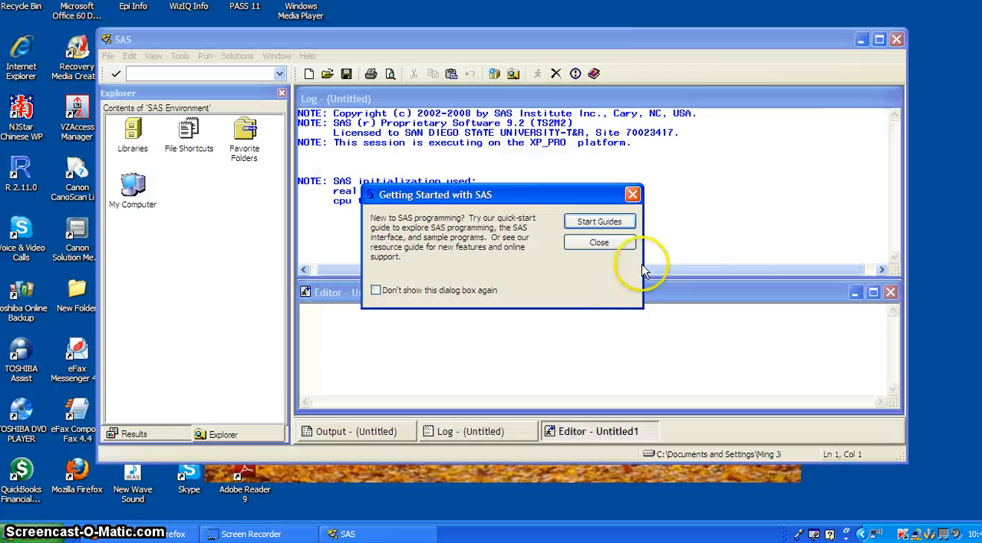
{"action": "left_click", "coordinate": [598, 243]}
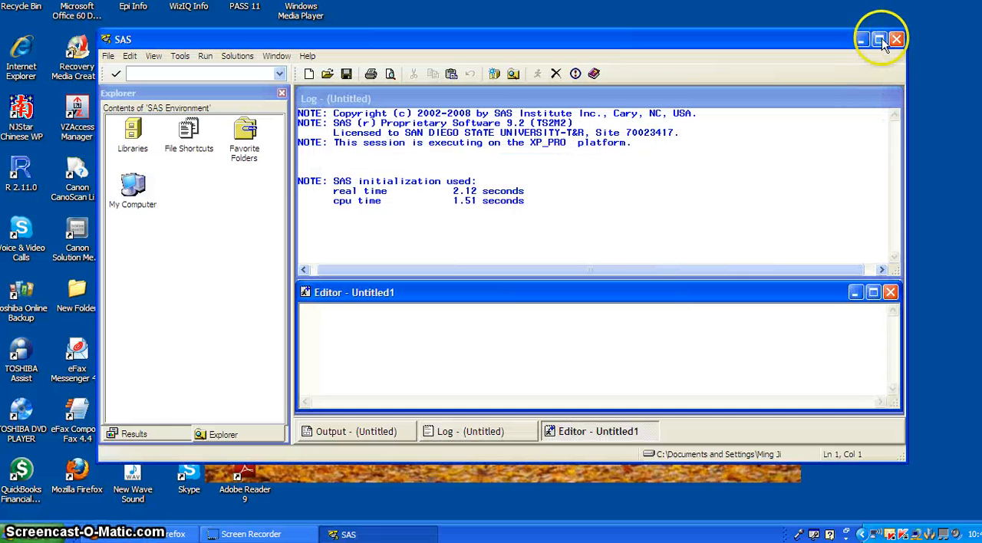
{"action": "left_click", "coordinate": [879, 40]}
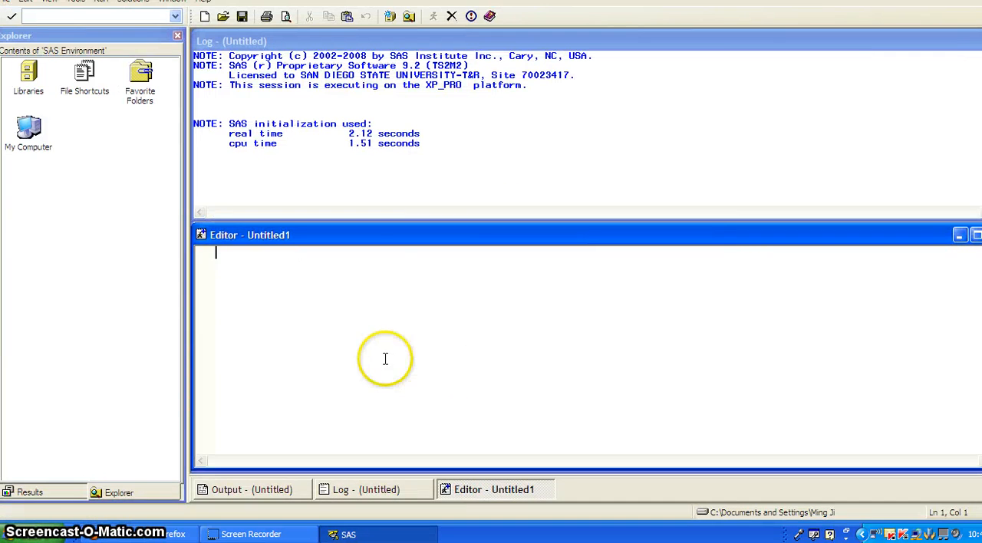
{"action": "mouse_move", "coordinate": [155, 227]}
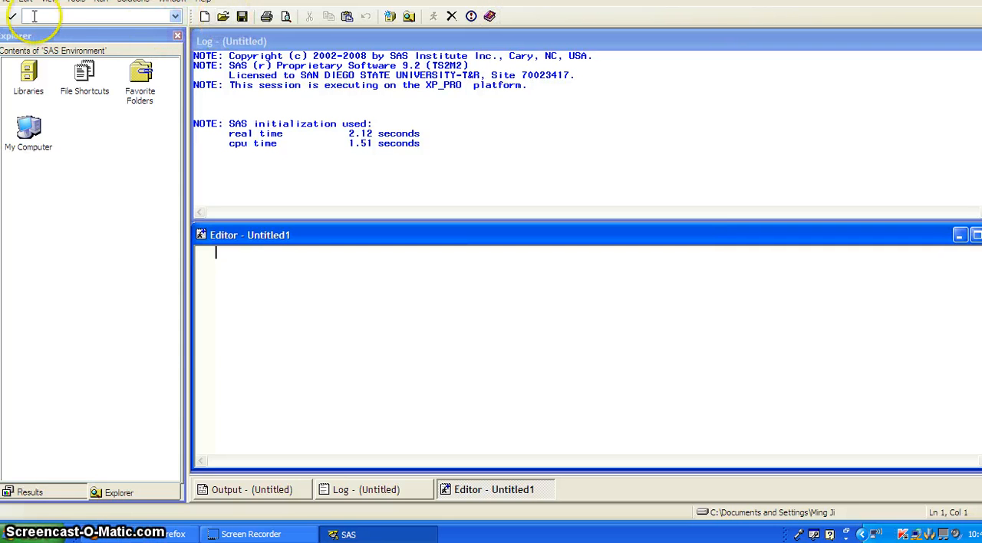
Step: Open the GLMExercise1 program from SDSU > PH827 > Exercises via File > Open Program
{"action": "left_click", "coordinate": [13, 3]}
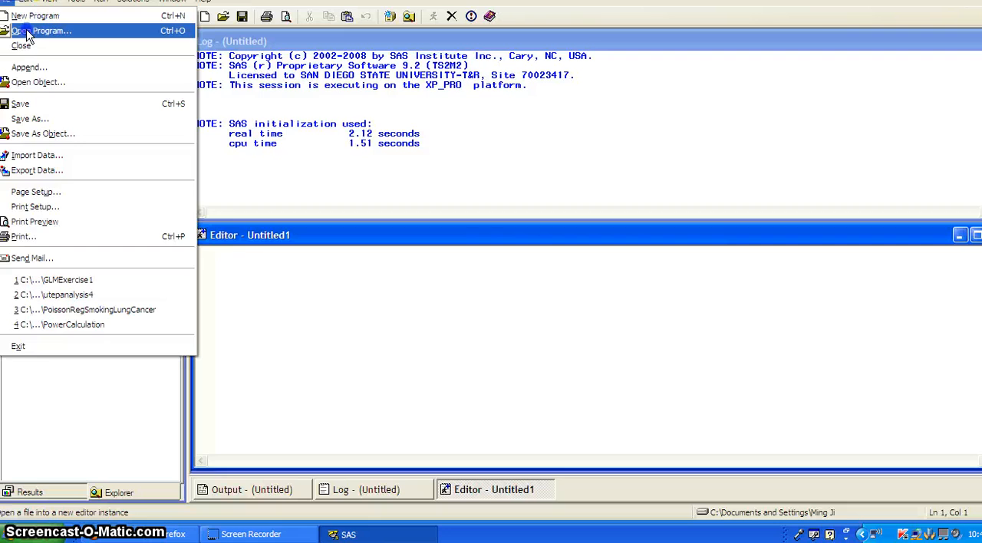
{"action": "left_click", "coordinate": [42, 30]}
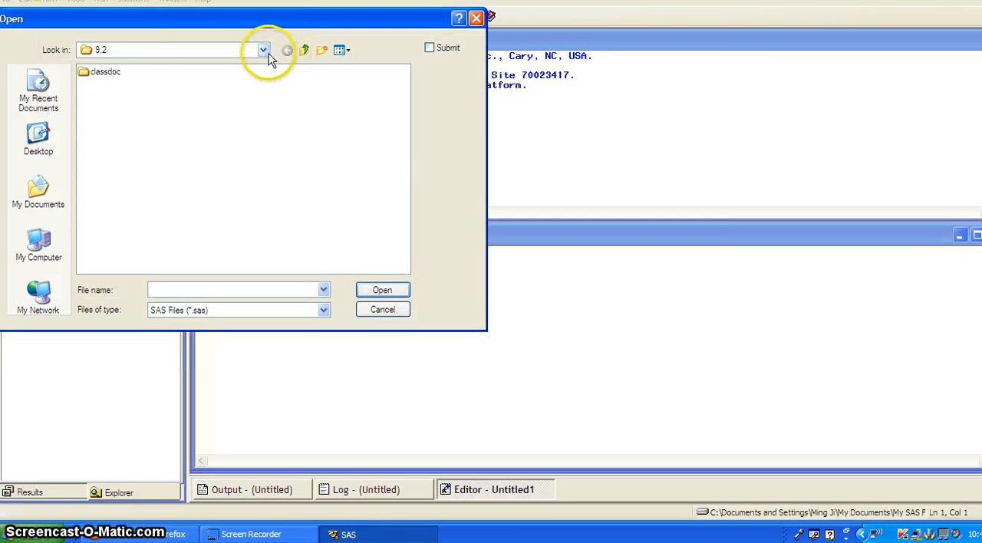
{"action": "left_click", "coordinate": [264, 49]}
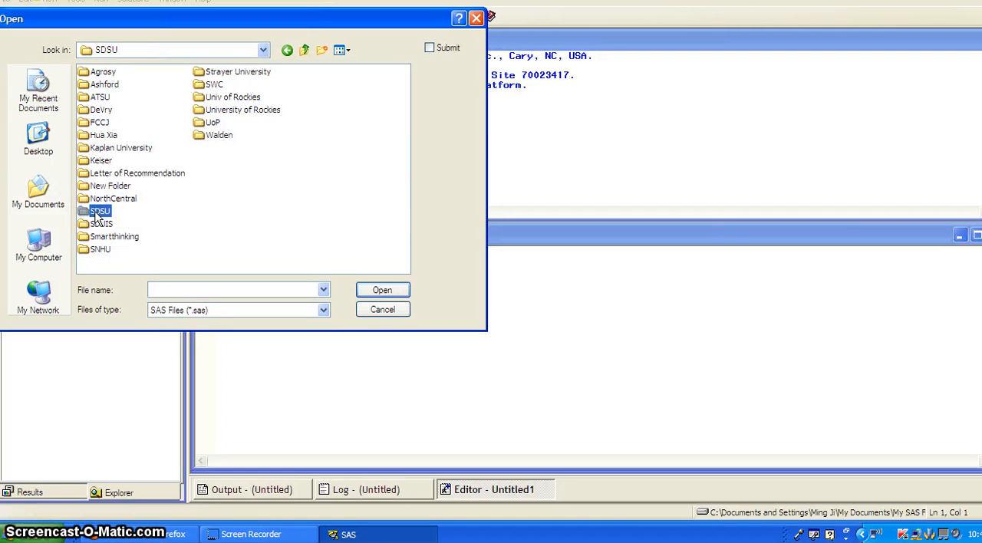
{"action": "double_click", "coordinate": [99, 212]}
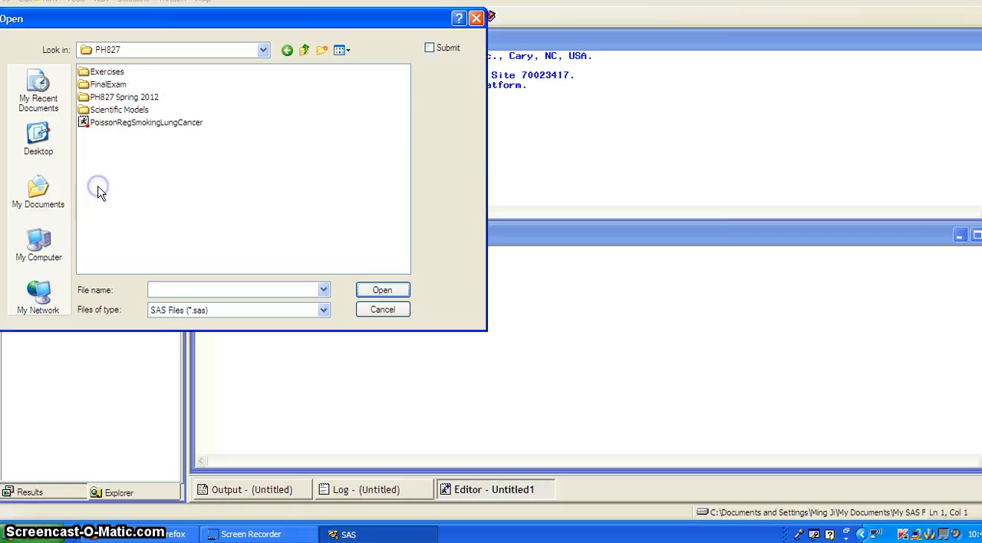
{"action": "double_click", "coordinate": [108, 72]}
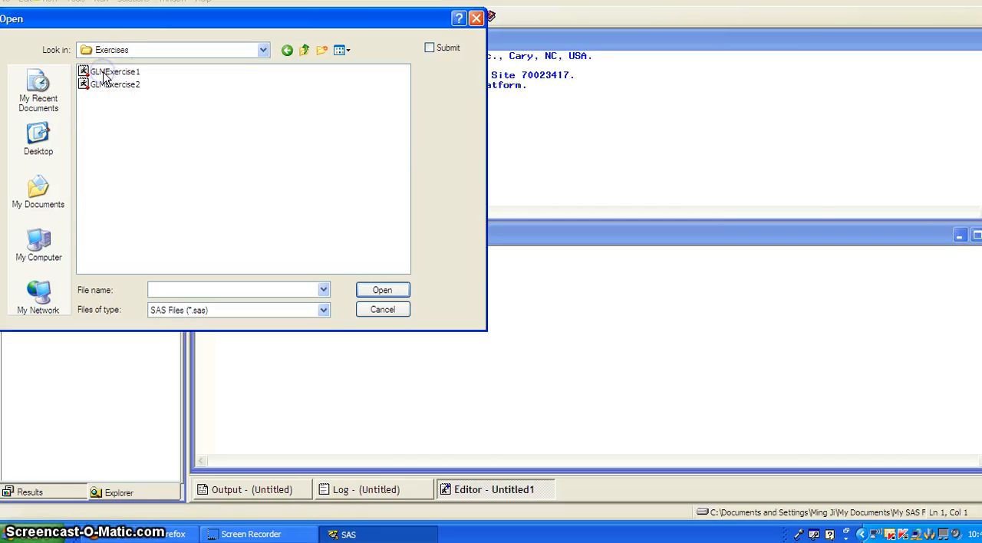
{"action": "double_click", "coordinate": [117, 72]}
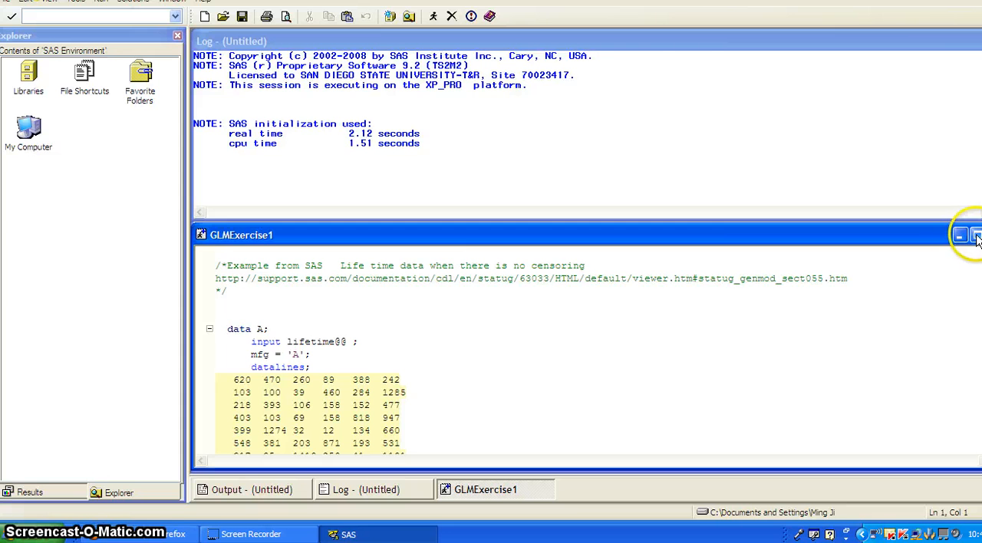
Step: Maximize the editor and select the data A step from 'data A;' through 'run;'
{"action": "left_click", "coordinate": [976, 236]}
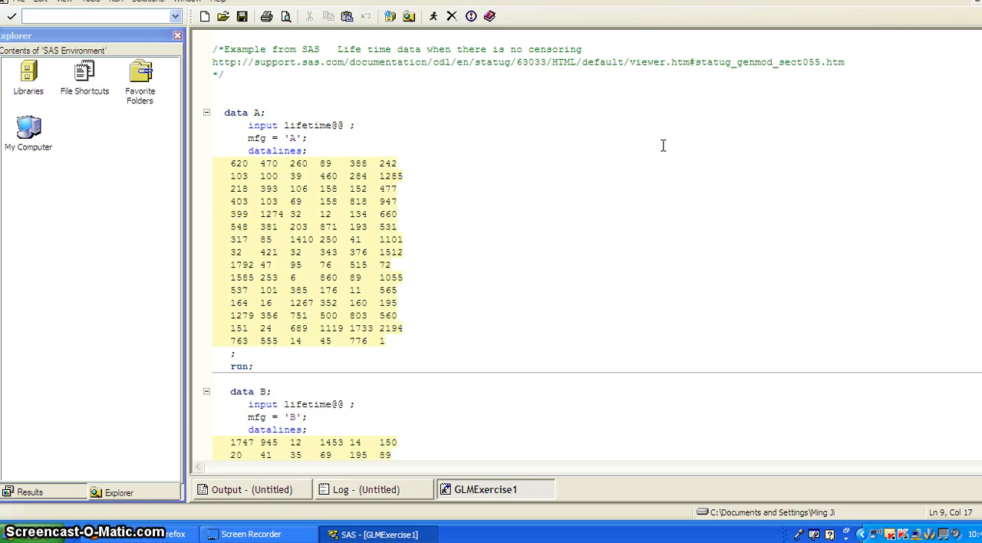
{"action": "mouse_move", "coordinate": [663, 149]}
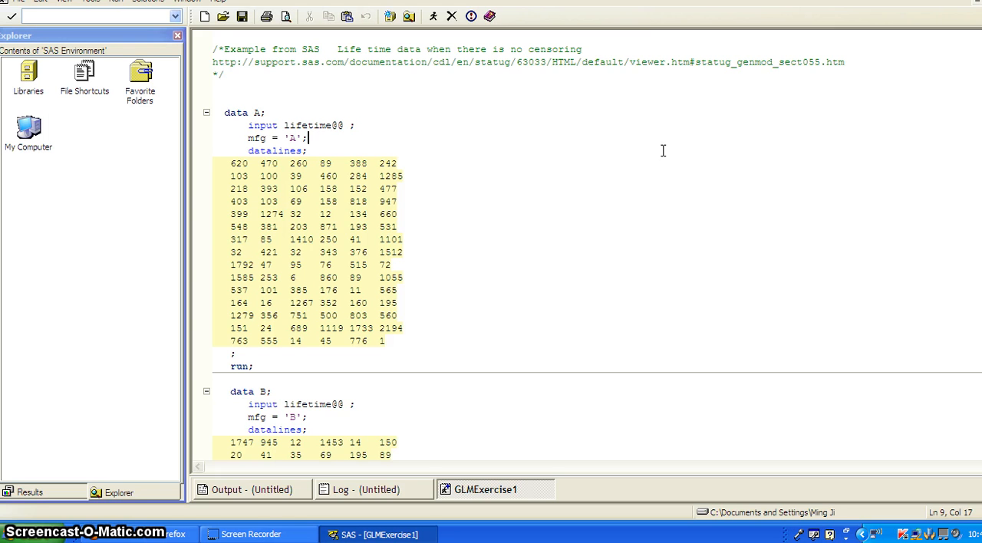
{"action": "mouse_move", "coordinate": [613, 167]}
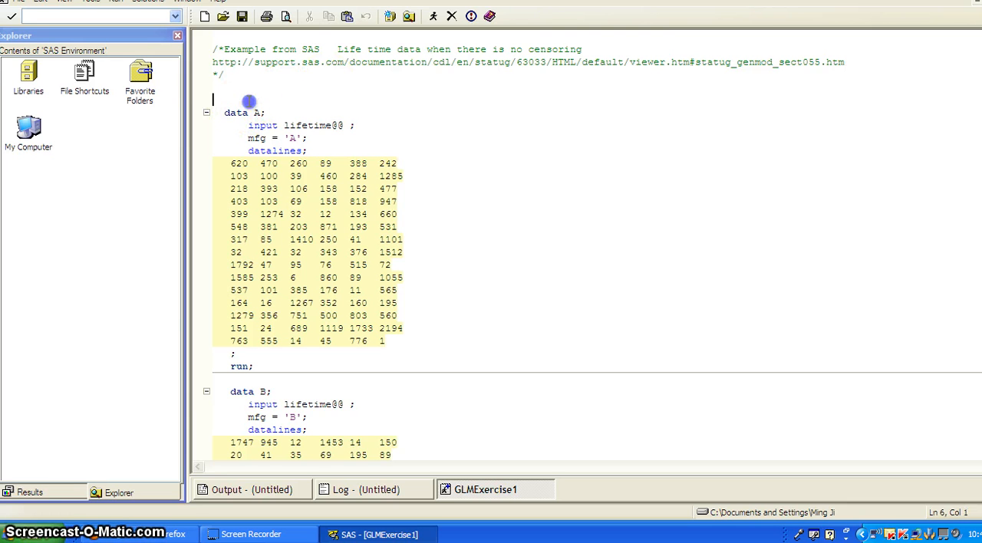
{"action": "left_click_drag", "start_coordinate": [213, 101], "coordinate": [399, 251]}
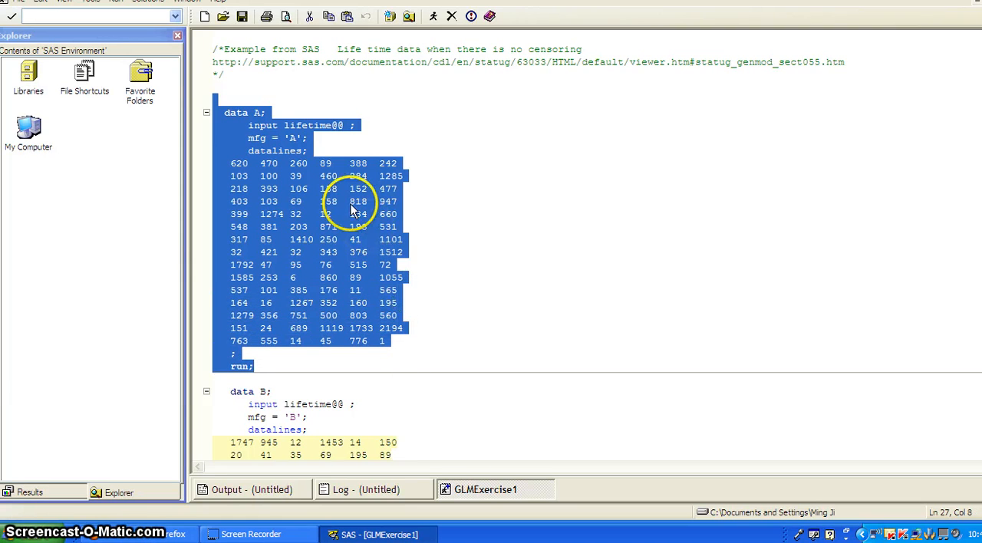
{"action": "mouse_move", "coordinate": [663, 272]}
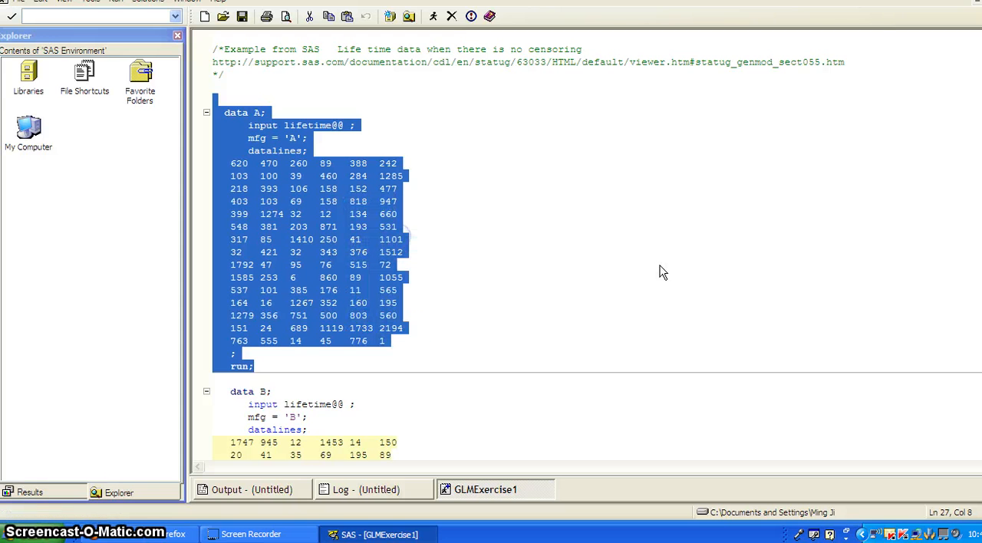
{"action": "mouse_move", "coordinate": [657, 268]}
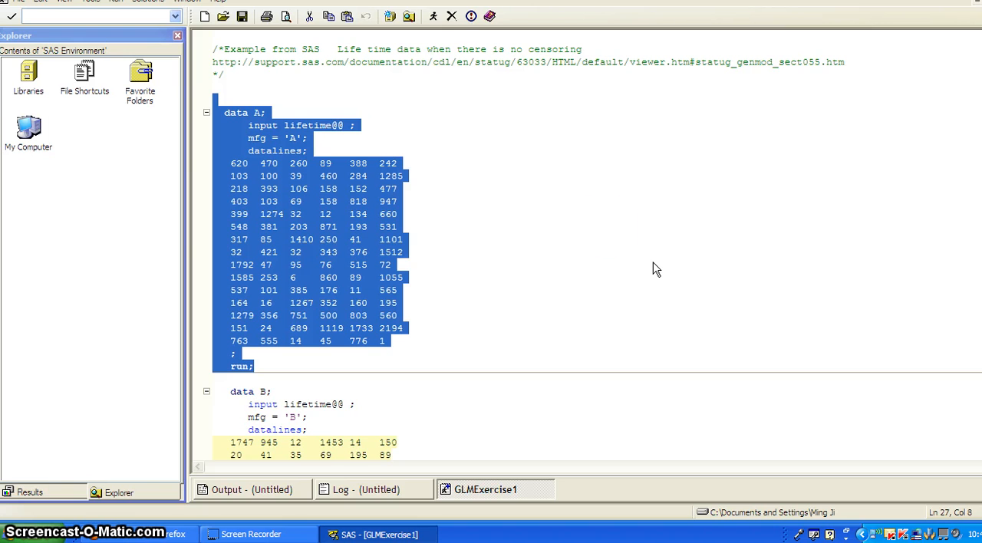
Step: Submit the data A step, confirm WORK.A has 30 observations and 2 variables in the log, and return to the program
{"action": "left_click", "coordinate": [433, 15]}
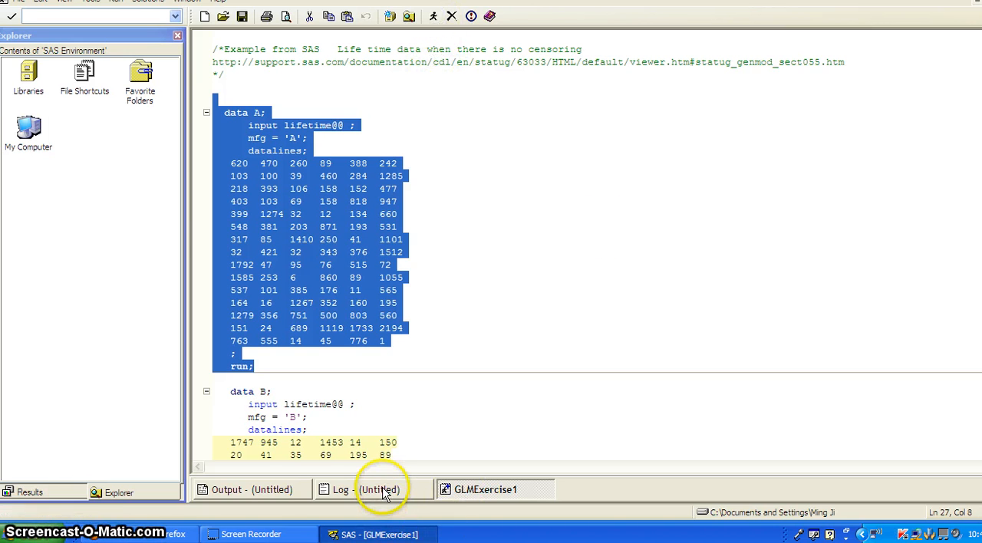
{"action": "left_click", "coordinate": [367, 490]}
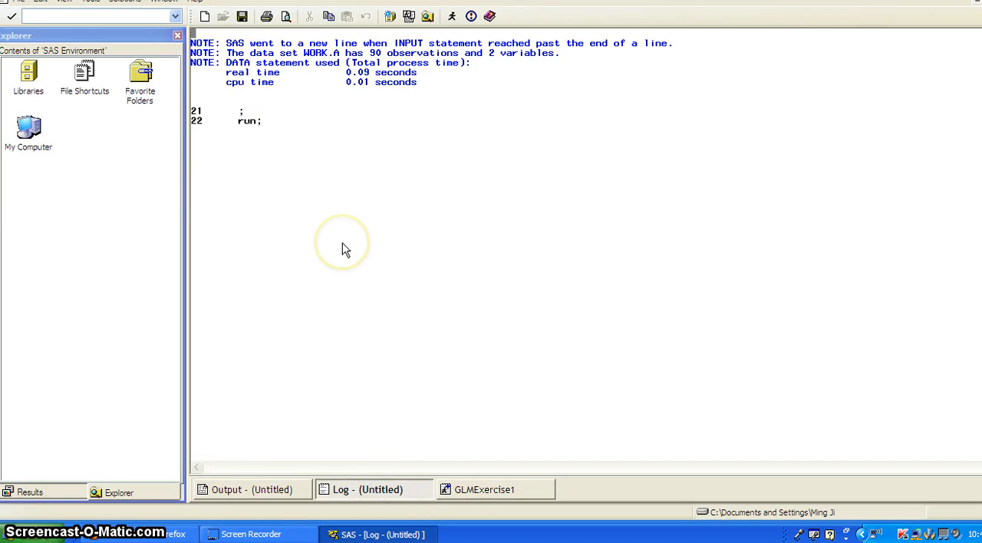
{"action": "mouse_move", "coordinate": [264, 95]}
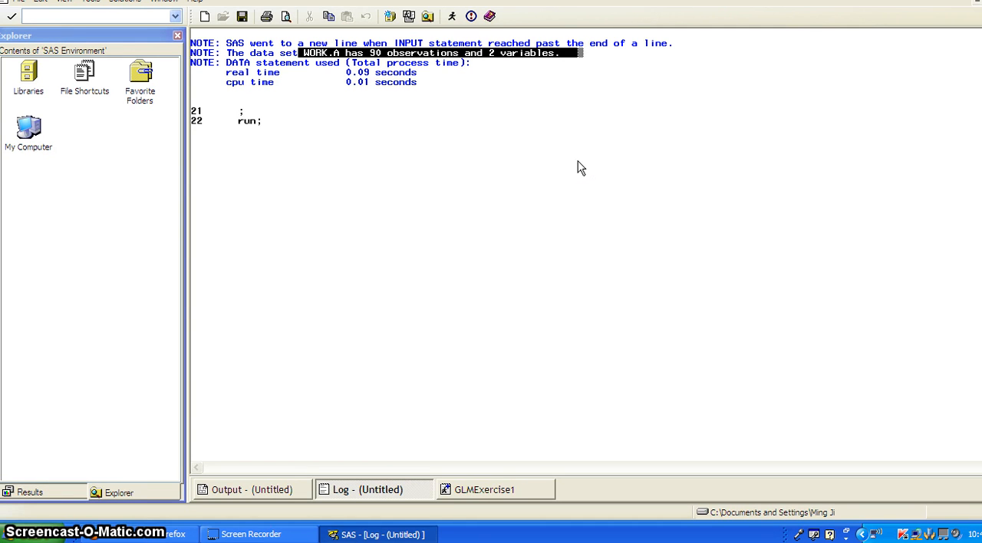
{"action": "left_click", "coordinate": [485, 490]}
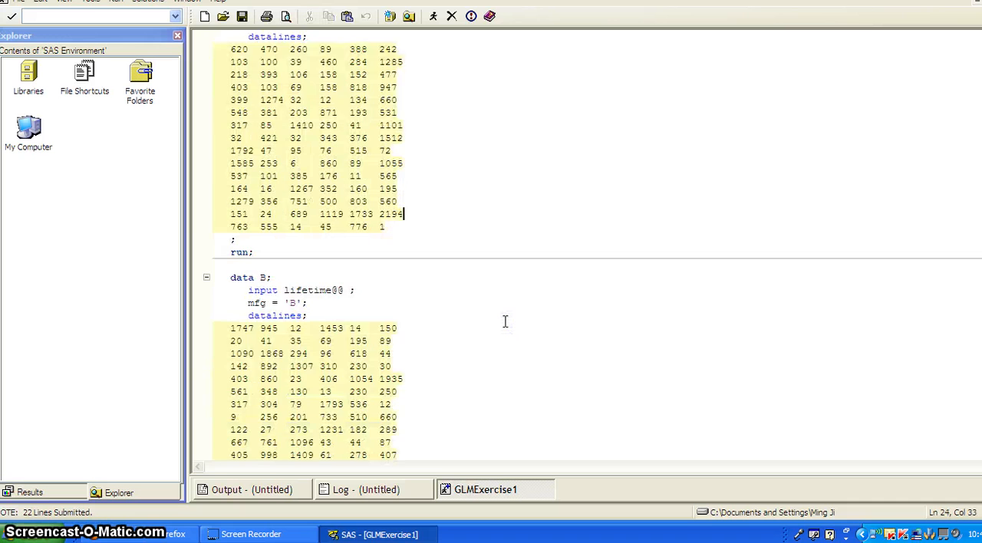
Step: Select and submit the data B step so the log reports WORK.B with 111 observations and 2 variables
{"action": "scroll", "scroll_direction": "down", "scroll_amount": 3}
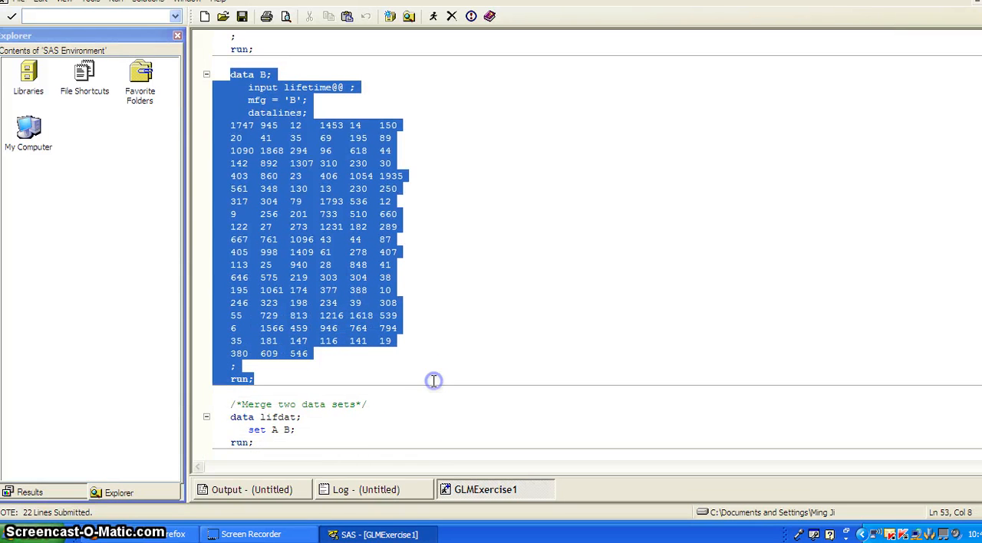
{"action": "left_click", "coordinate": [432, 15]}
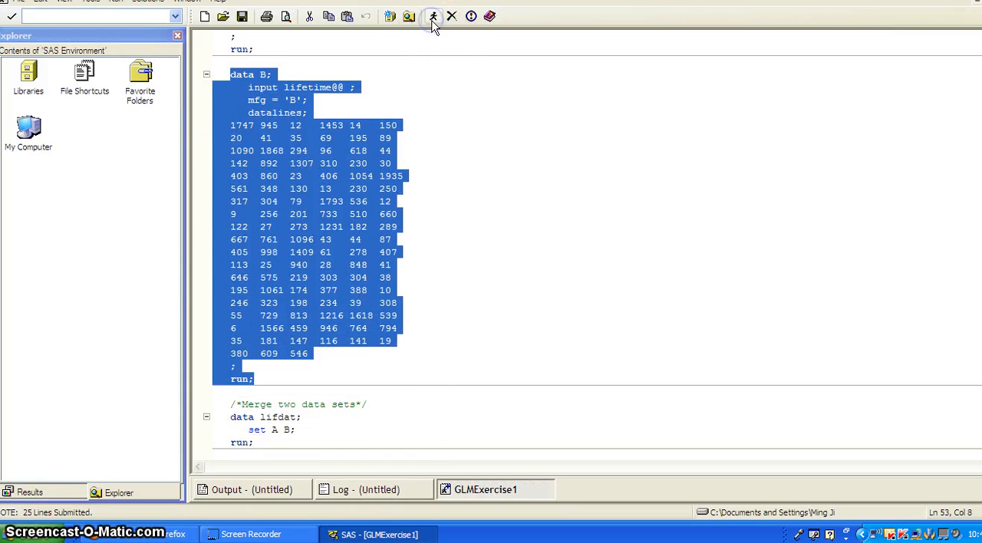
{"action": "left_click", "coordinate": [433, 16]}
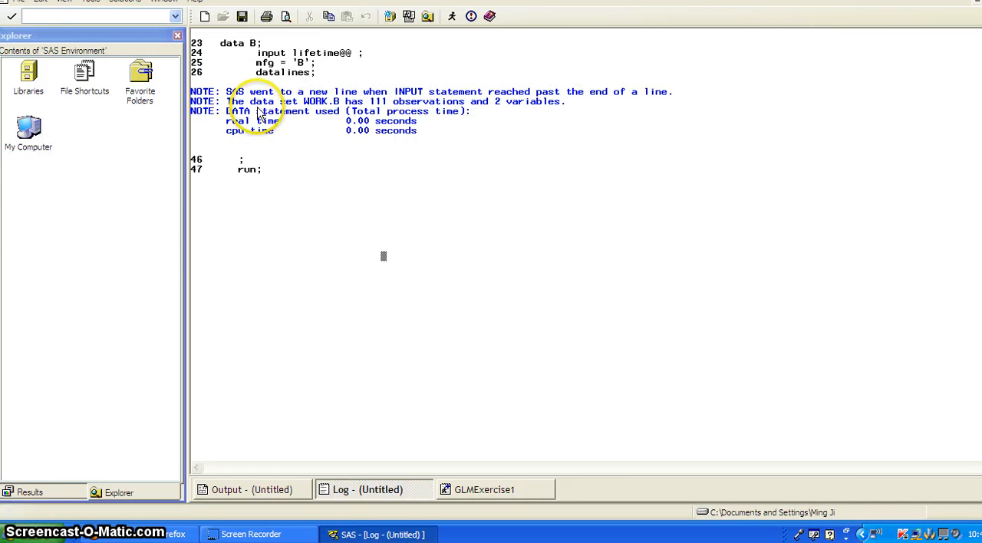
{"action": "mouse_move", "coordinate": [359, 149]}
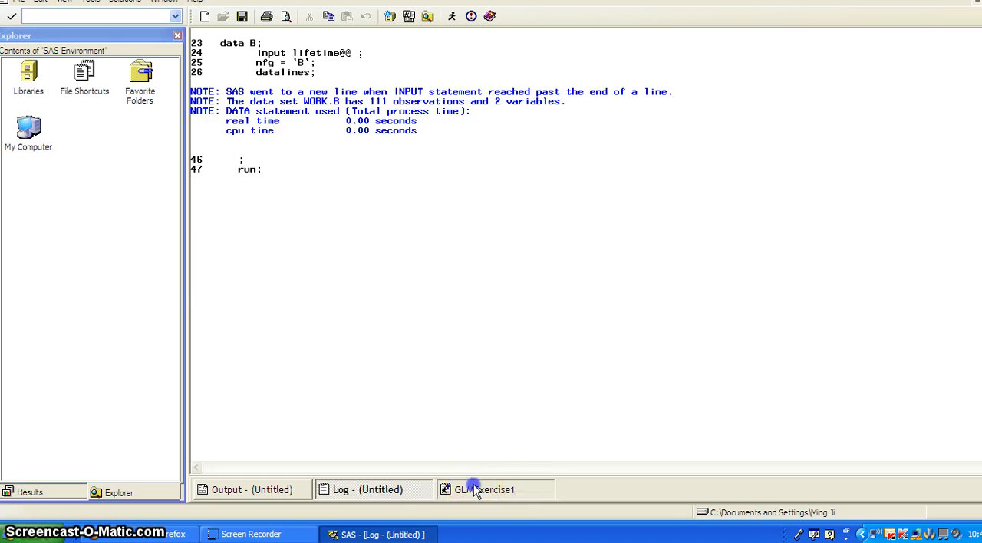
Step: Run the lifdat merge step, confirm WORK.LIFDAT has 201 observations in the log, and return to the program
{"action": "left_click", "coordinate": [484, 489]}
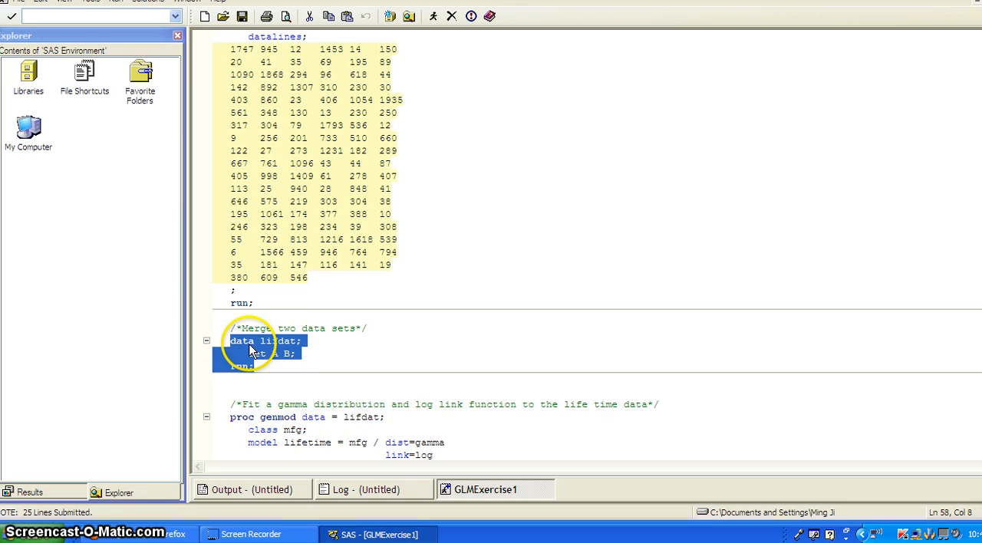
{"action": "mouse_move", "coordinate": [301, 351]}
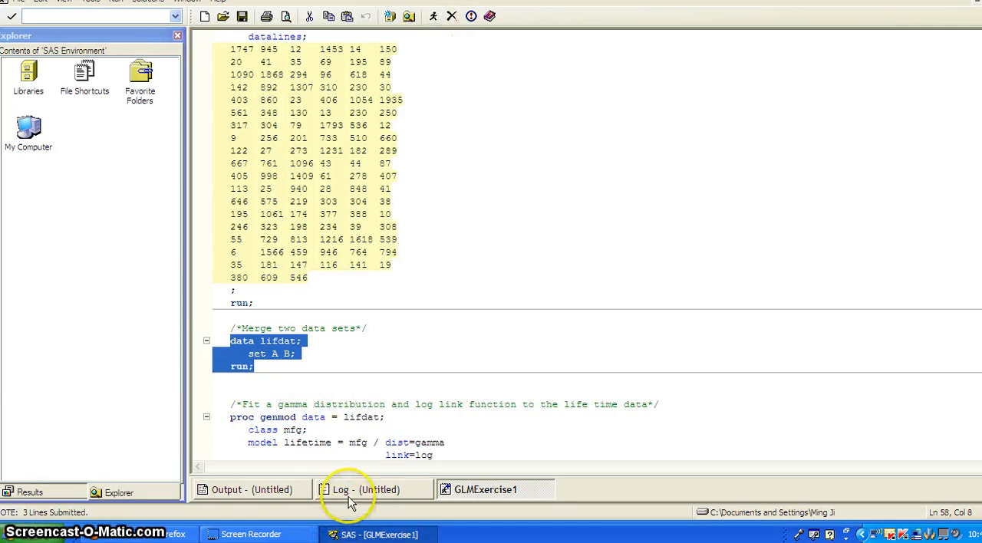
{"action": "left_click", "coordinate": [366, 489]}
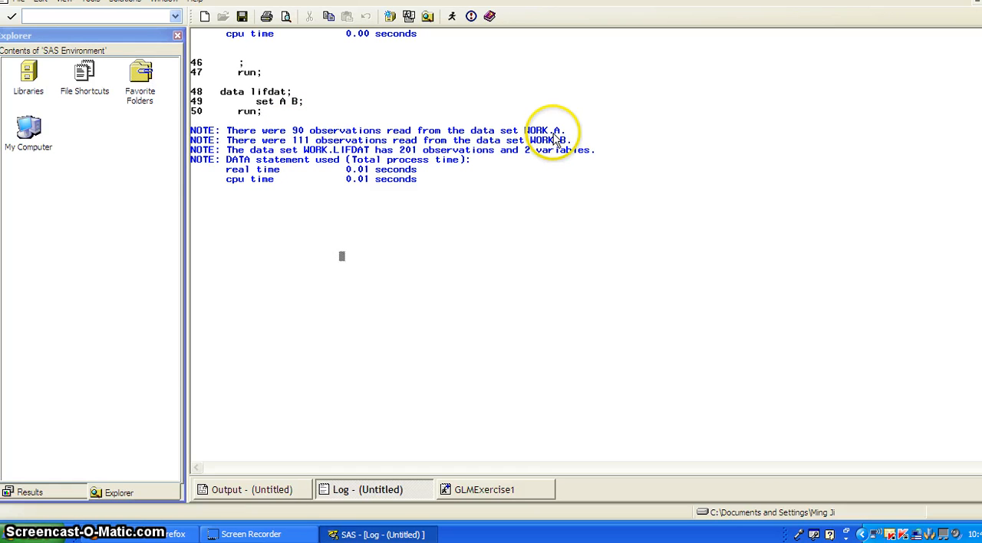
{"action": "mouse_move", "coordinate": [330, 155]}
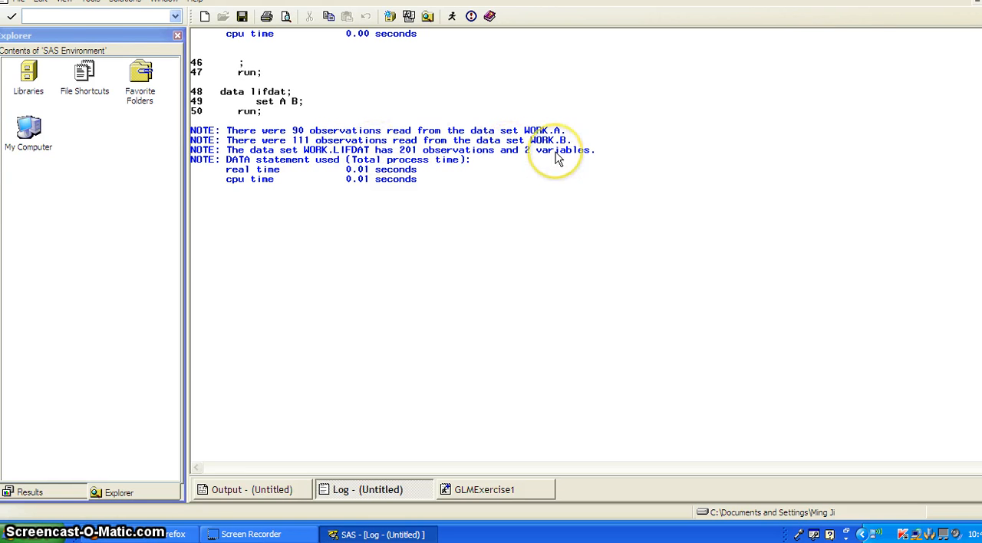
{"action": "mouse_move", "coordinate": [315, 161]}
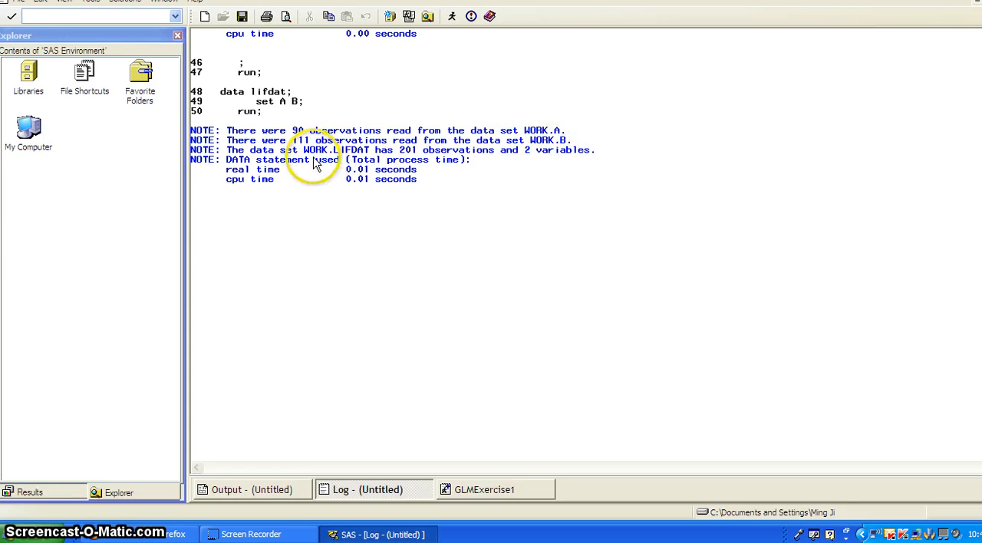
{"action": "mouse_move", "coordinate": [414, 168]}
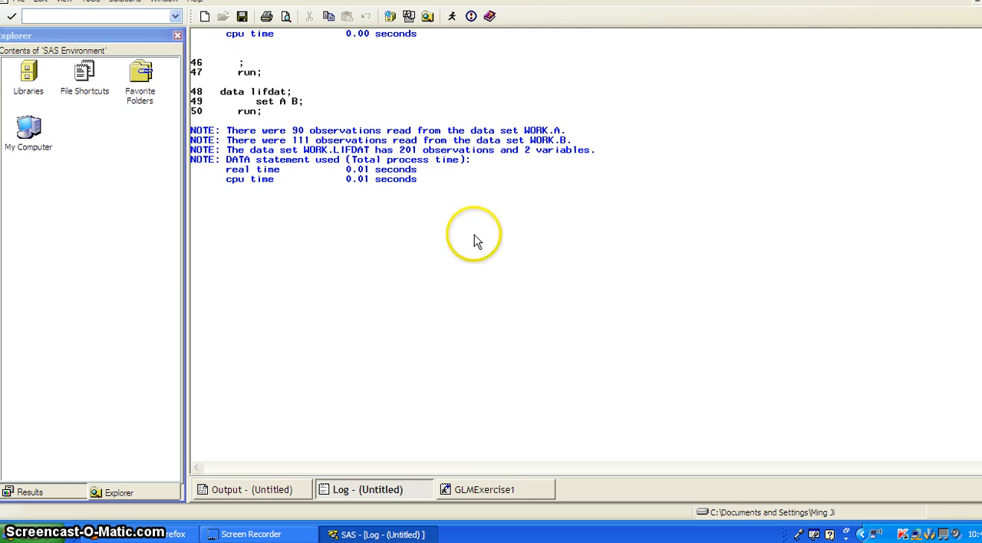
{"action": "left_click", "coordinate": [485, 489]}
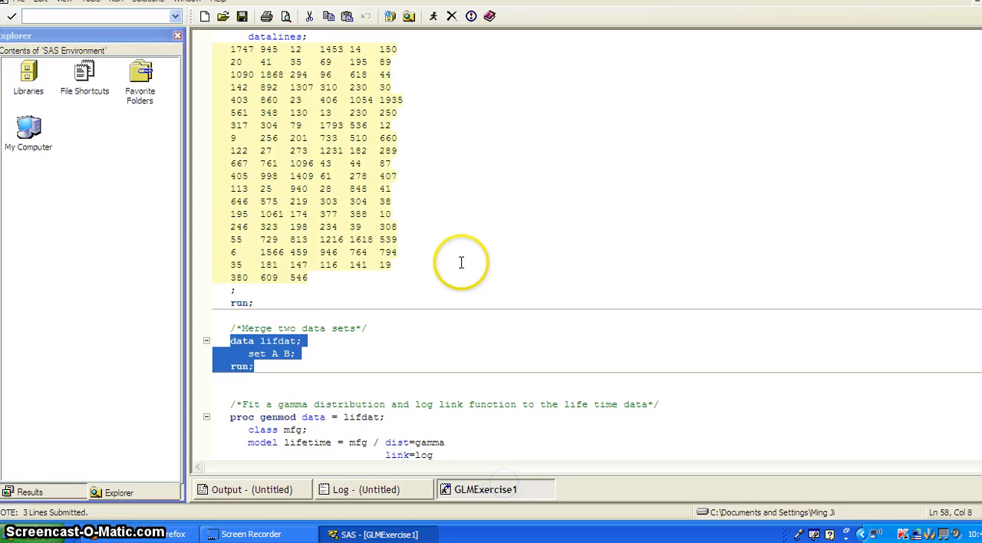
Step: Scroll down to the proc genmod block fitting a gamma distribution with log link to lifdat
{"action": "scroll", "scroll_direction": "down", "scroll_amount": 3}
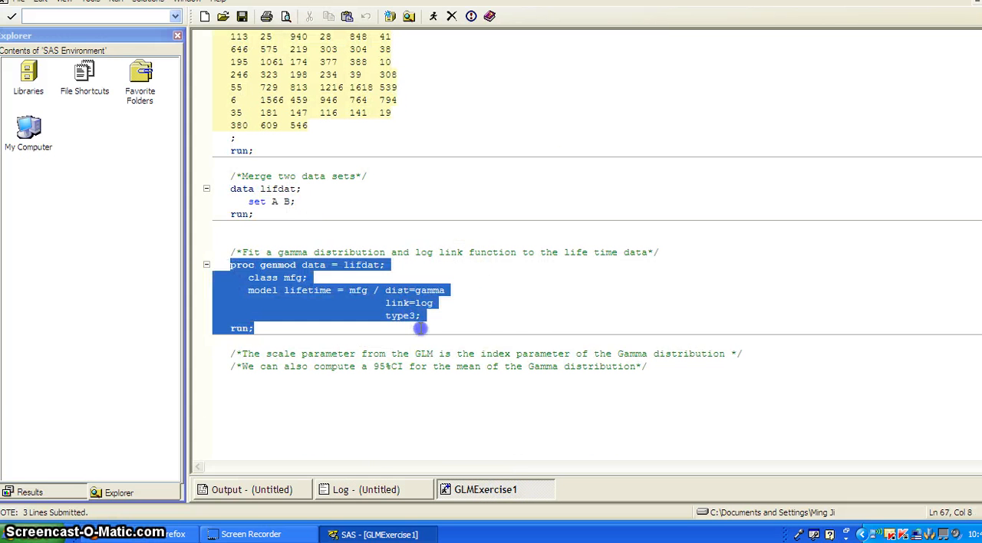
{"action": "mouse_move", "coordinate": [510, 325]}
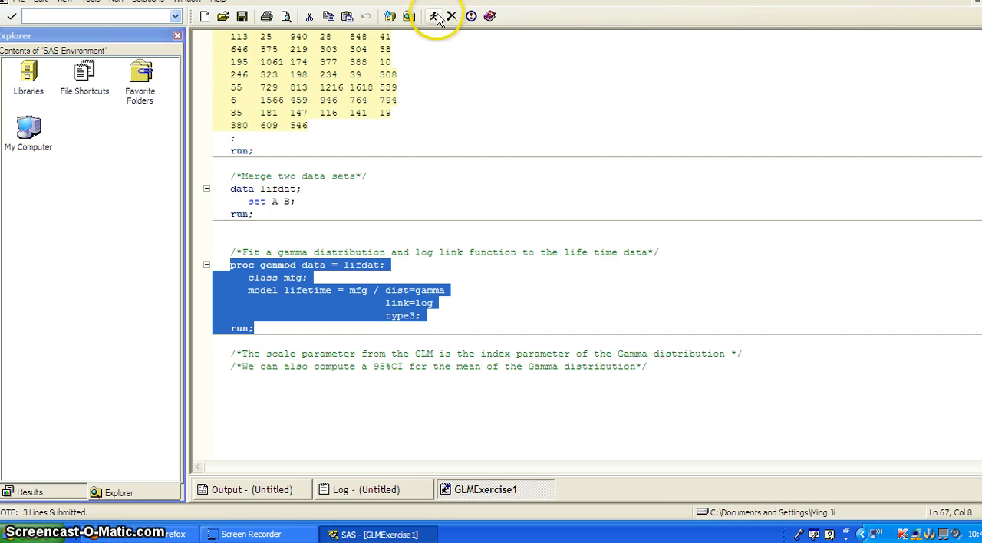
Step: Submit the gamma GENMOD step and highlight the log notes on convergence and maximum-likelihood scale estimation
{"action": "left_click", "coordinate": [451, 15]}
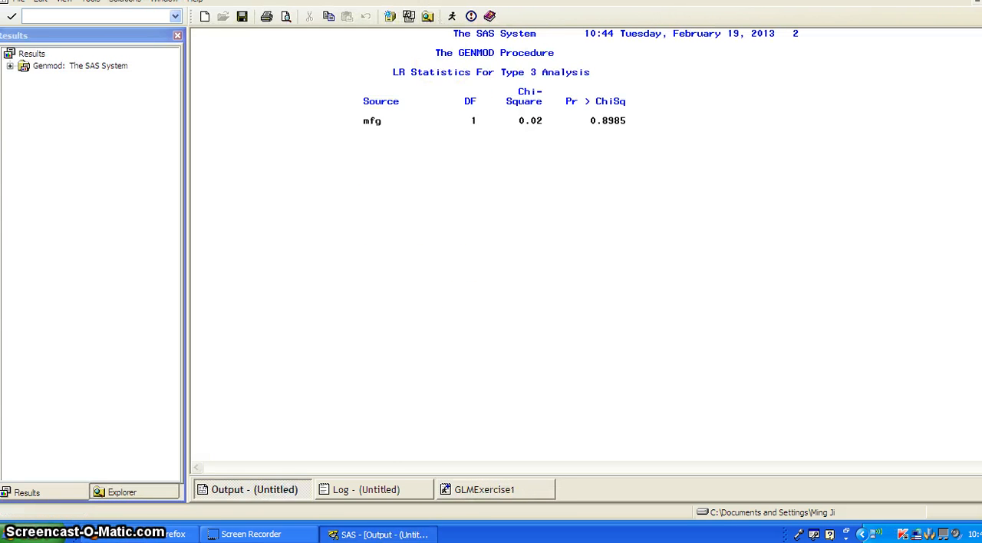
{"action": "left_click", "coordinate": [365, 490]}
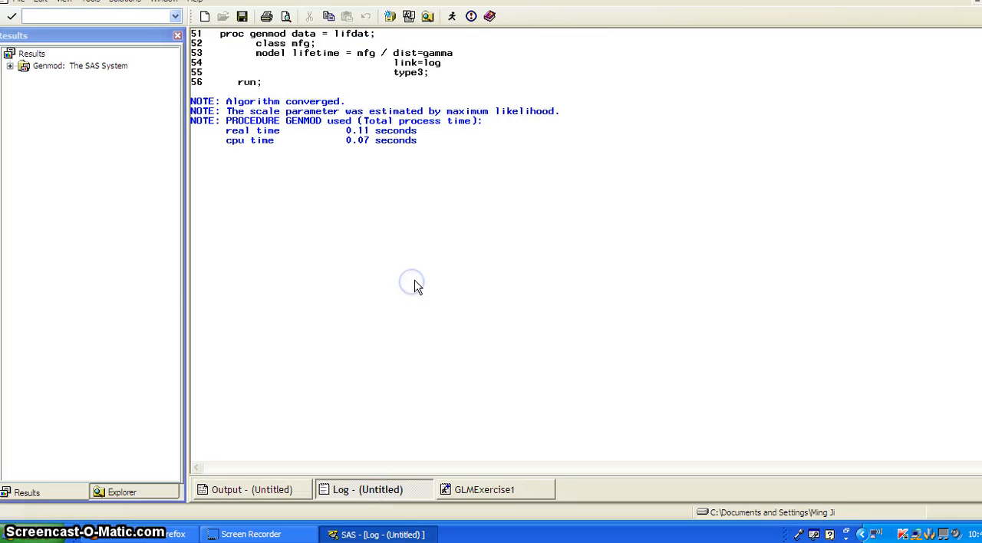
{"action": "mouse_move", "coordinate": [399, 201]}
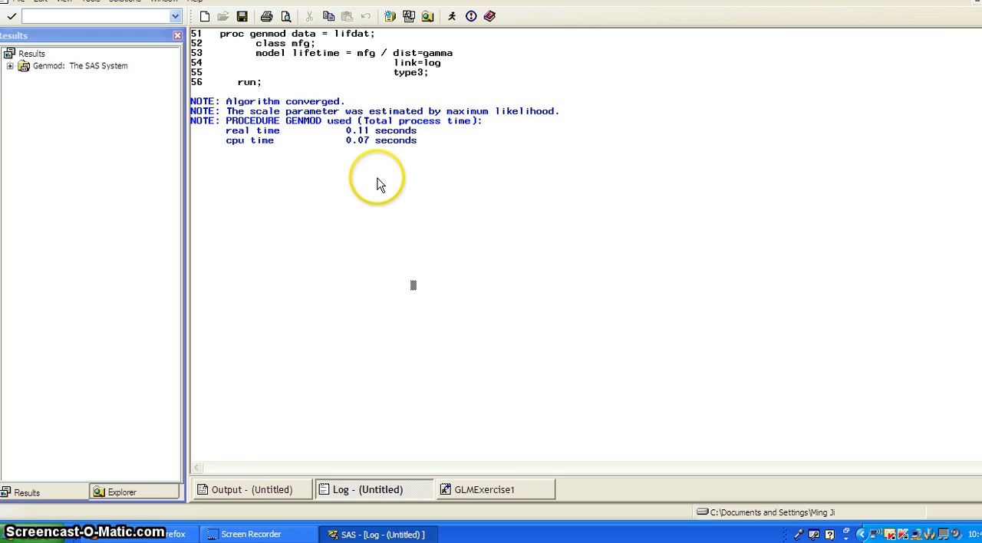
{"action": "mouse_move", "coordinate": [366, 160]}
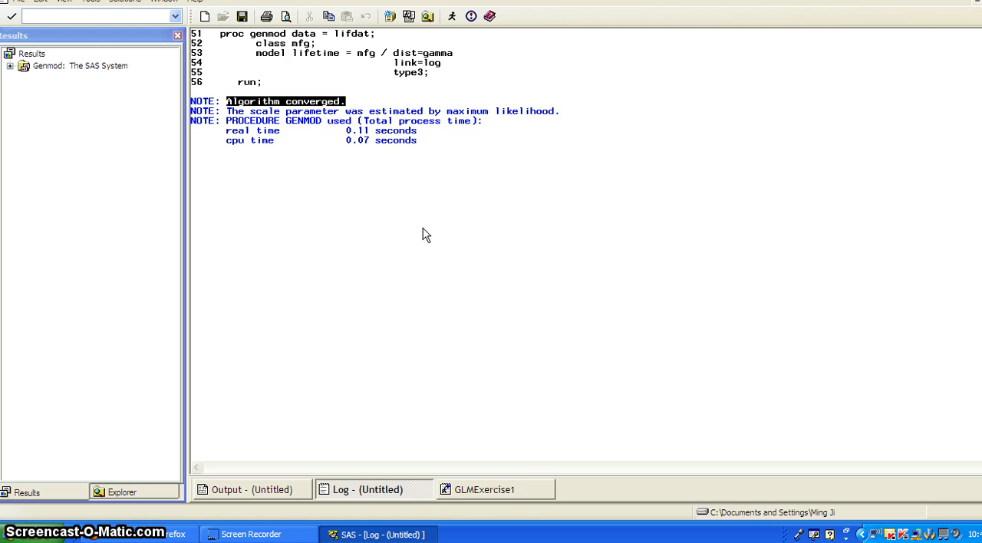
{"action": "left_click", "coordinate": [233, 110]}
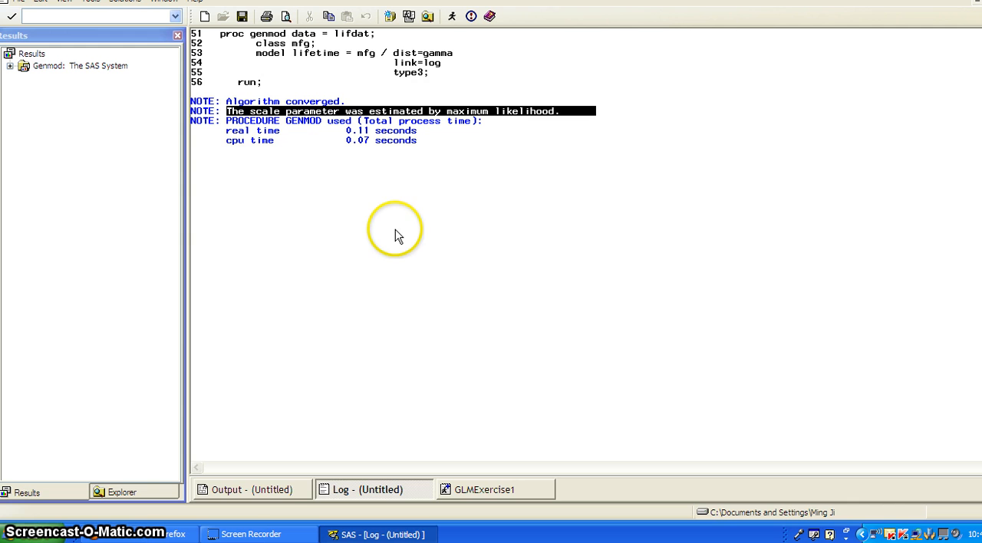
Step: Jump to the GENMOD Model Information output via the Results tree and highlight the mfg class values A and B
{"action": "left_click", "coordinate": [251, 489]}
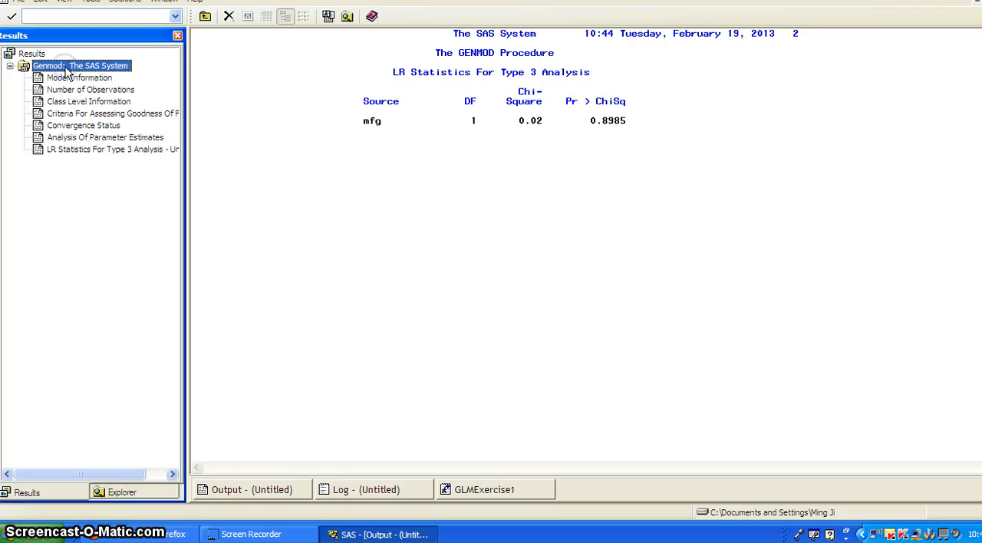
{"action": "left_click", "coordinate": [80, 77]}
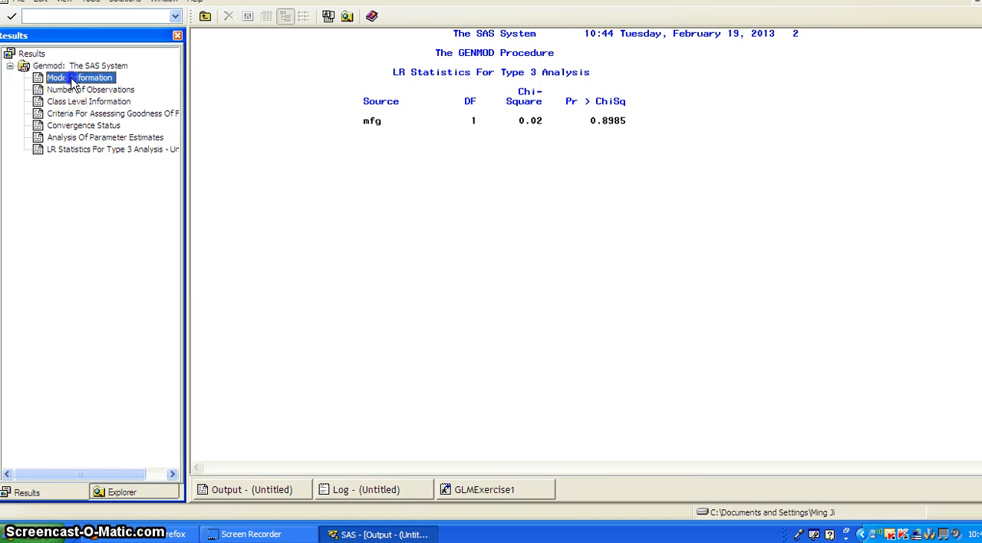
{"action": "left_click", "coordinate": [80, 77]}
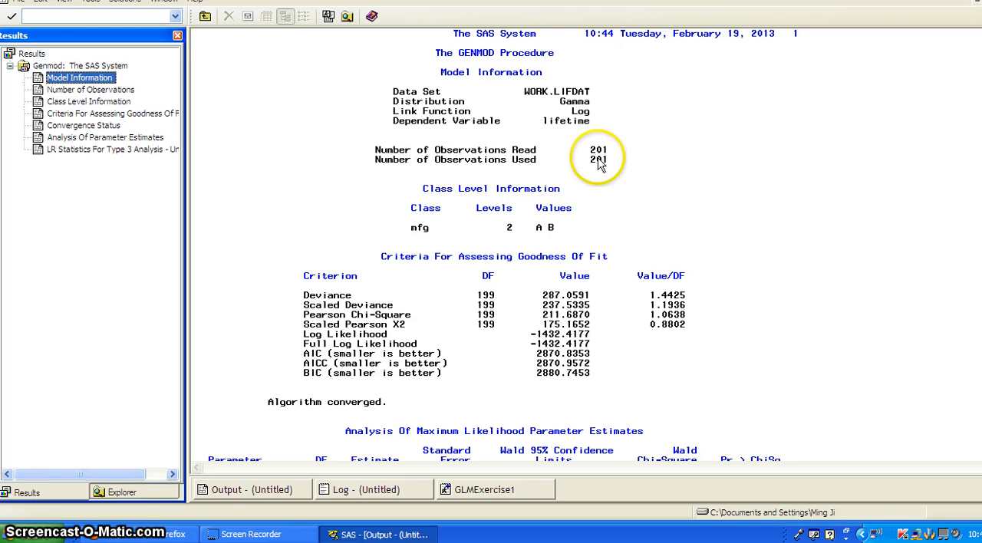
{"action": "mouse_move", "coordinate": [515, 110]}
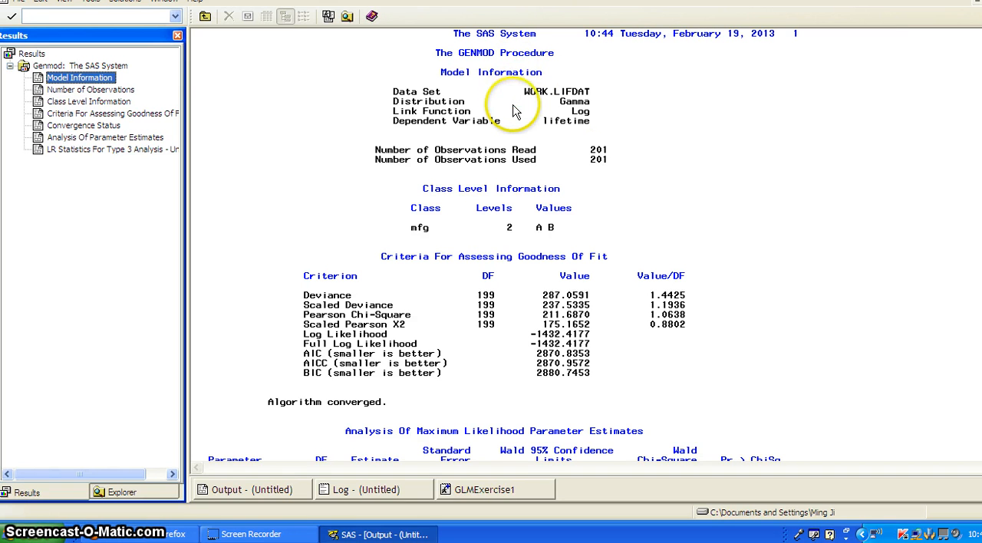
{"action": "mouse_move", "coordinate": [525, 97]}
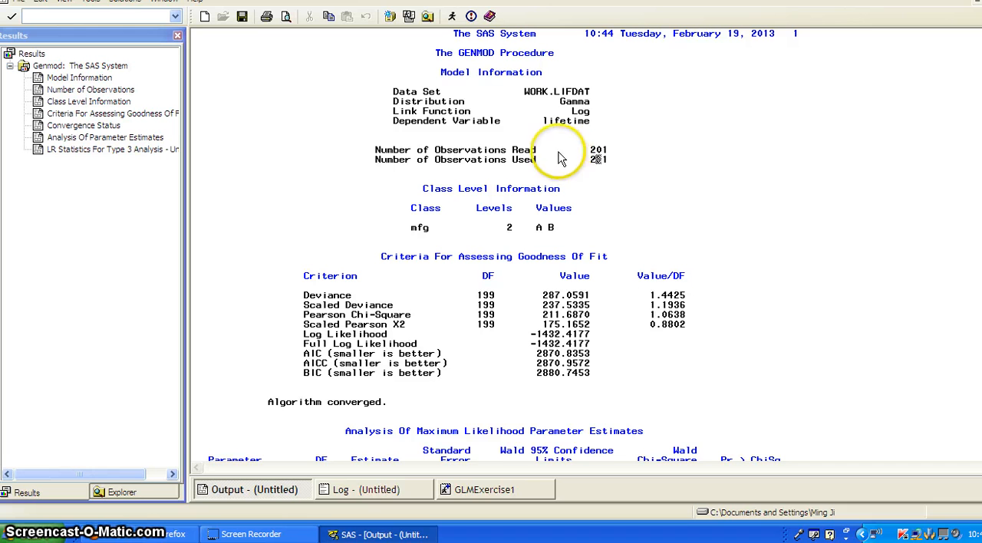
{"action": "mouse_move", "coordinate": [601, 159]}
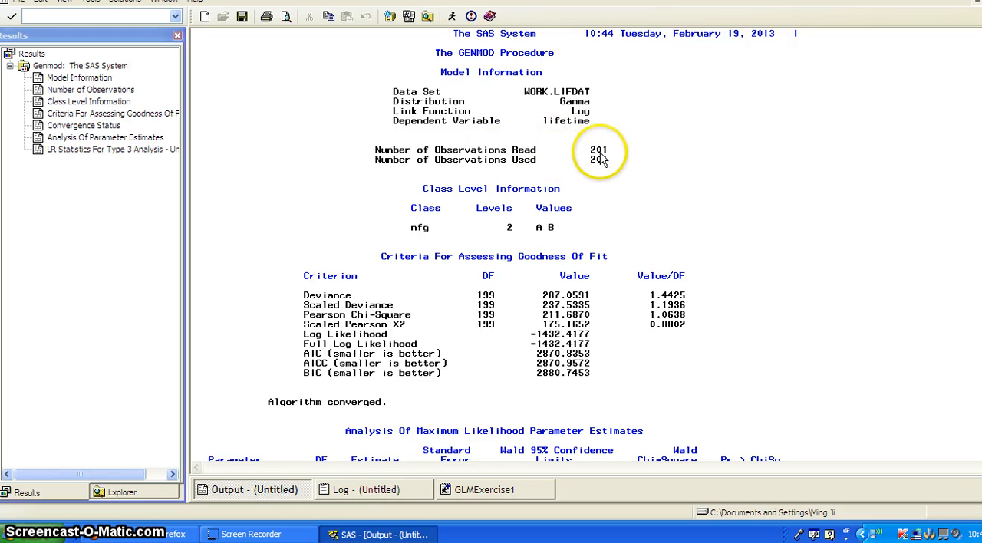
{"action": "mouse_move", "coordinate": [591, 162]}
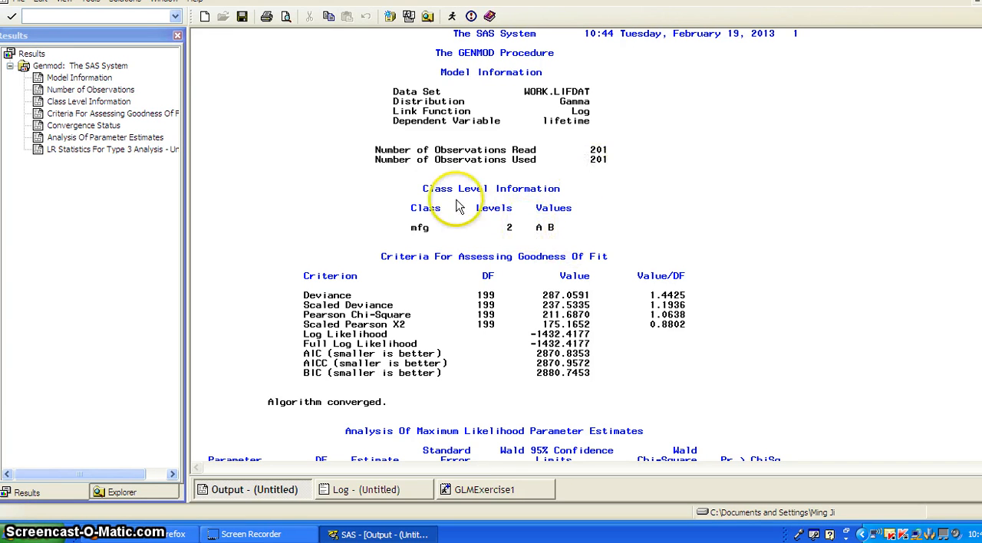
{"action": "mouse_move", "coordinate": [414, 234]}
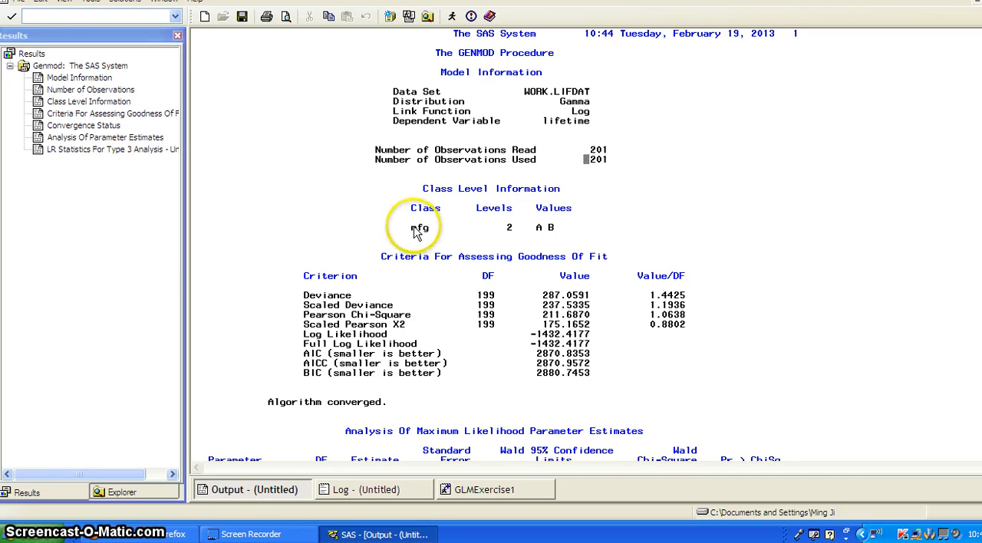
{"action": "double_click", "coordinate": [420, 227]}
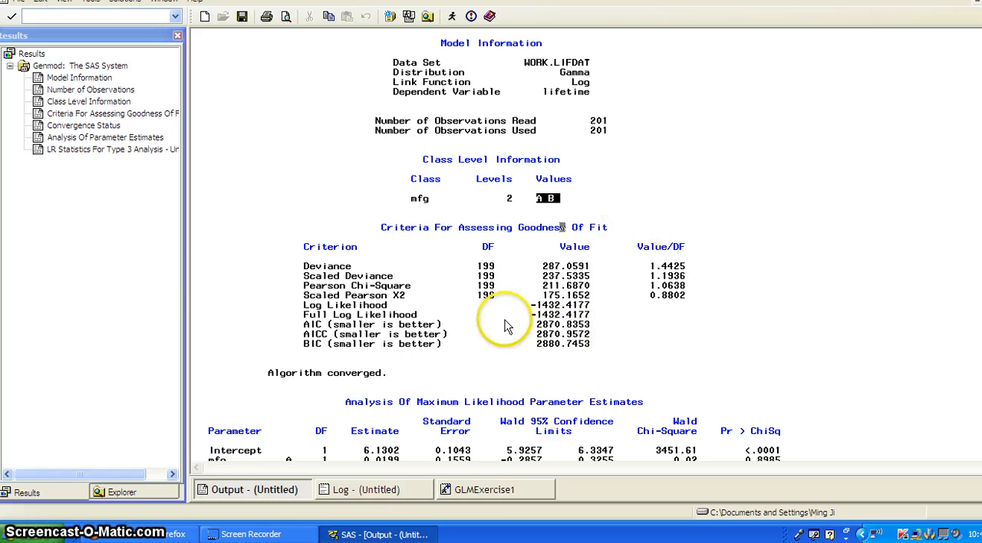
Step: Scroll the output past the goodness-of-fit criteria to the maximum likelihood parameter estimates table
{"action": "scroll", "scroll_direction": "down", "scroll_amount": 3}
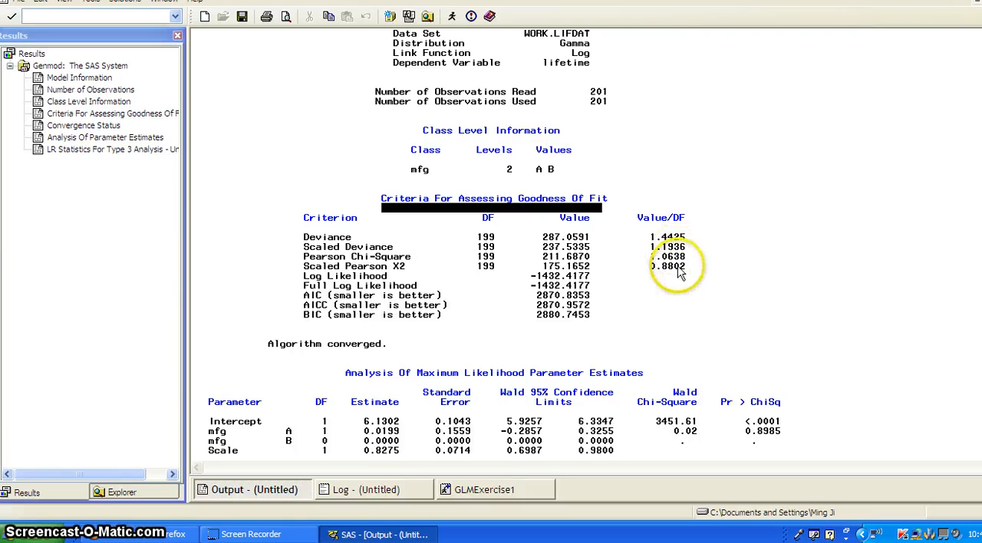
{"action": "mouse_move", "coordinate": [656, 264]}
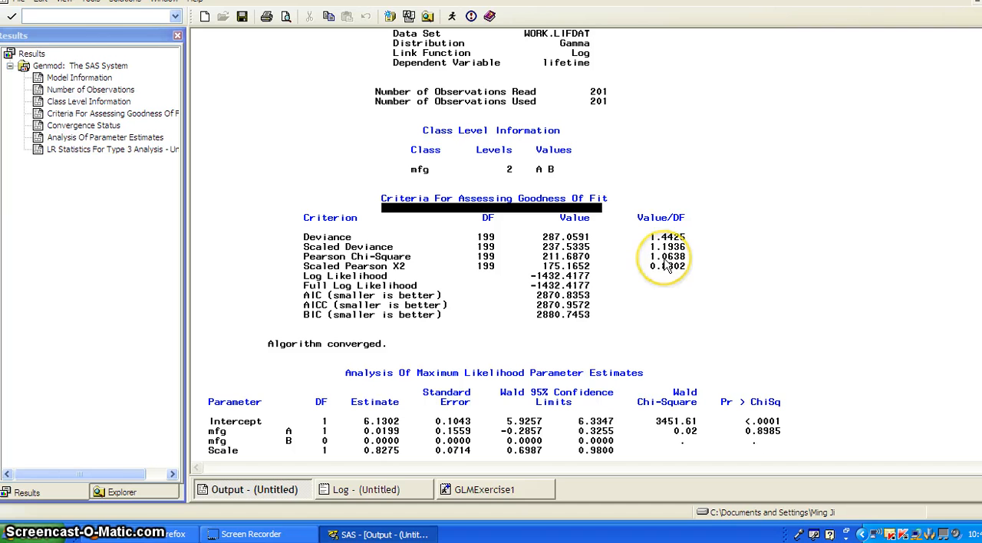
{"action": "mouse_move", "coordinate": [714, 272]}
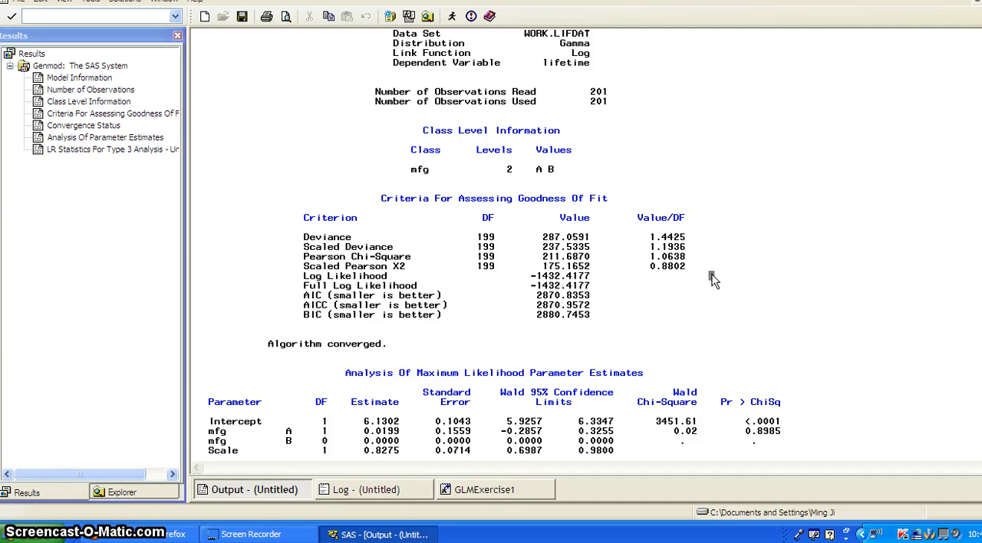
{"action": "mouse_move", "coordinate": [606, 284]}
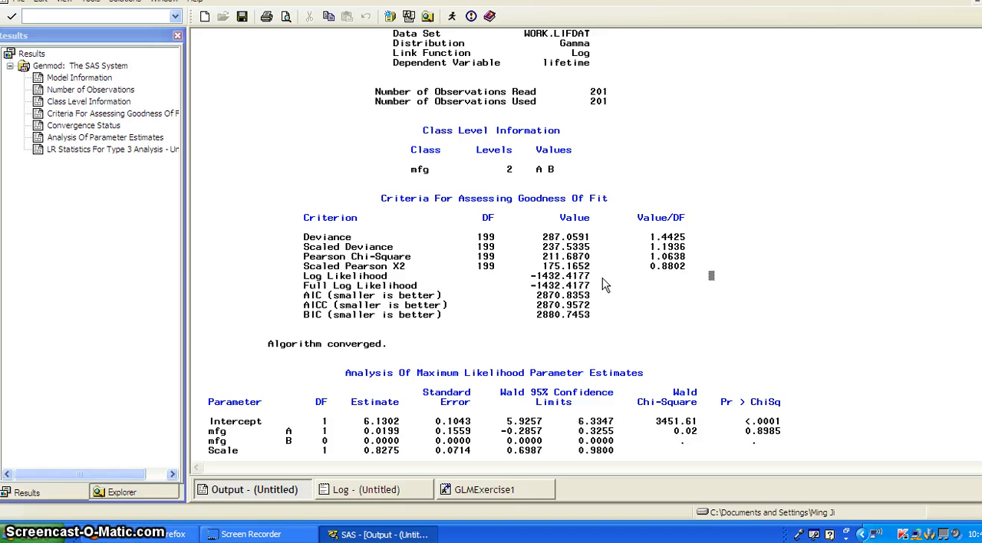
{"action": "scroll", "scroll_direction": "down", "scroll_amount": 3}
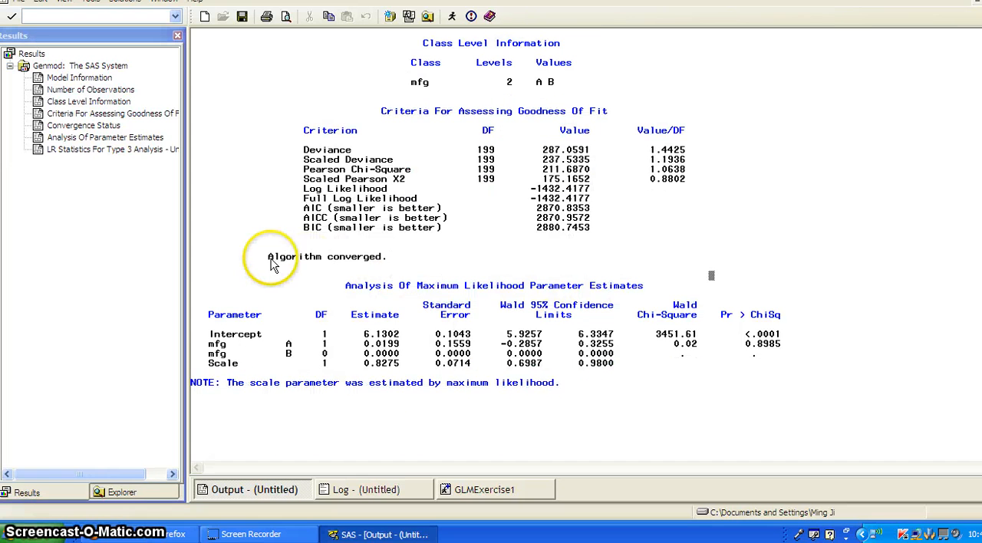
Step: Point out the parameter Estimate column and highlight the Scale estimate 0.8275
{"action": "scroll", "scroll_direction": "down", "scroll_amount": 3}
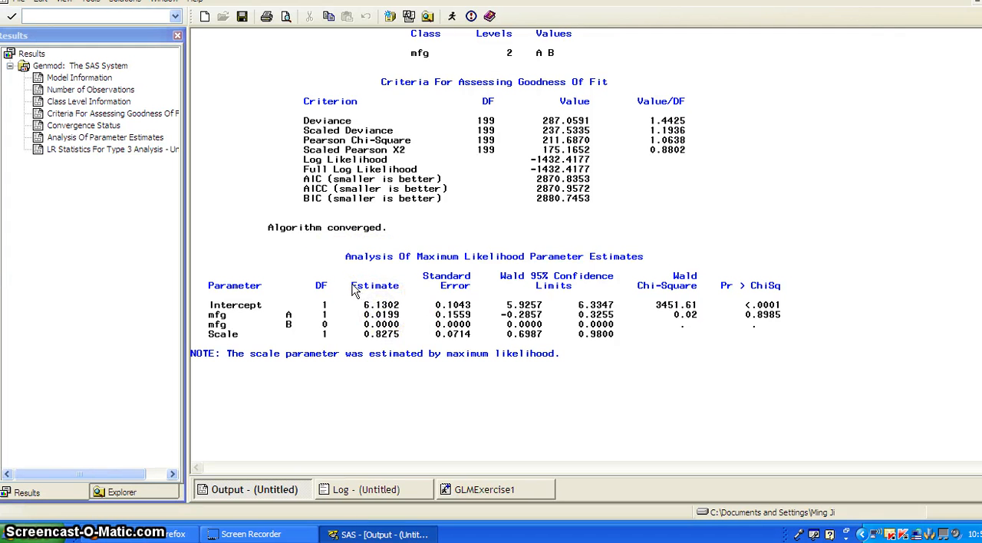
{"action": "double_click", "coordinate": [375, 285]}
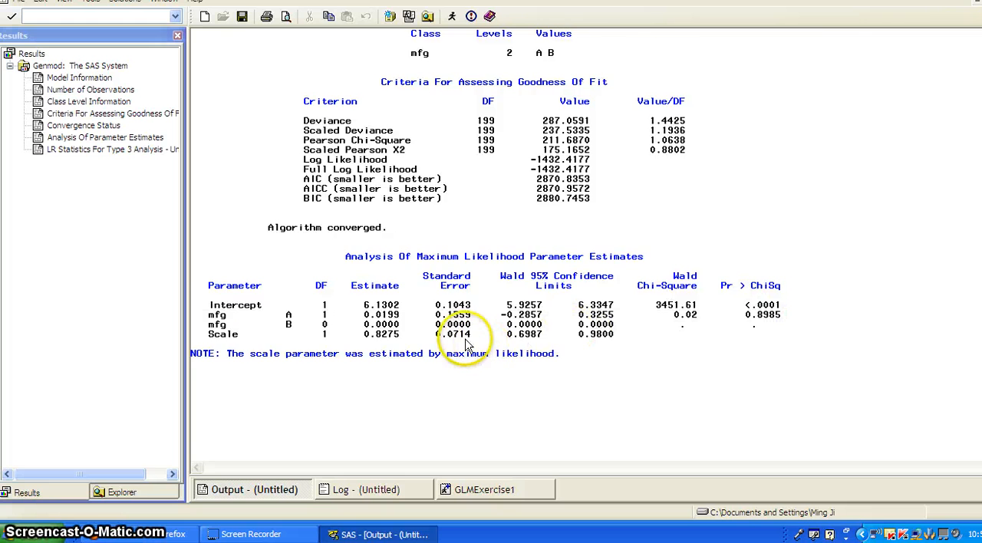
{"action": "scroll", "scroll_direction": "down", "scroll_amount": 3}
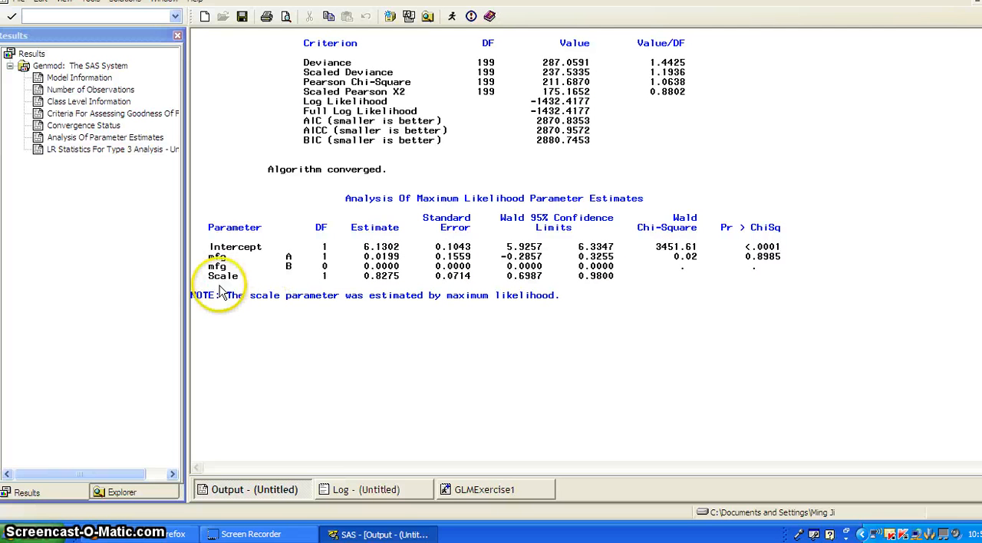
{"action": "mouse_move", "coordinate": [218, 285]}
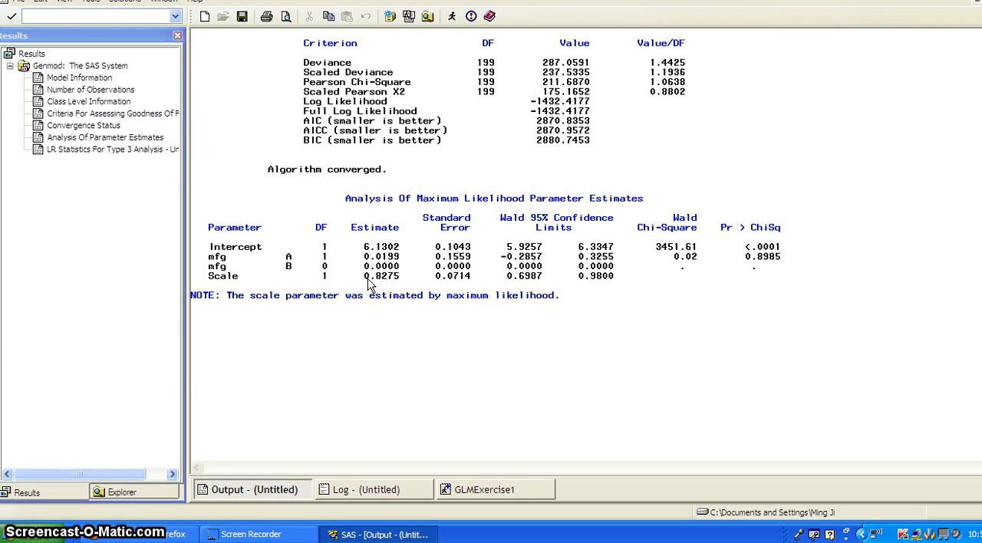
{"action": "mouse_move", "coordinate": [368, 289]}
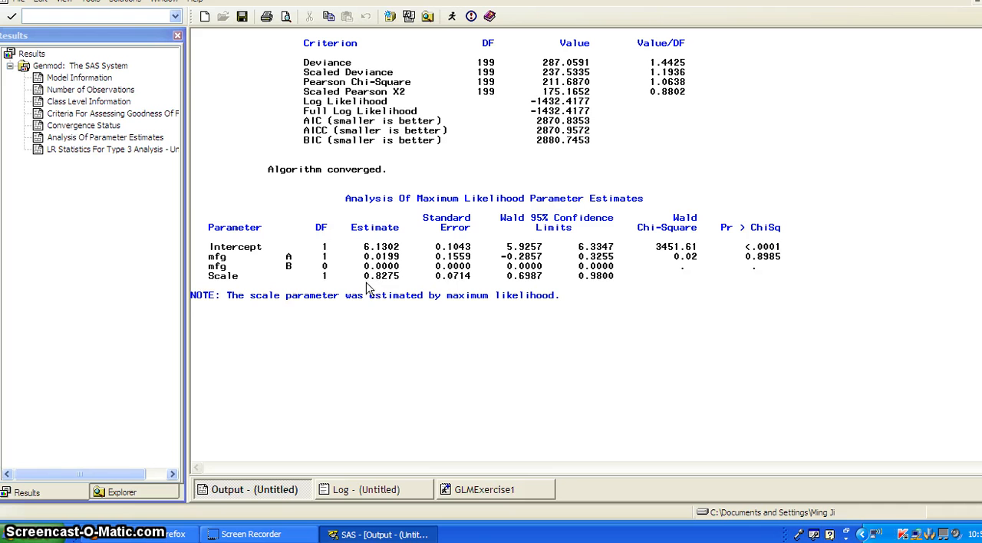
{"action": "double_click", "coordinate": [380, 276]}
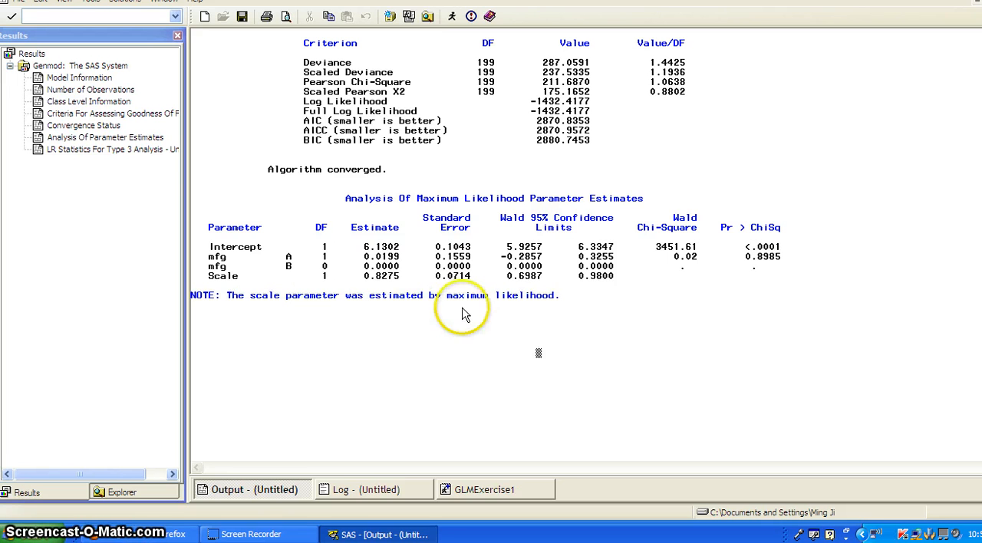
{"action": "mouse_move", "coordinate": [371, 254]}
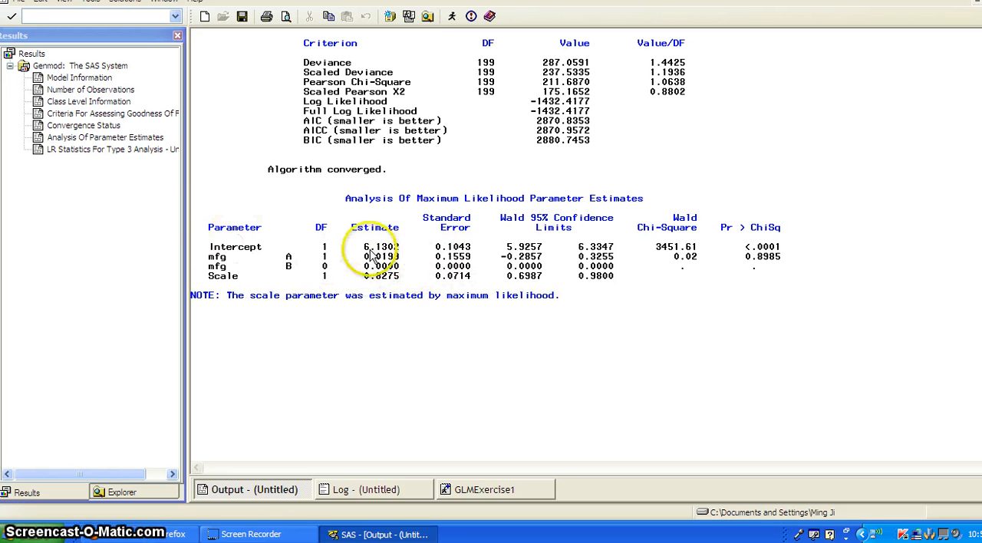
Step: Mark the mfg A, mfg B and Scale rows under the Estimate heading
{"action": "double_click", "coordinate": [376, 227]}
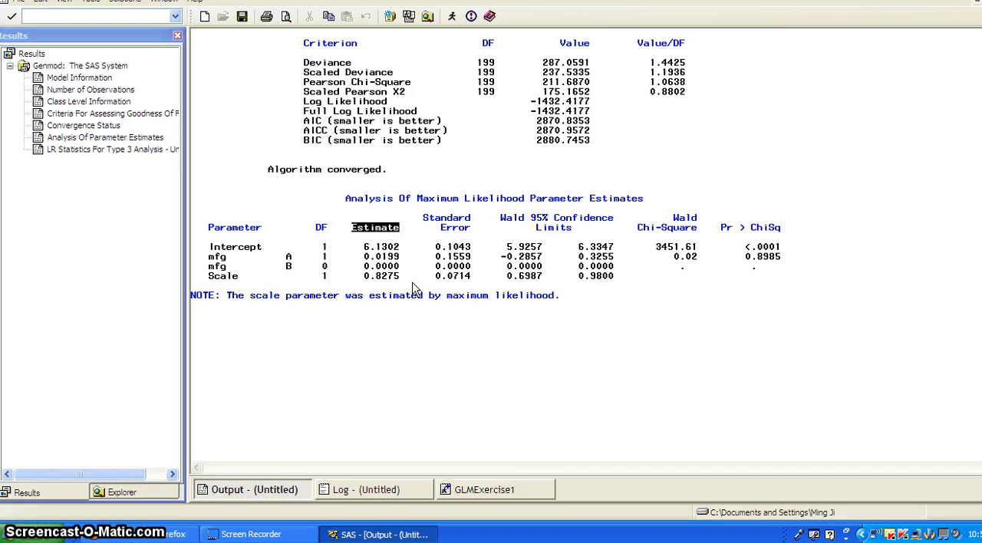
{"action": "left_click_drag", "start_coordinate": [375, 256], "coordinate": [399, 276]}
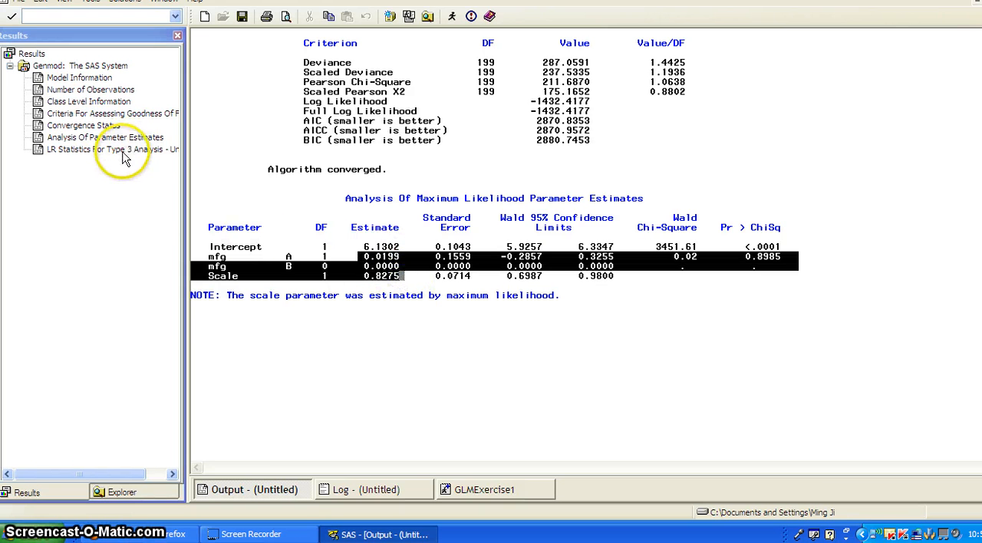
Step: Highlight the mfg Type 3 p-value 0.8985, then return to the parameter estimates output
{"action": "left_click", "coordinate": [110, 148]}
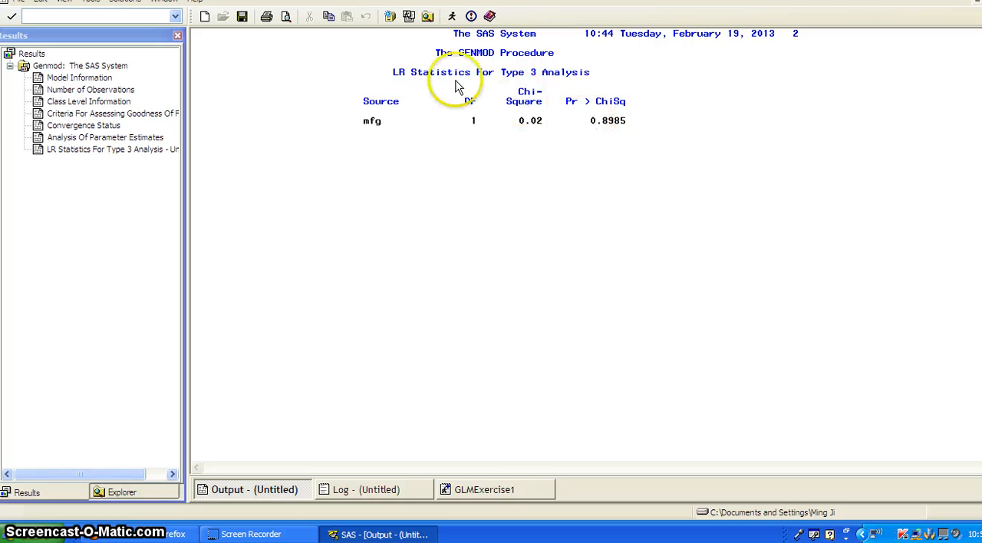
{"action": "mouse_move", "coordinate": [608, 145]}
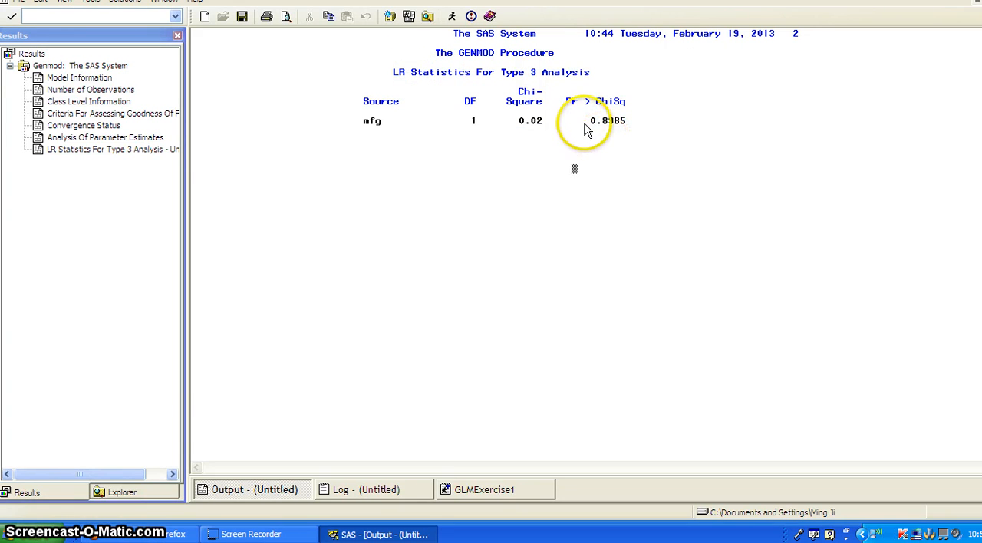
{"action": "double_click", "coordinate": [608, 120]}
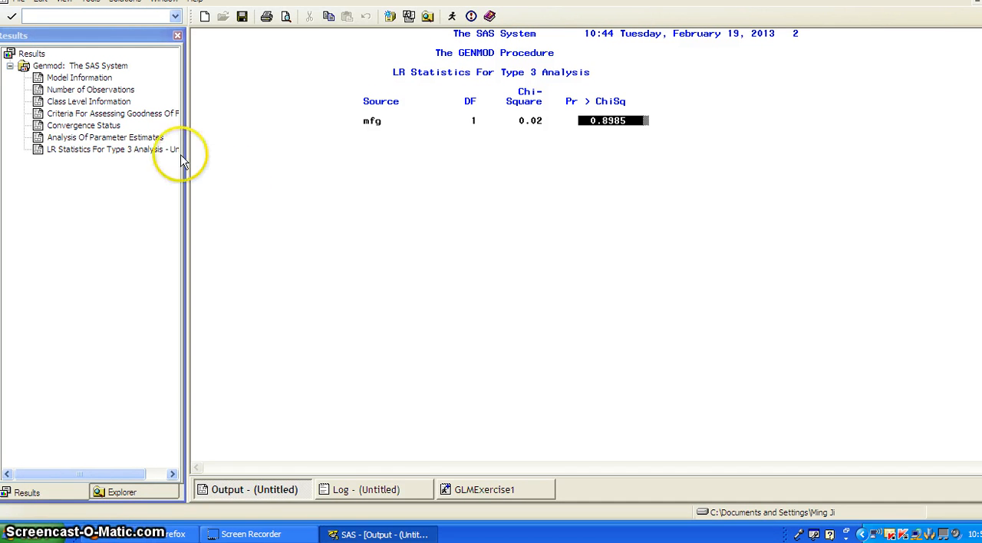
{"action": "left_click", "coordinate": [104, 136]}
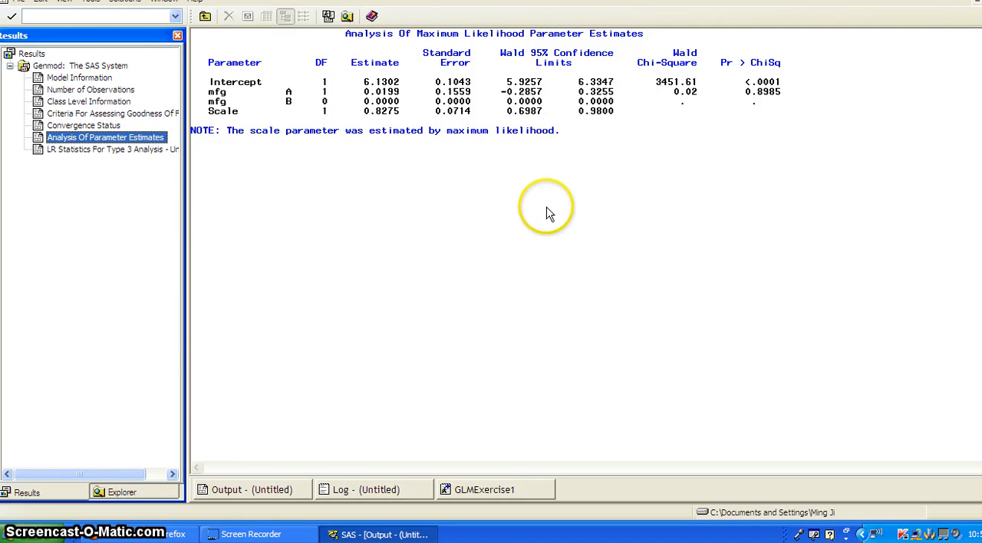
{"action": "mouse_move", "coordinate": [550, 213]}
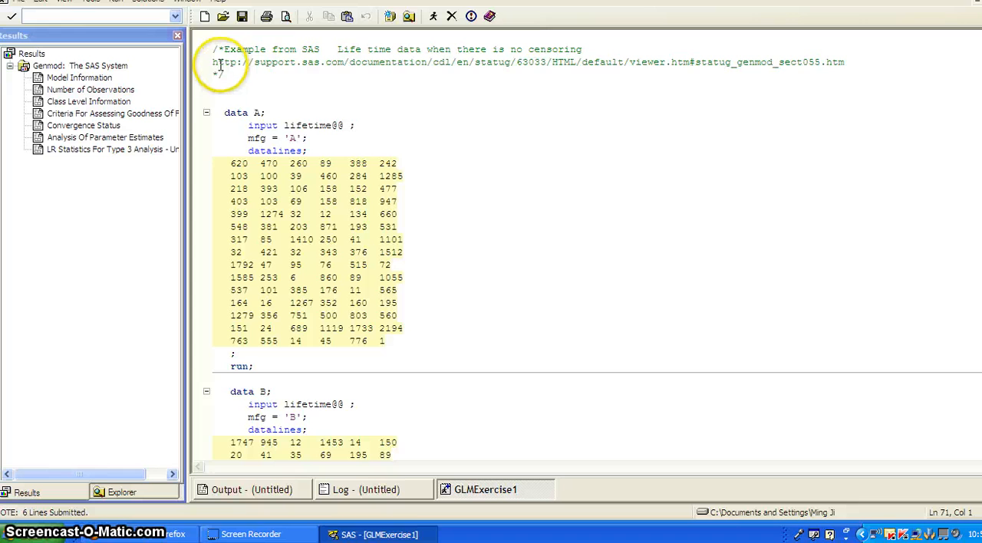
Step: Select the documentation web address in the program comment and copy it for a web search
{"action": "left_click_drag", "start_coordinate": [214, 61], "coordinate": [693, 61]}
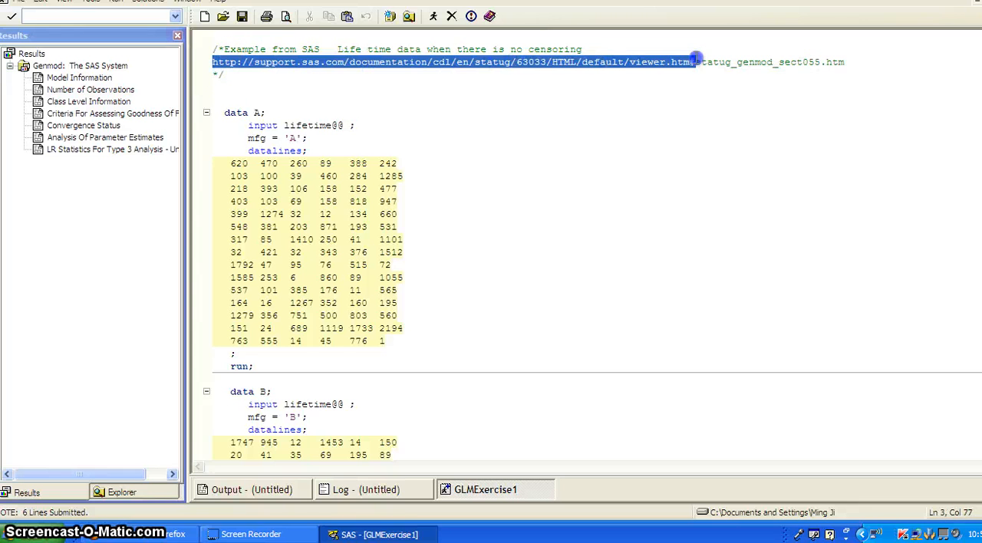
{"action": "right_click", "coordinate": [801, 75]}
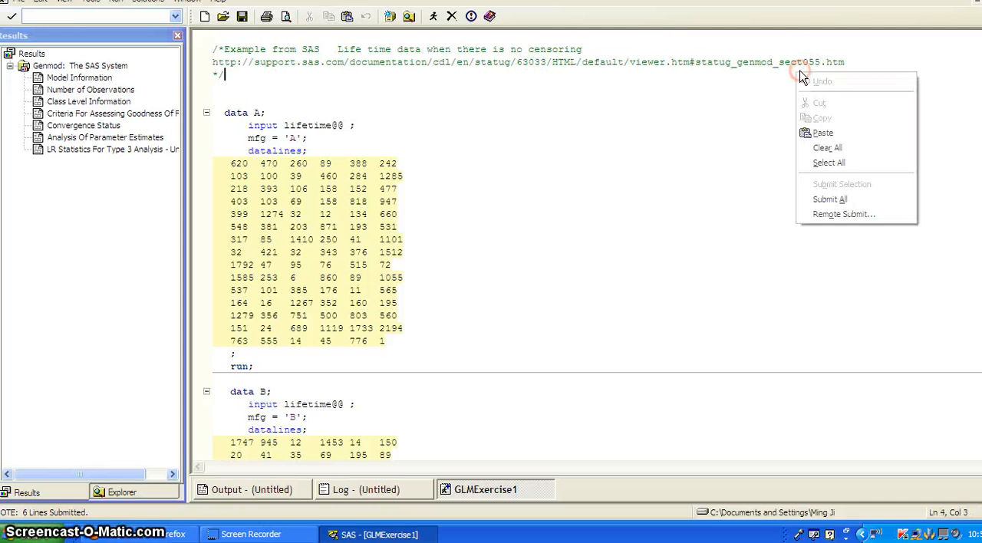
{"action": "left_click", "coordinate": [212, 73]}
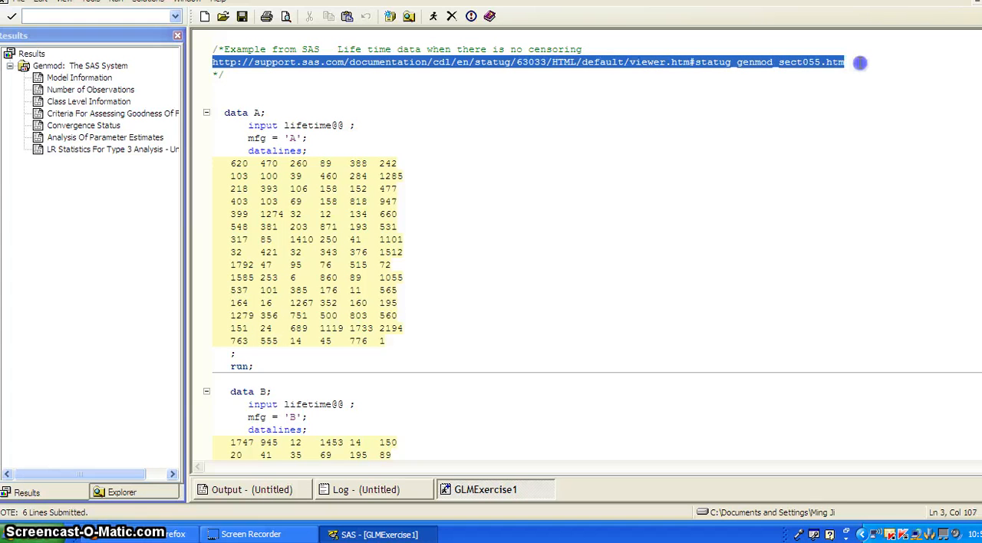
{"action": "right_click", "coordinate": [860, 63]}
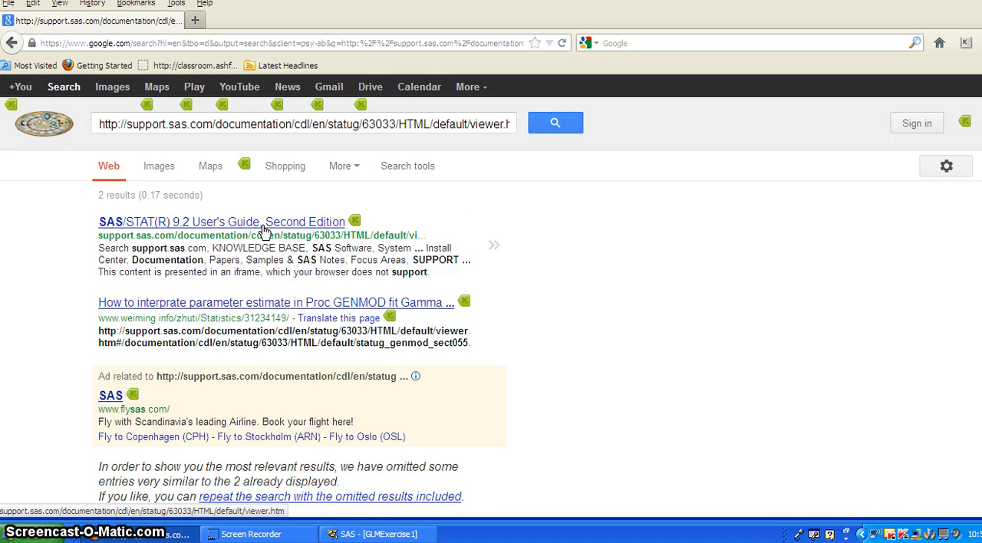
Step: Enter the SAS/STAT 9.2 User's Guide result and reach the GENMOD procedure examples list via Procedures
{"action": "left_click", "coordinate": [222, 221]}
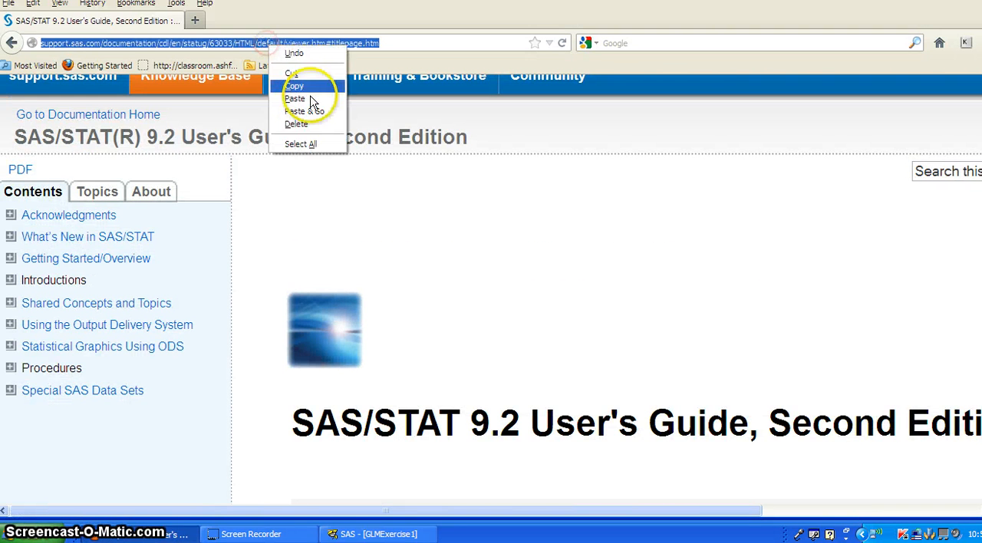
{"action": "left_click", "coordinate": [299, 111]}
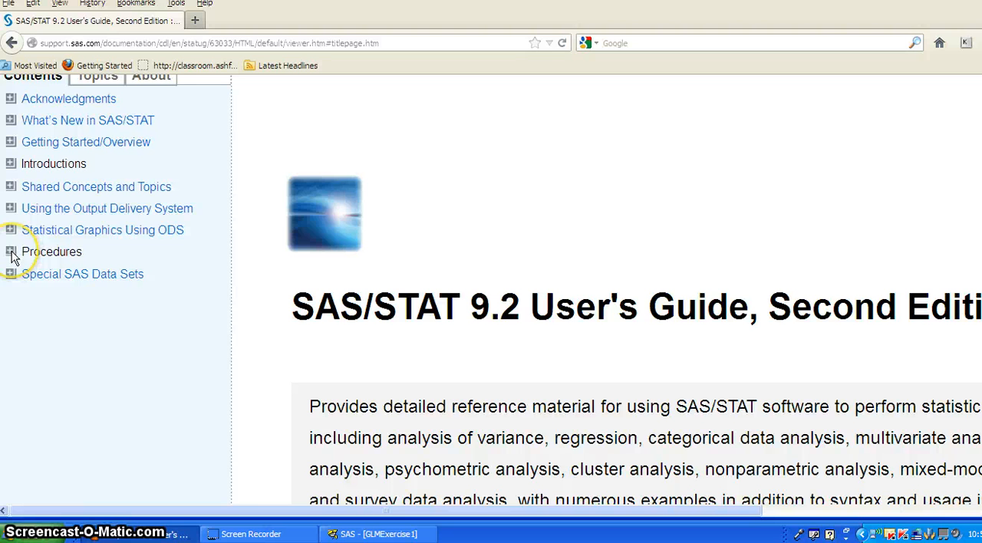
{"action": "left_click", "coordinate": [11, 252]}
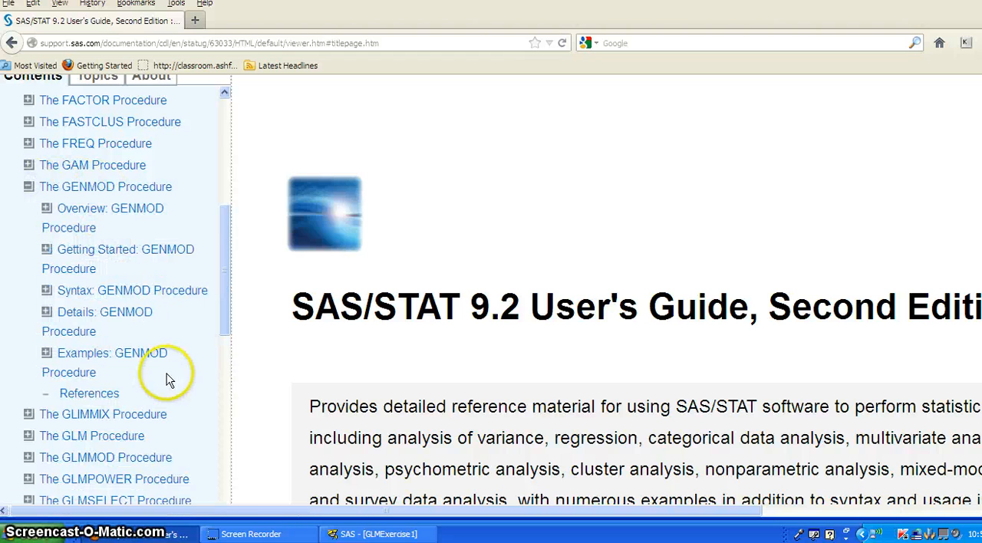
{"action": "left_click", "coordinate": [111, 353]}
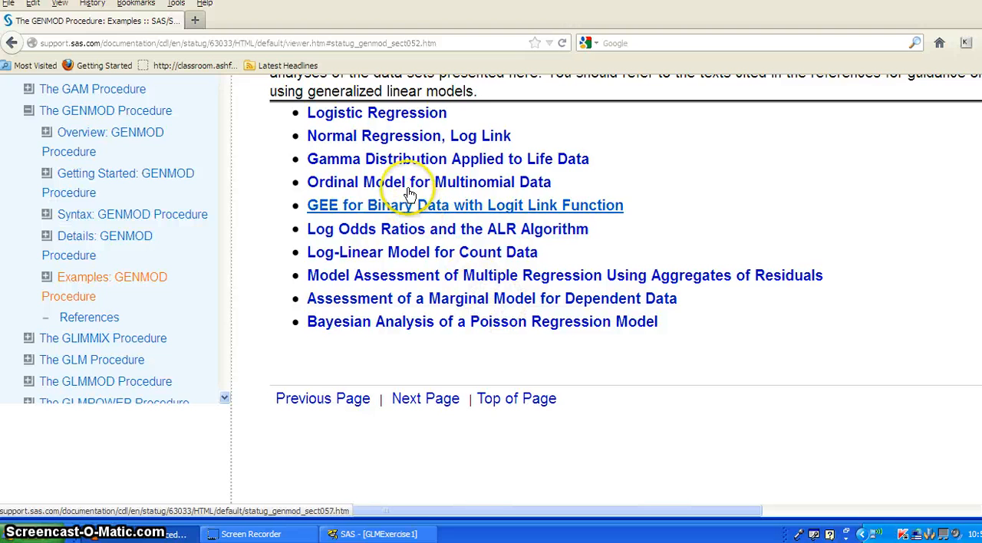
Step: Read the Gamma Distribution Applied to Life Data example through Outputs 37.3.1 and 37.3.2
{"action": "left_click", "coordinate": [448, 160]}
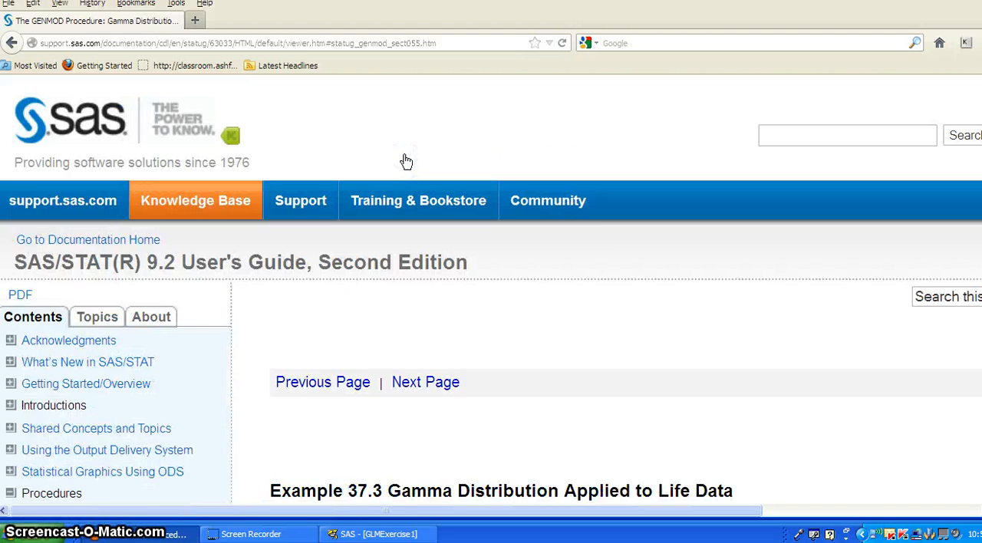
{"action": "scroll", "scroll_direction": "down", "scroll_amount": 3}
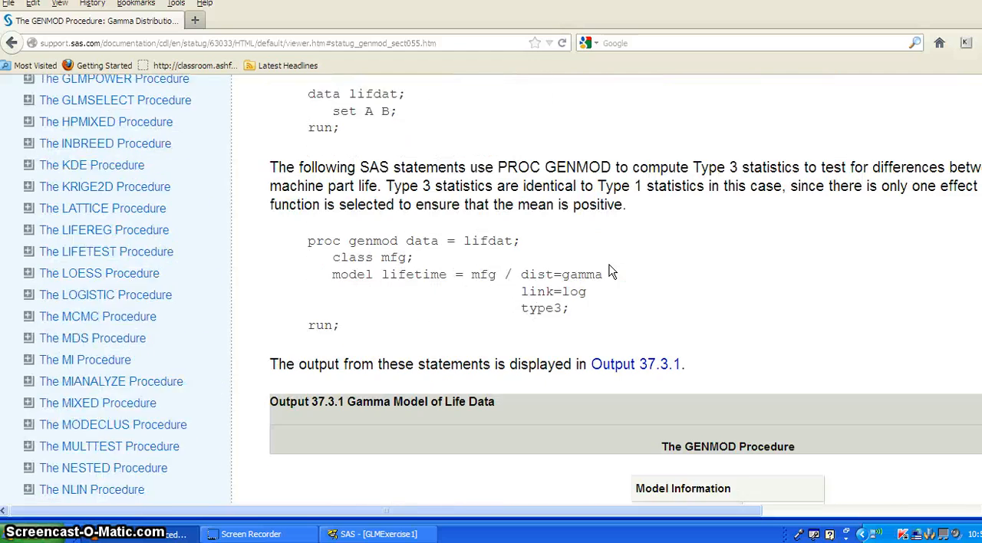
{"action": "scroll", "scroll_direction": "down", "scroll_amount": 3}
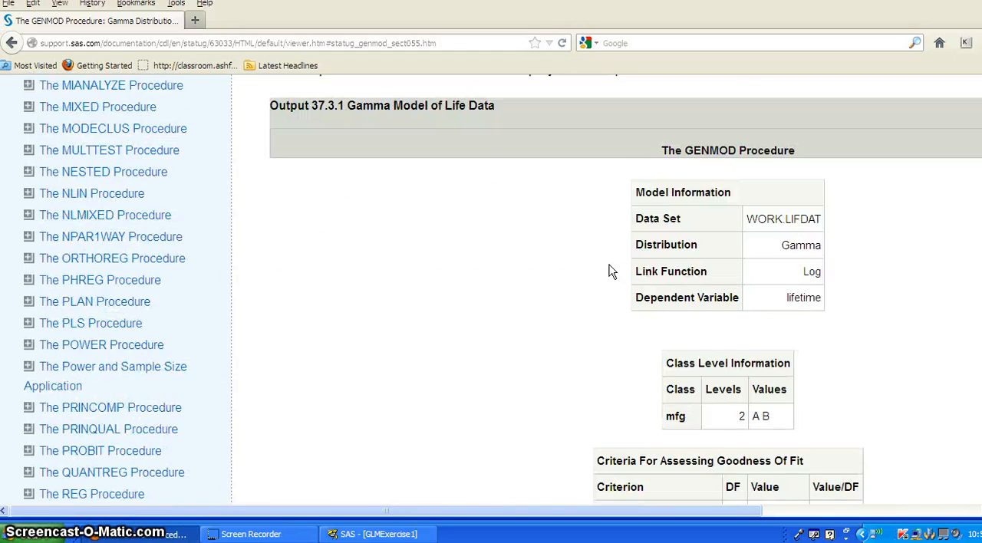
{"action": "scroll", "scroll_direction": "down", "scroll_amount": 3}
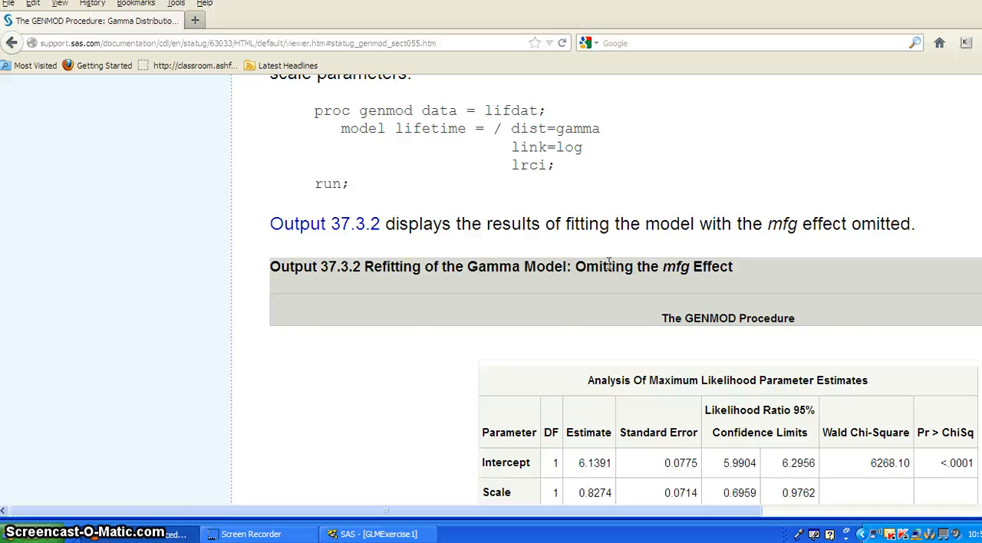
{"action": "scroll", "scroll_direction": "up", "scroll_amount": 3}
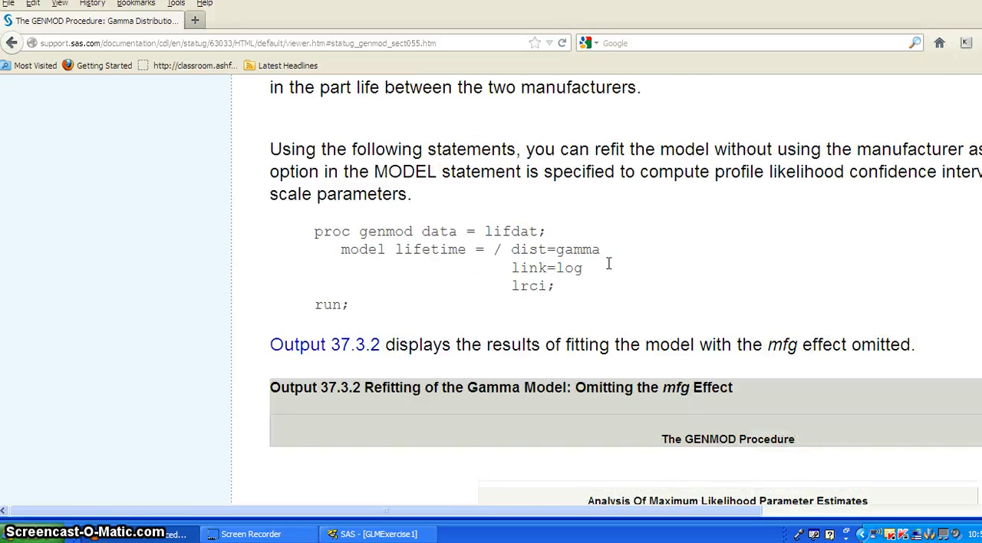
{"action": "scroll", "scroll_direction": "down", "scroll_amount": 3}
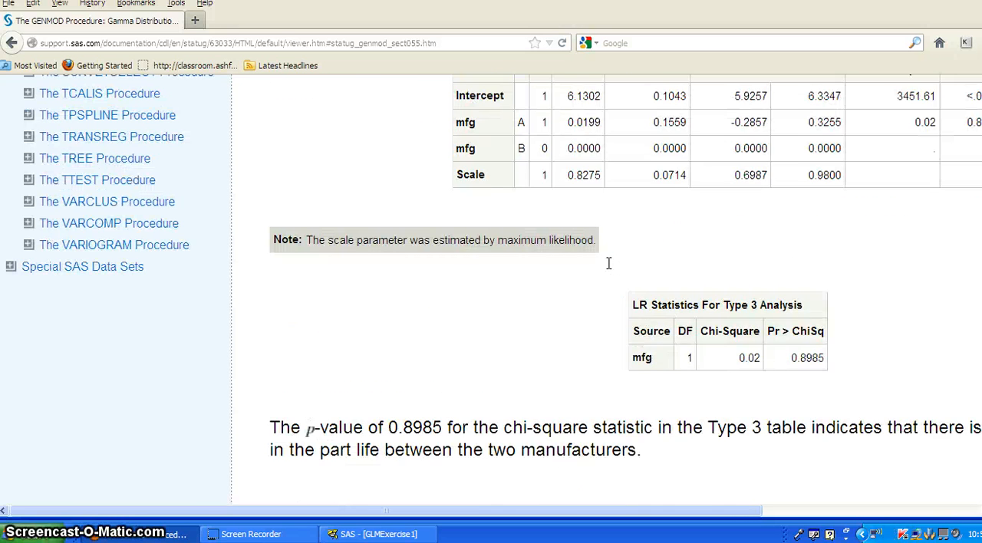
{"action": "scroll", "scroll_direction": "down", "scroll_amount": 3}
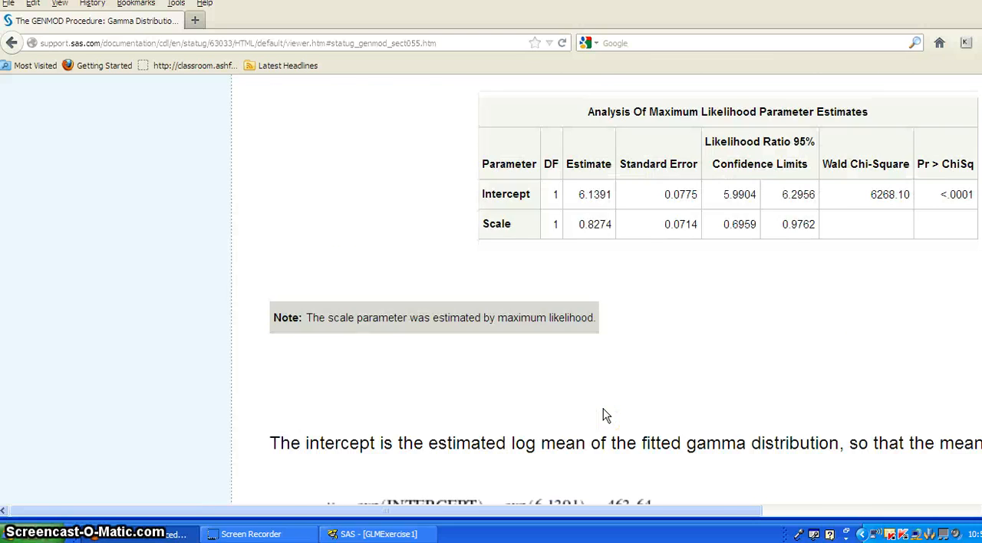
{"action": "scroll", "scroll_direction": "down", "scroll_amount": 3}
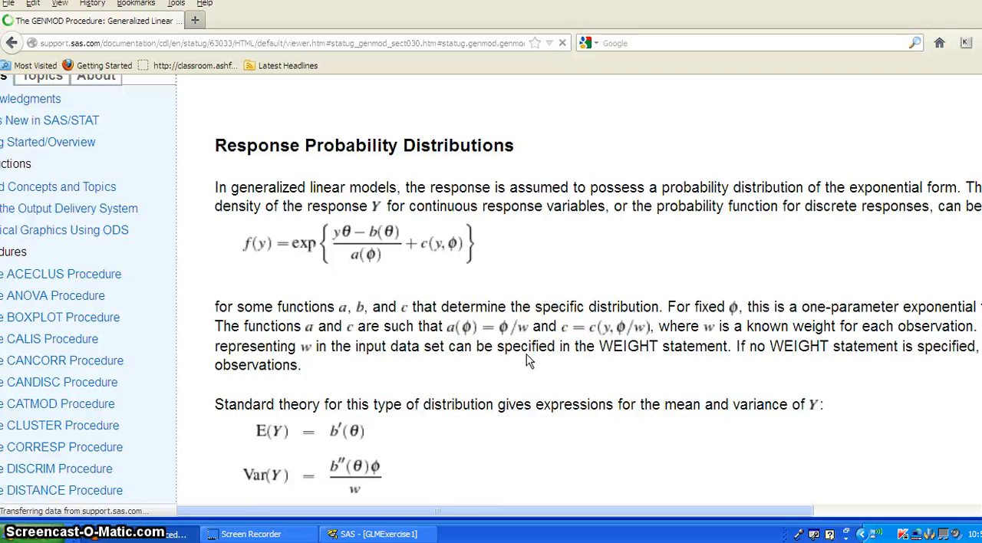
Step: Review the gamma, geometric and Poisson density formulas, then return to Example 37.3 from the navigation pane
{"action": "scroll", "scroll_direction": "down", "scroll_amount": 3}
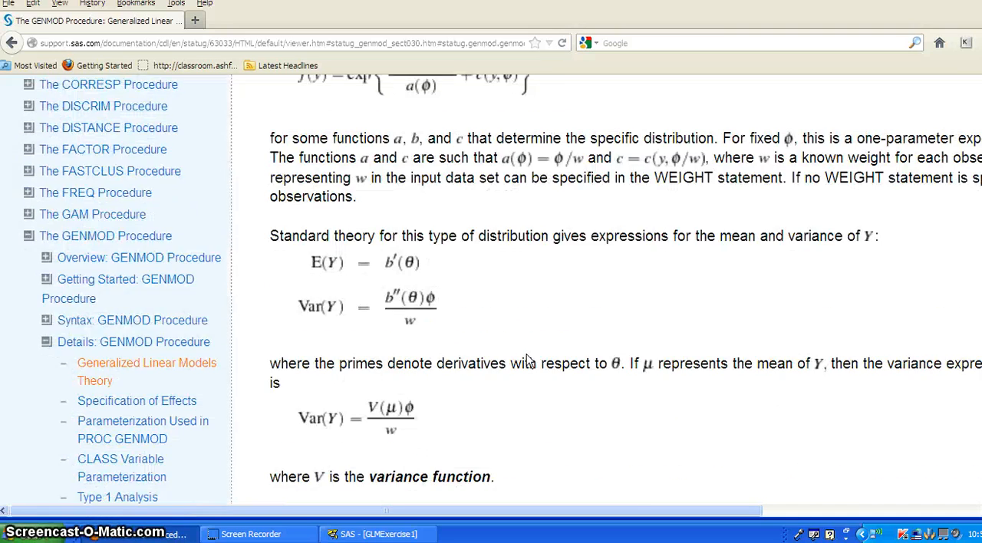
{"action": "scroll", "scroll_direction": "down", "scroll_amount": 3}
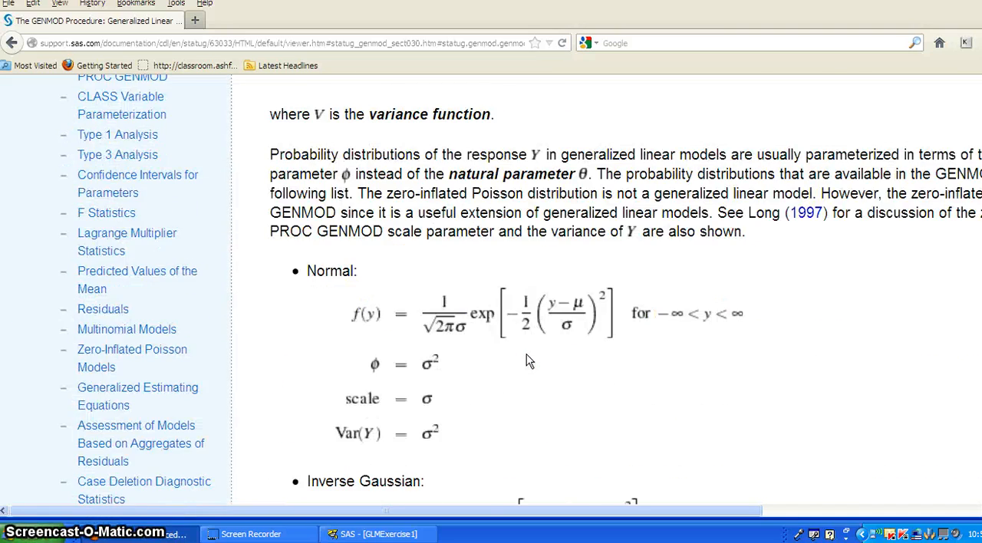
{"action": "scroll", "scroll_direction": "down", "scroll_amount": 3}
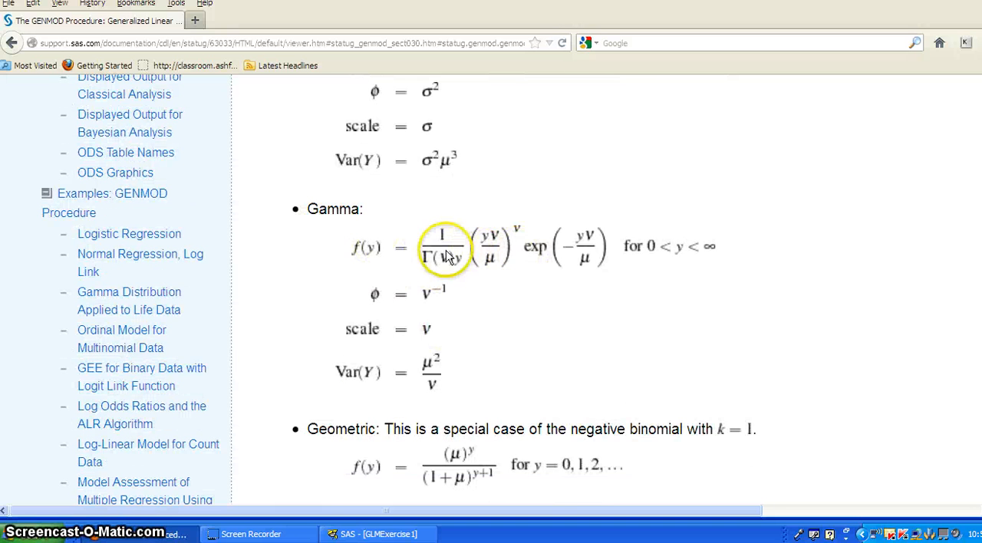
{"action": "mouse_move", "coordinate": [382, 258]}
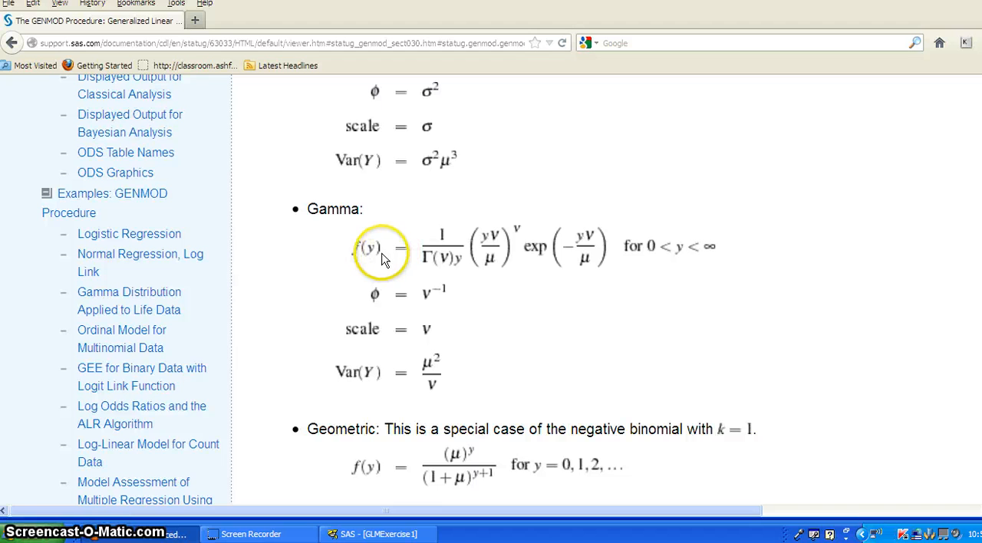
{"action": "mouse_move", "coordinate": [499, 257]}
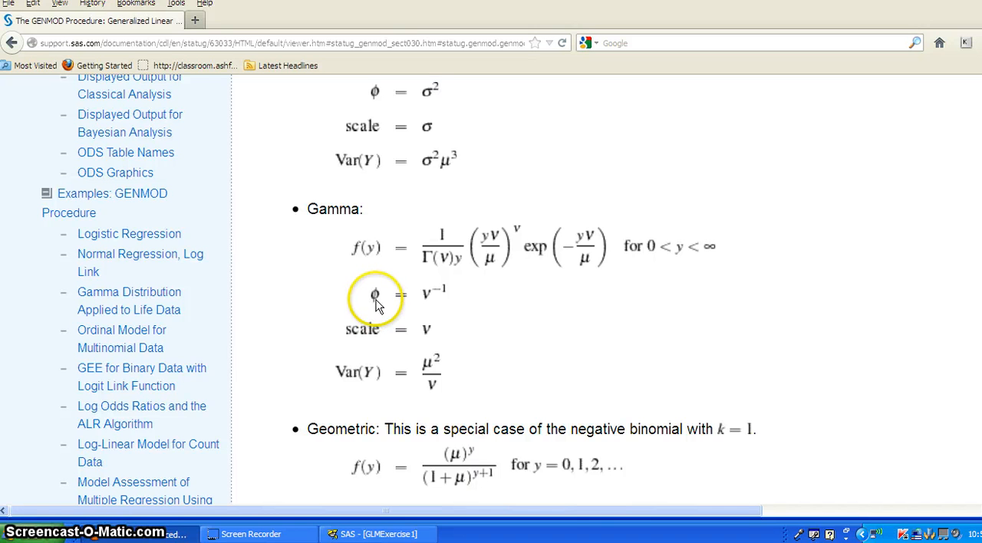
{"action": "mouse_move", "coordinate": [393, 313]}
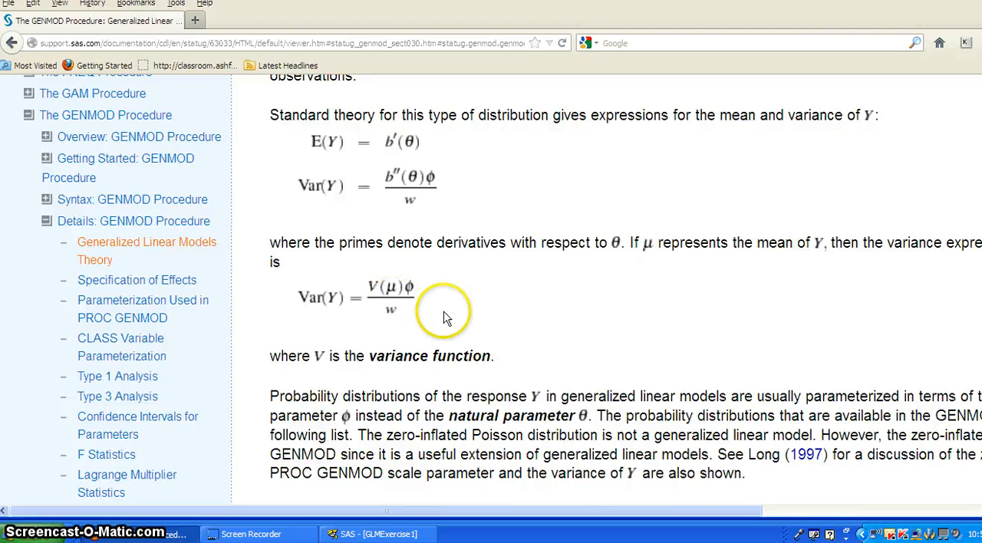
{"action": "scroll", "scroll_direction": "down", "scroll_amount": 3}
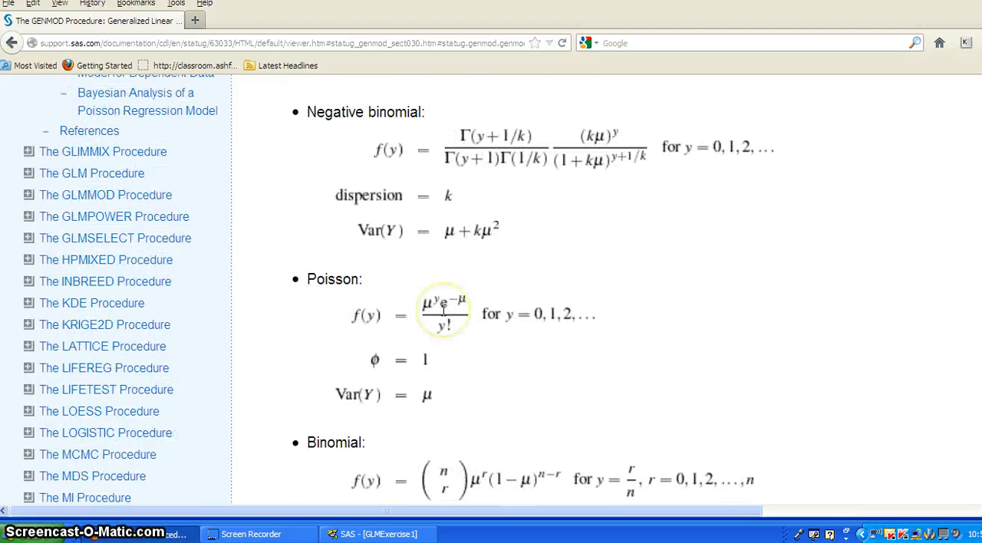
{"action": "scroll", "scroll_direction": "down", "scroll_amount": 3}
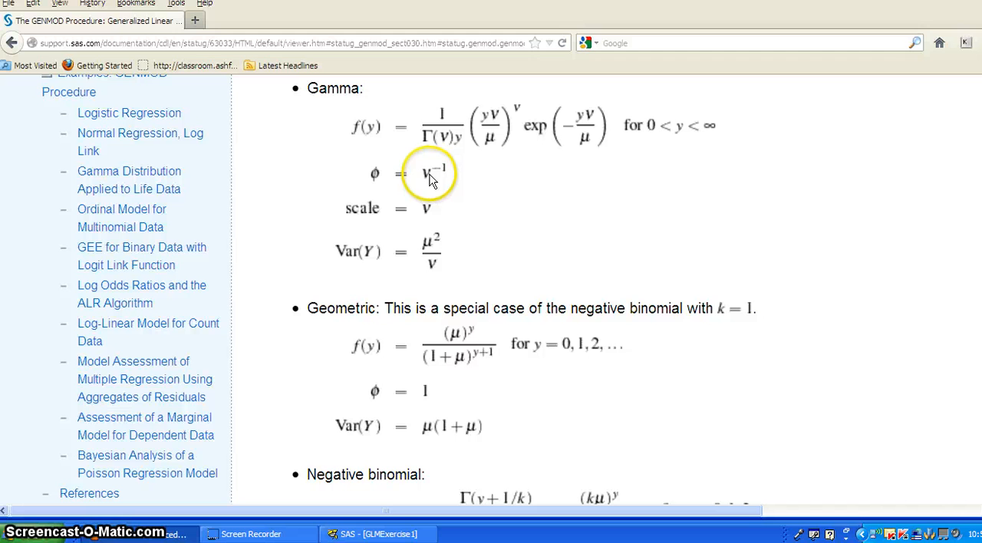
{"action": "mouse_move", "coordinate": [460, 151]}
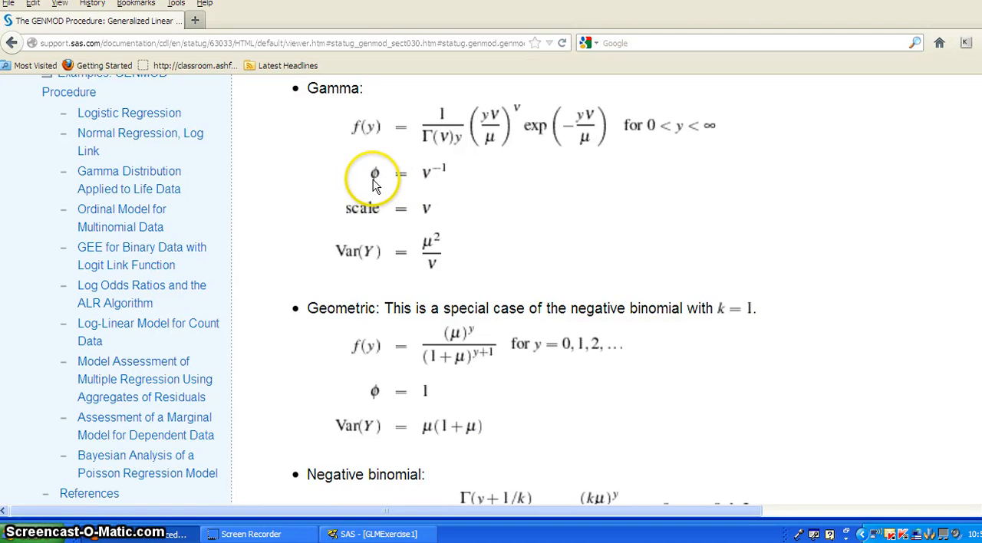
{"action": "mouse_move", "coordinate": [439, 184]}
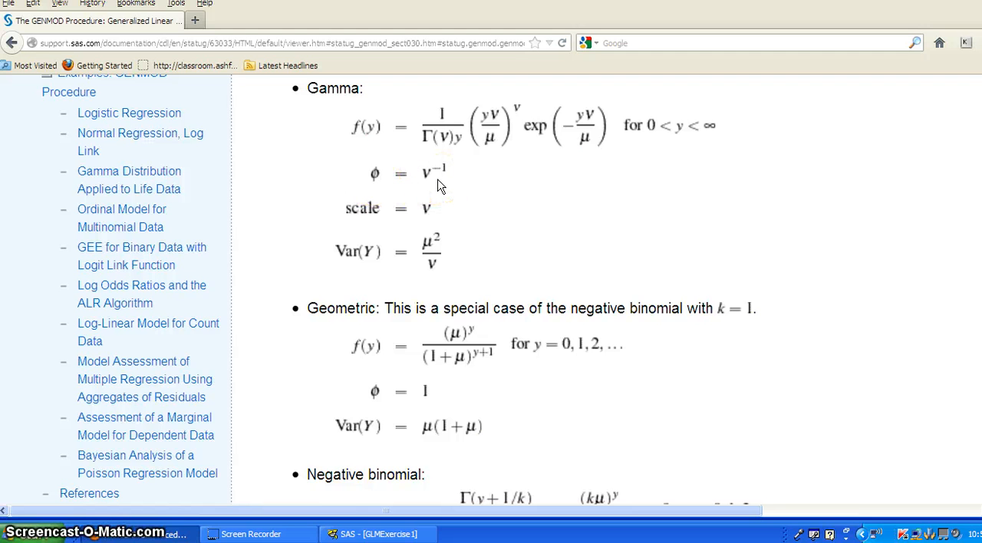
{"action": "mouse_move", "coordinate": [522, 221]}
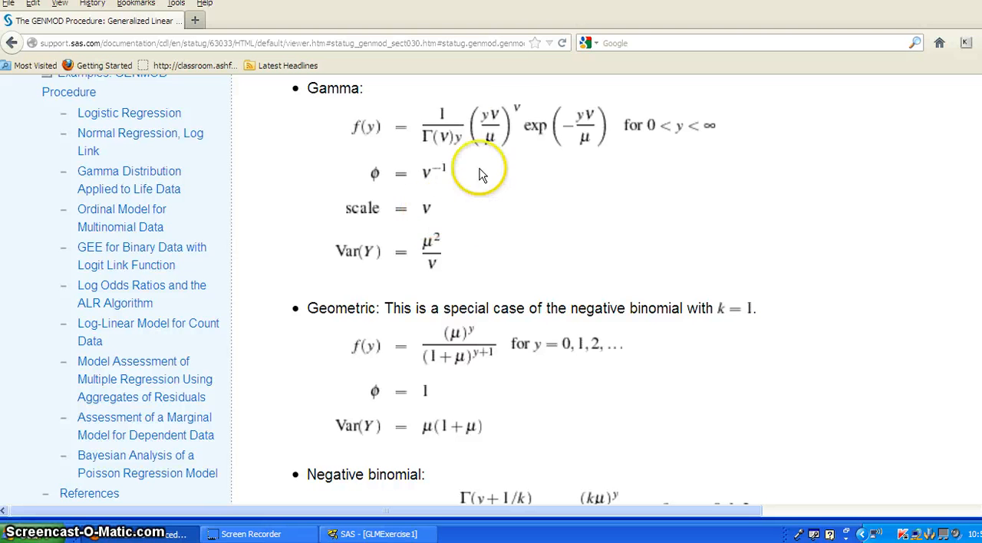
{"action": "mouse_move", "coordinate": [529, 129]}
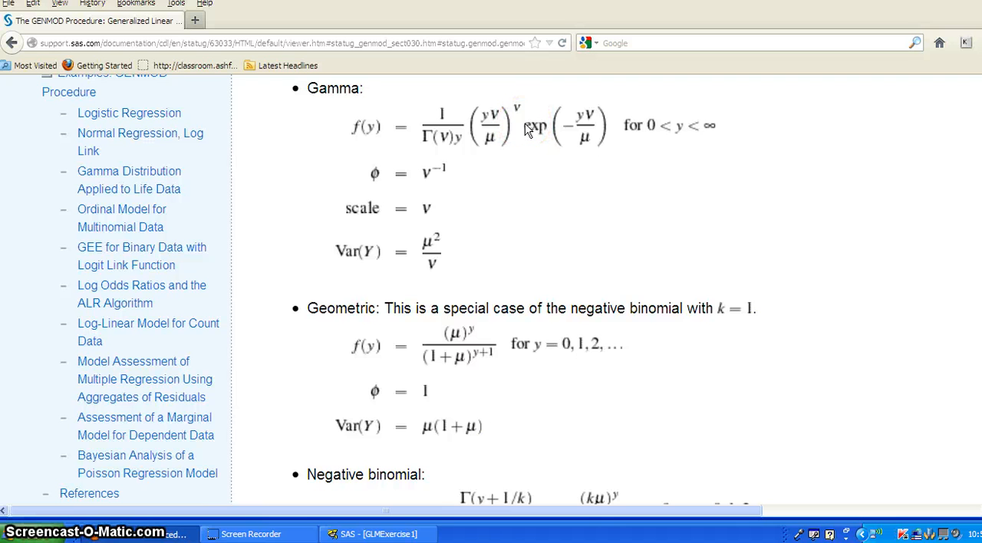
{"action": "mouse_move", "coordinate": [583, 286]}
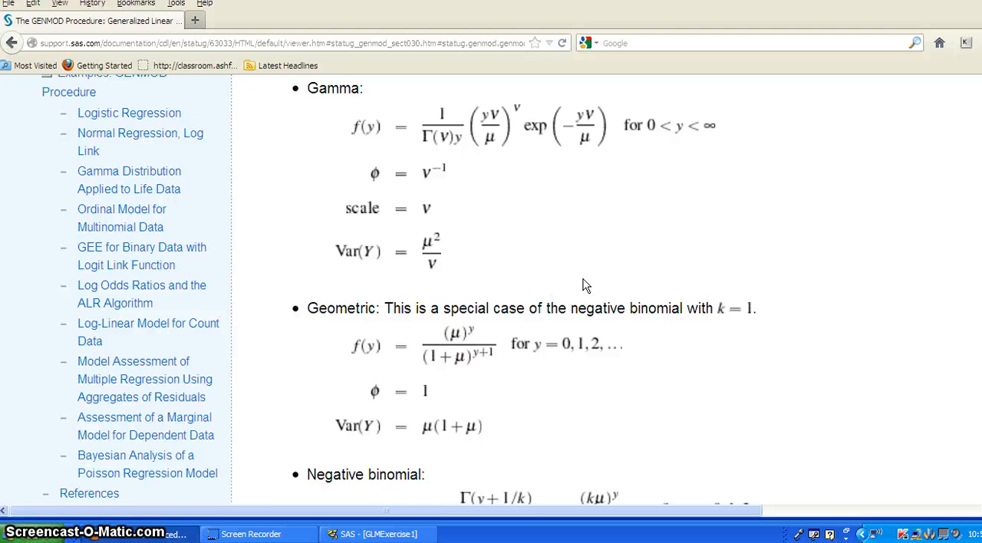
{"action": "left_click", "coordinate": [12, 43]}
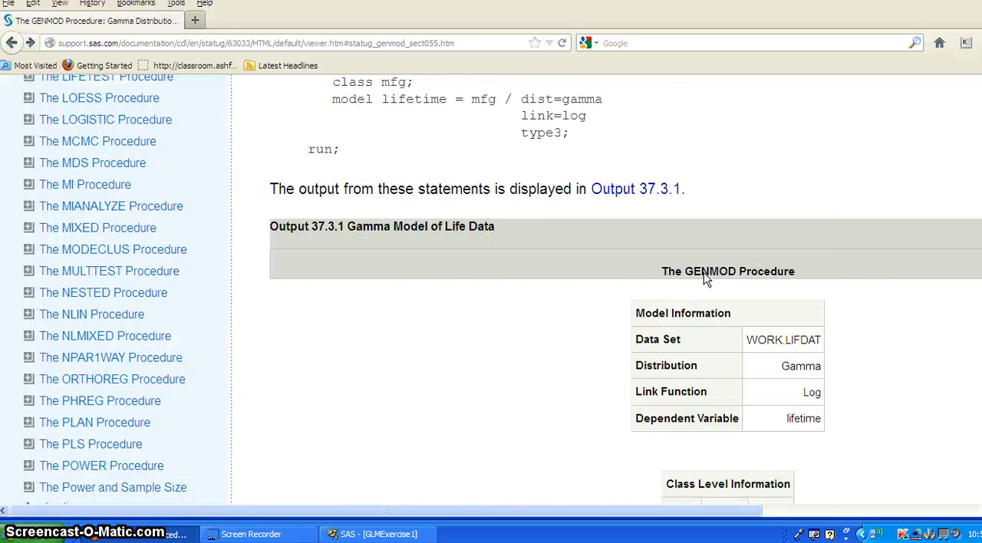
{"action": "scroll", "scroll_direction": "down", "scroll_amount": 3}
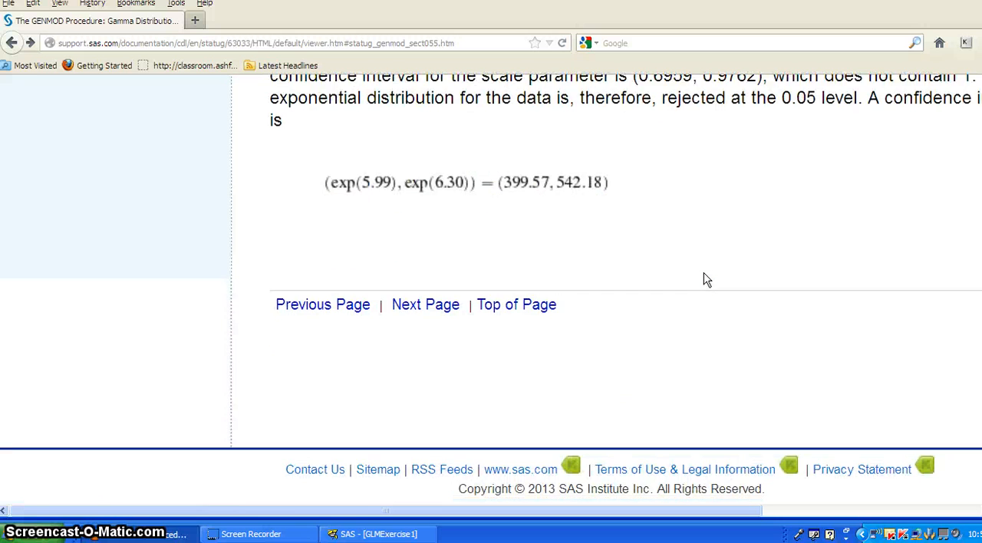
{"action": "scroll", "scroll_direction": "down", "scroll_amount": 3}
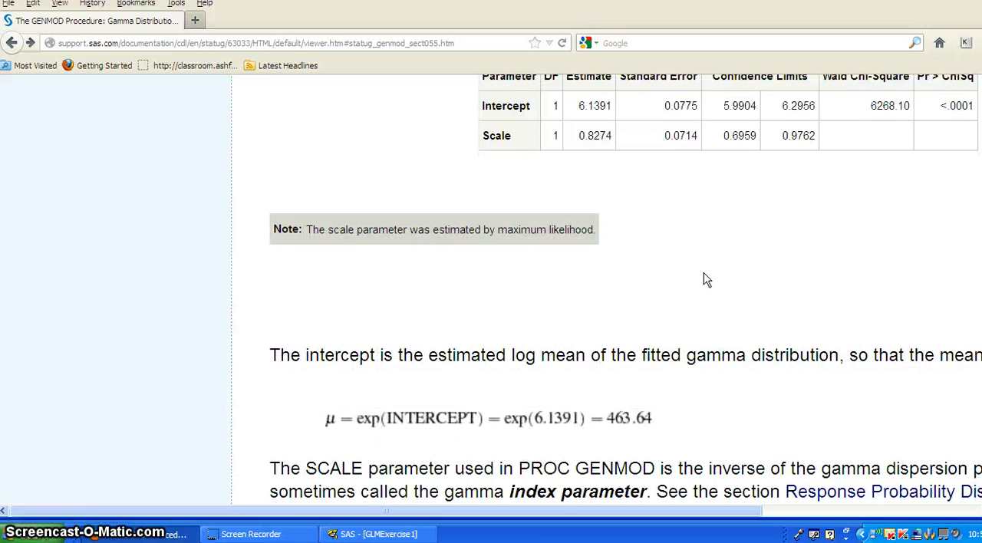
{"action": "scroll", "scroll_direction": "down", "scroll_amount": 3}
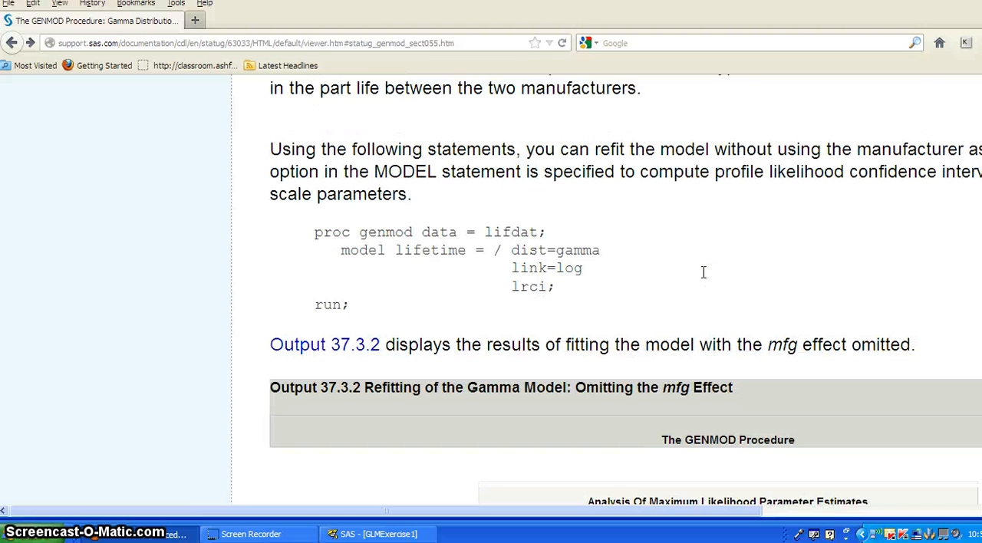
{"action": "scroll", "scroll_direction": "down", "scroll_amount": 3}
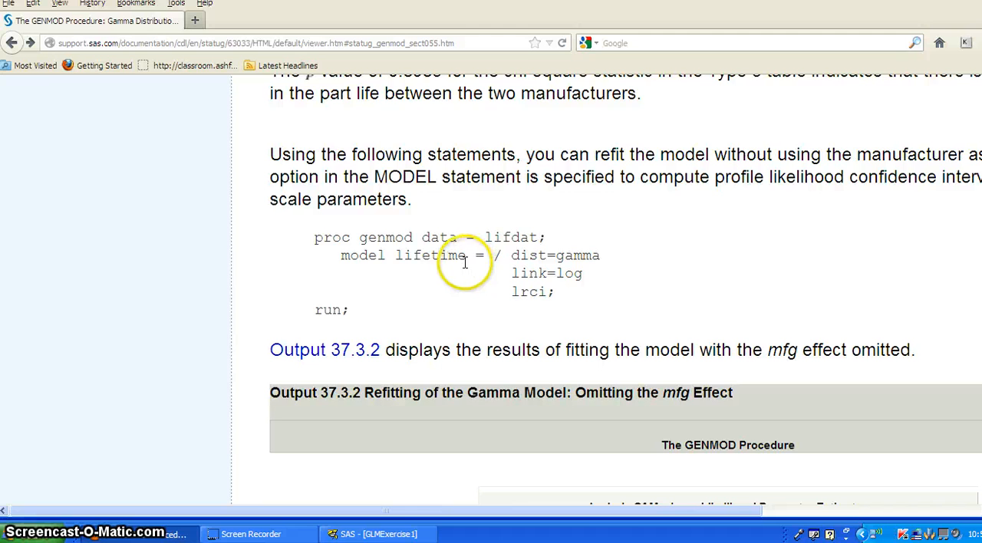
{"action": "scroll", "scroll_direction": "down", "scroll_amount": 3}
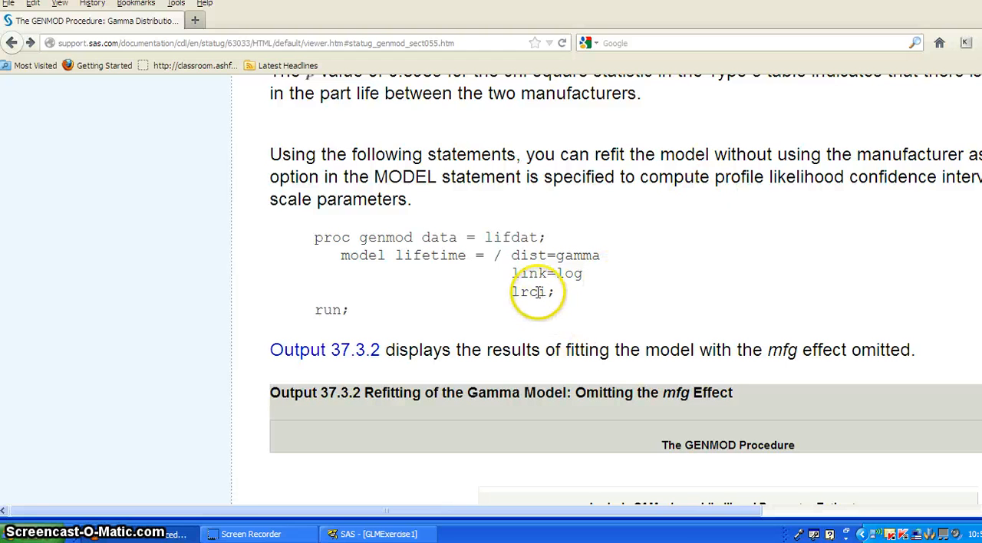
{"action": "double_click", "coordinate": [529, 291]}
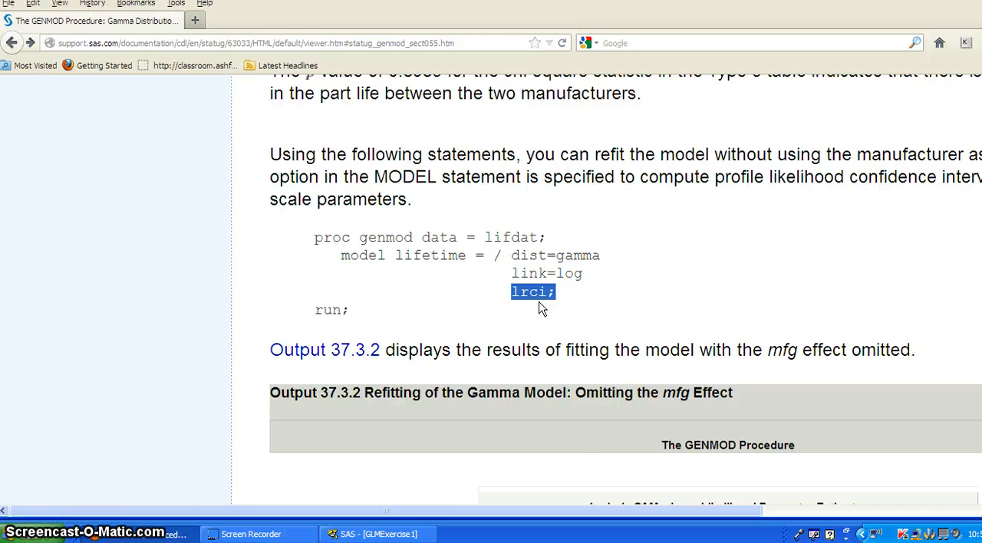
{"action": "scroll", "scroll_direction": "down", "scroll_amount": 3}
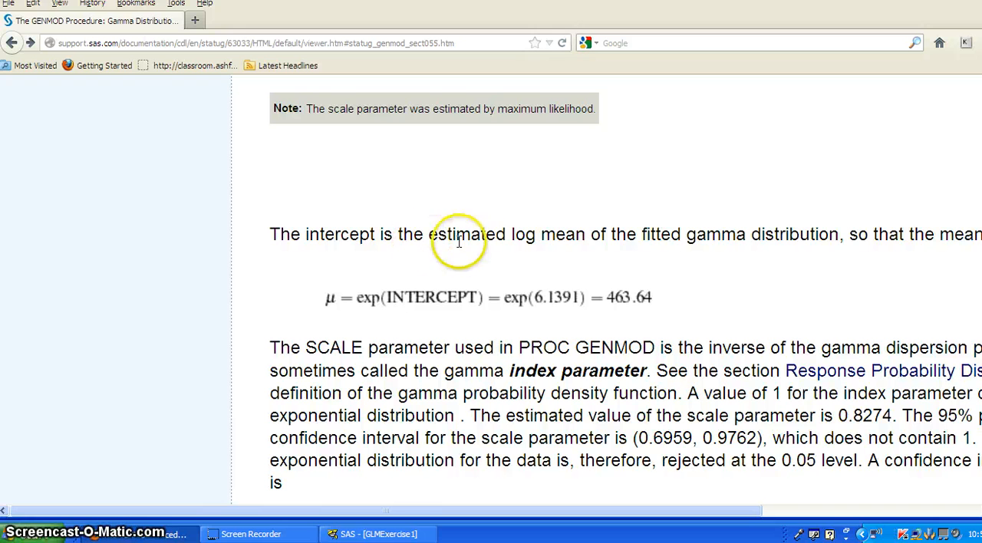
{"action": "mouse_move", "coordinate": [616, 249]}
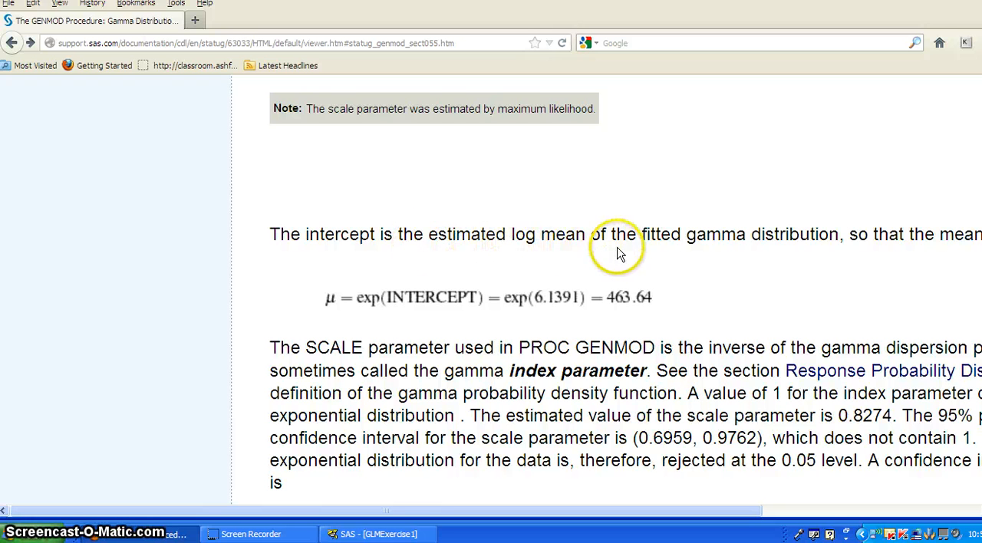
{"action": "mouse_move", "coordinate": [805, 261]}
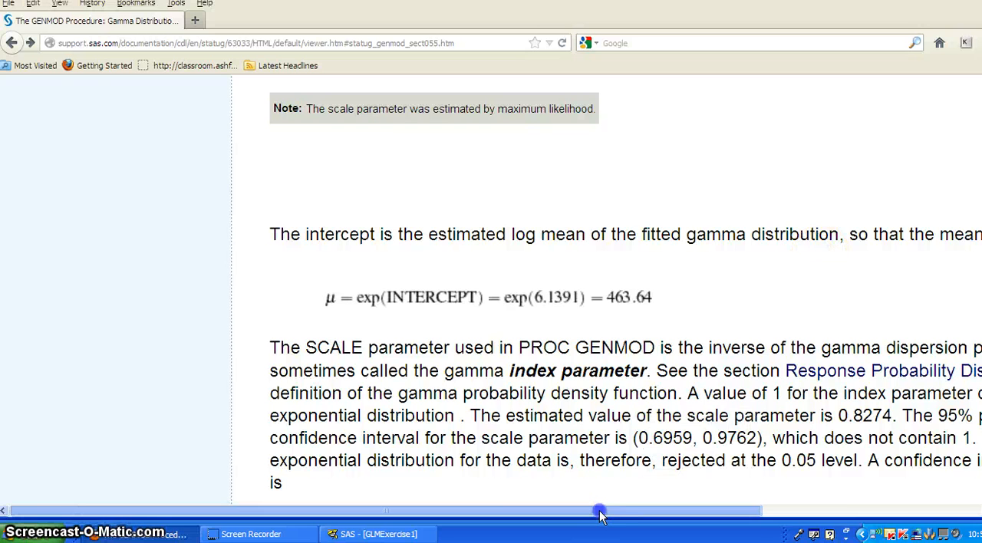
{"action": "left_click_drag", "start_coordinate": [598, 512], "coordinate": [770, 506]}
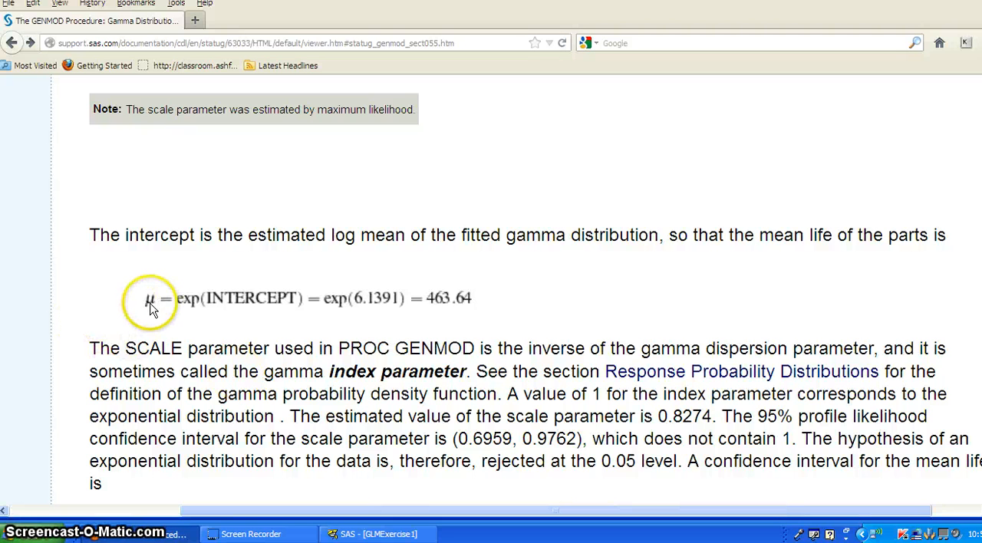
{"action": "mouse_move", "coordinate": [206, 310]}
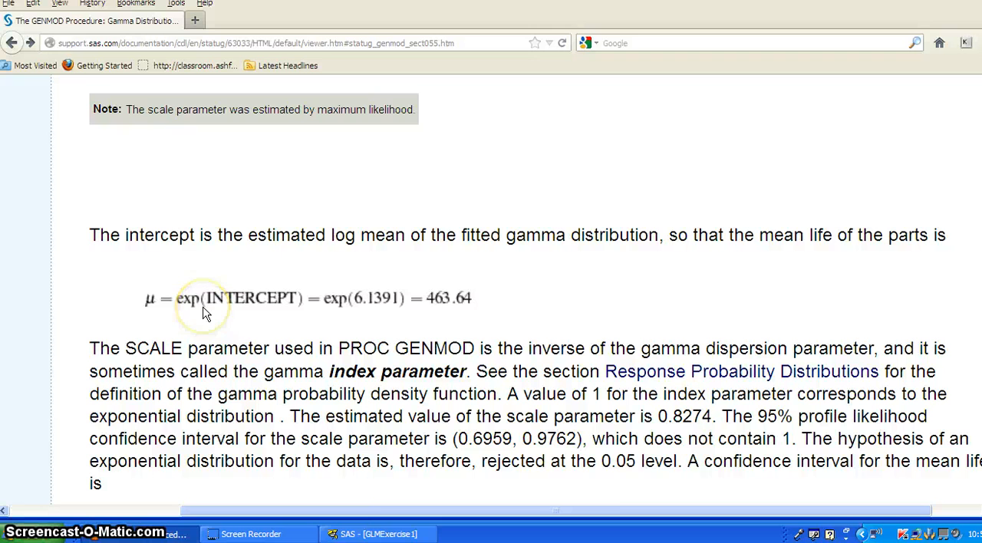
{"action": "mouse_move", "coordinate": [260, 314]}
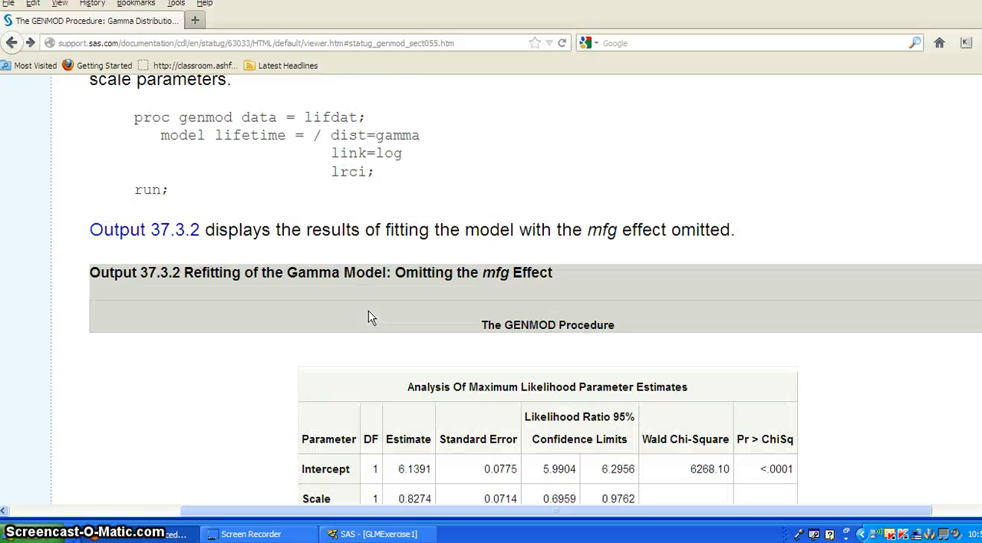
{"action": "scroll", "scroll_direction": "down", "scroll_amount": 3}
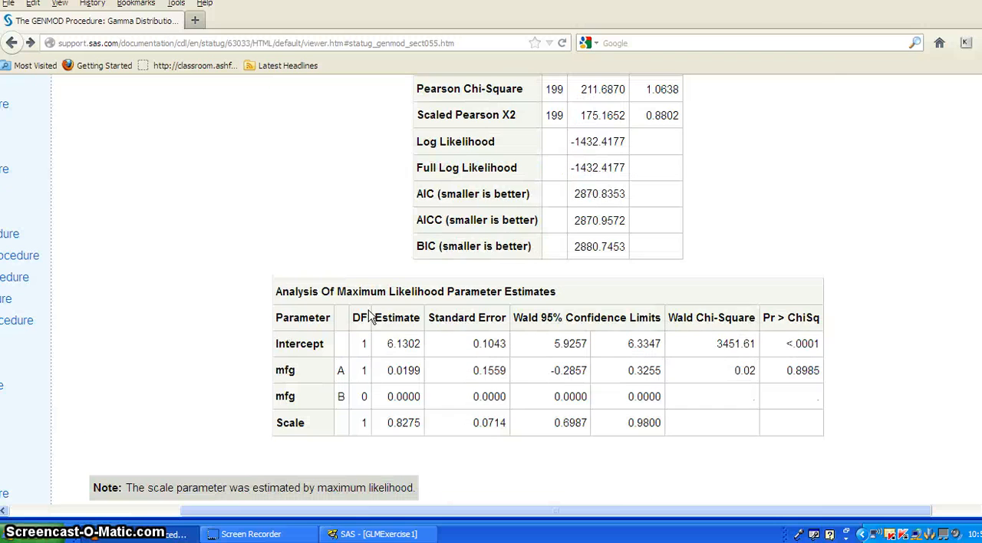
{"action": "double_click", "coordinate": [402, 344]}
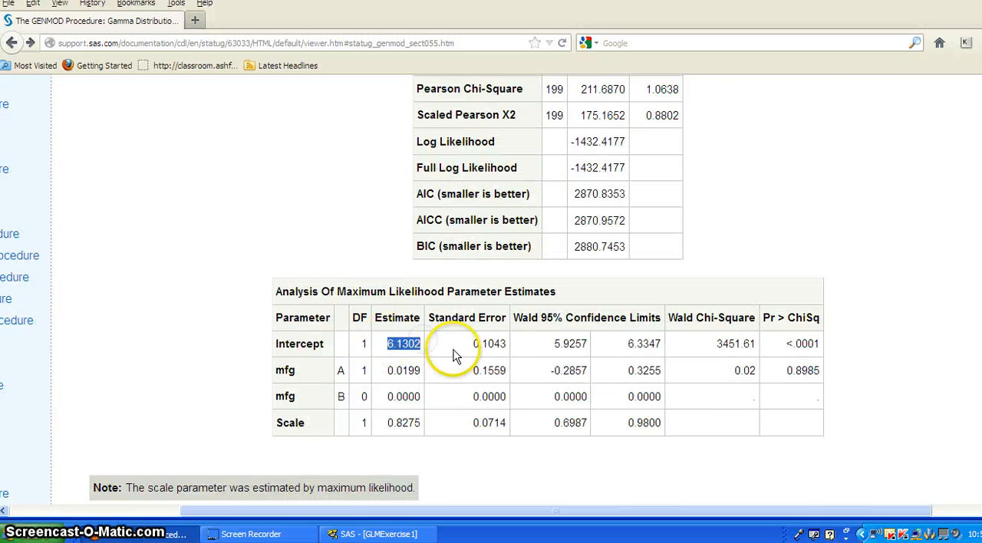
{"action": "scroll", "scroll_direction": "down", "scroll_amount": 3}
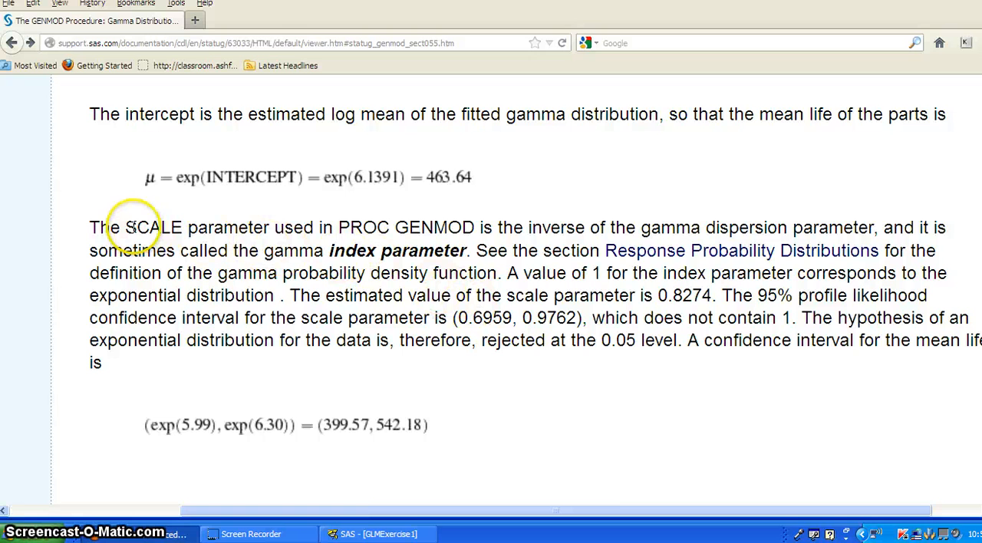
Step: Mark 'inverse of the gamma dispersion parameter' and the scale interval (0.6959, 0.9762) in the SCALE paragraph
{"action": "left_click_drag", "start_coordinate": [137, 227], "coordinate": [494, 227]}
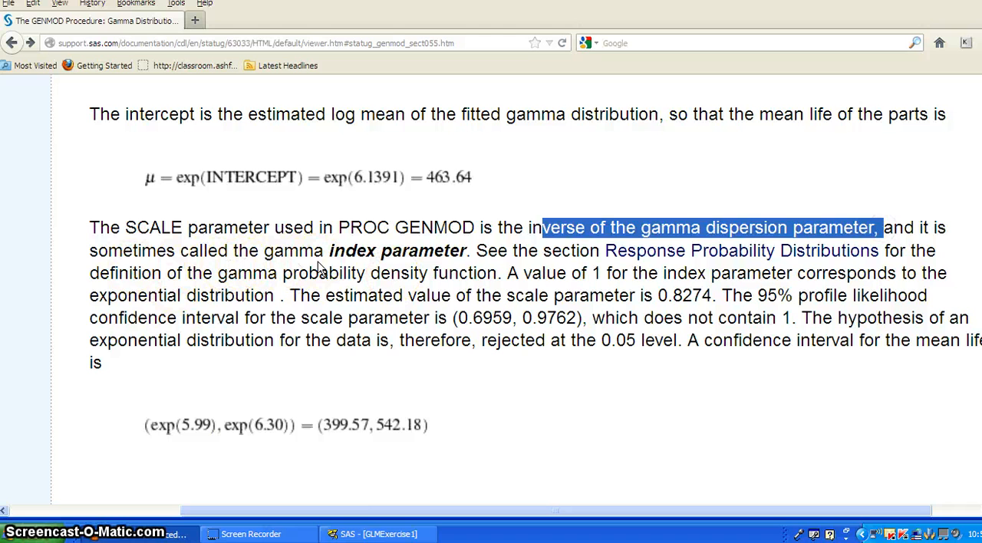
{"action": "left_click", "coordinate": [316, 263]}
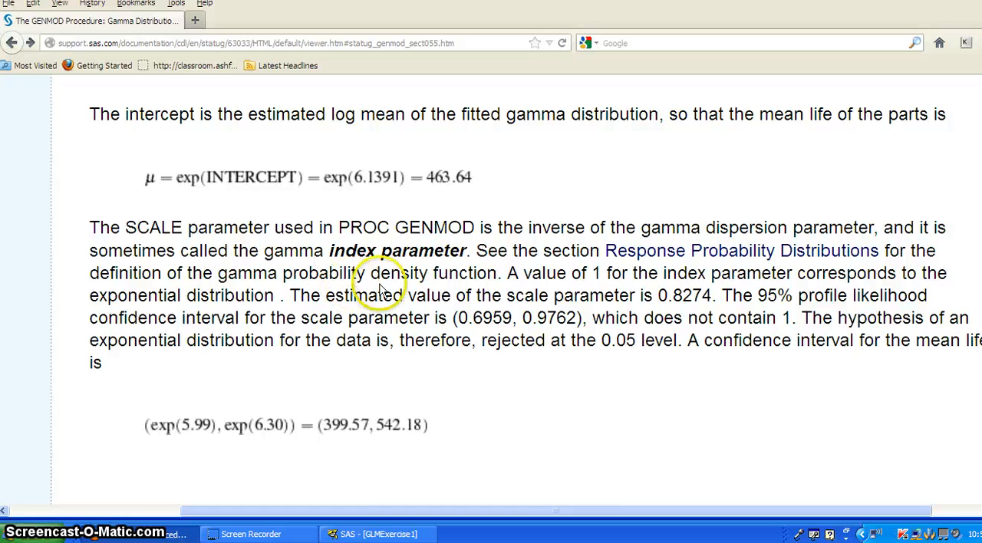
{"action": "mouse_move", "coordinate": [606, 279]}
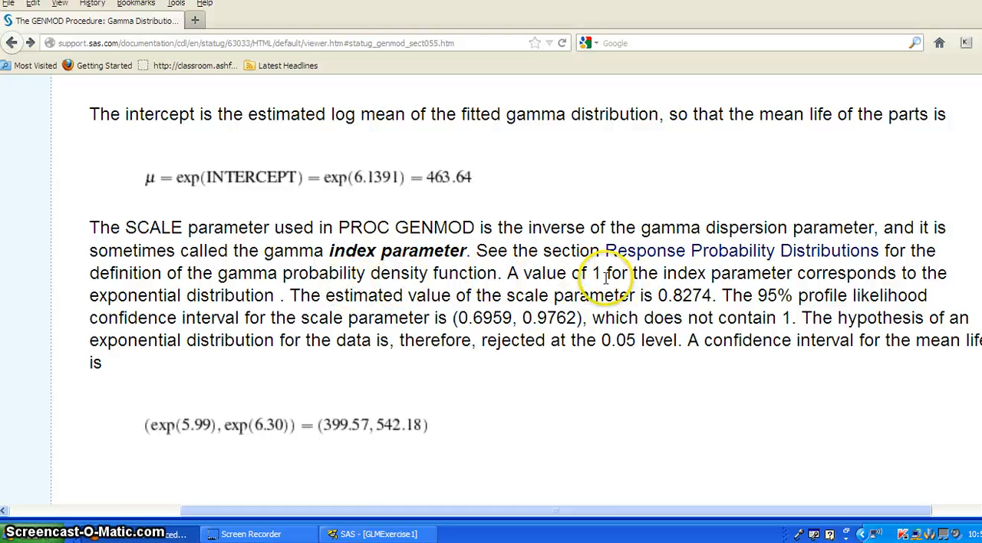
{"action": "mouse_move", "coordinate": [337, 304]}
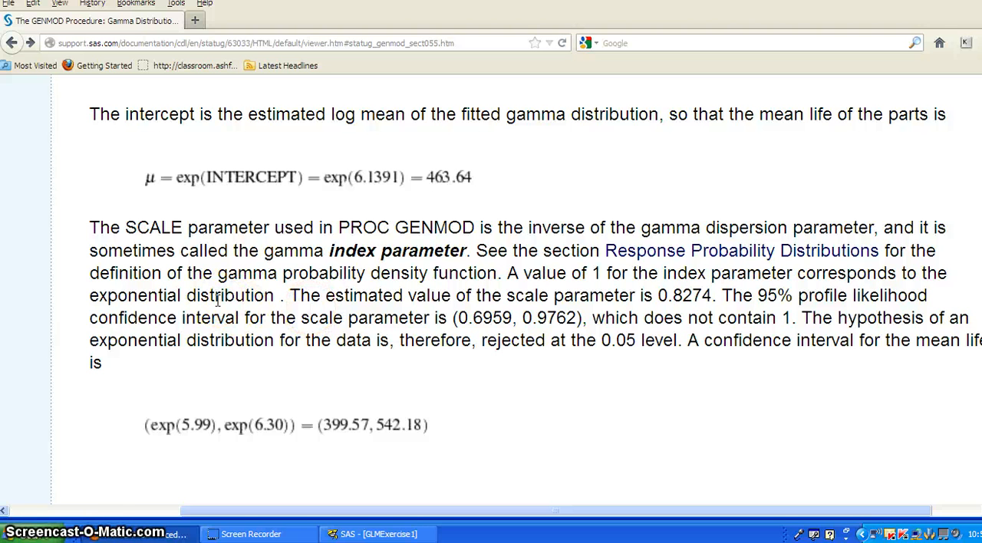
{"action": "mouse_move", "coordinate": [475, 301]}
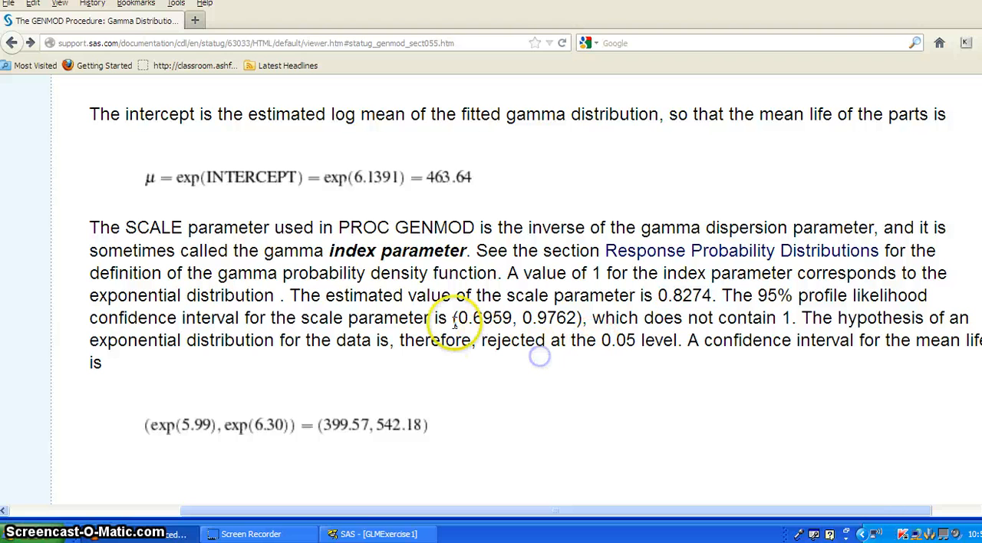
{"action": "left_click_drag", "start_coordinate": [452, 318], "coordinate": [590, 317]}
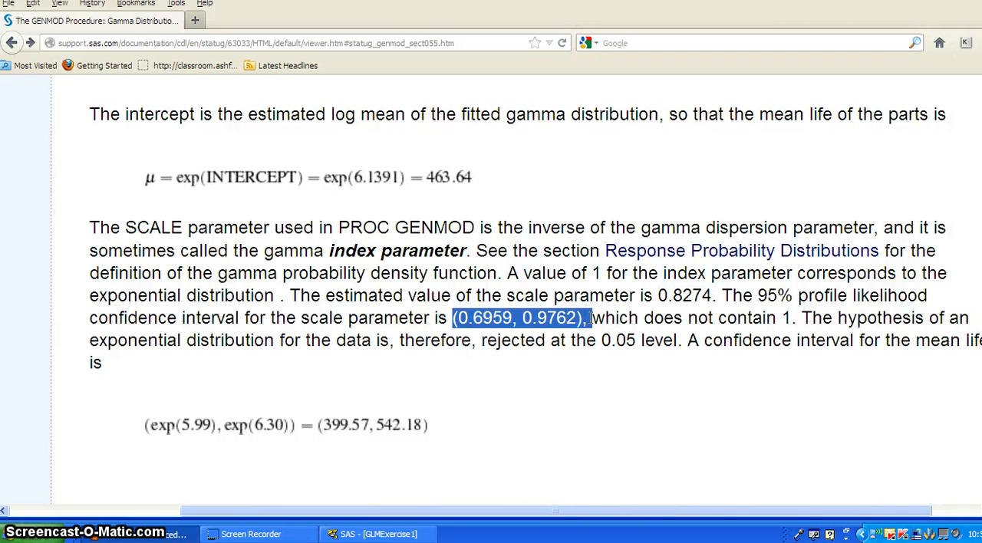
{"action": "scroll", "scroll_direction": "down", "scroll_amount": 3}
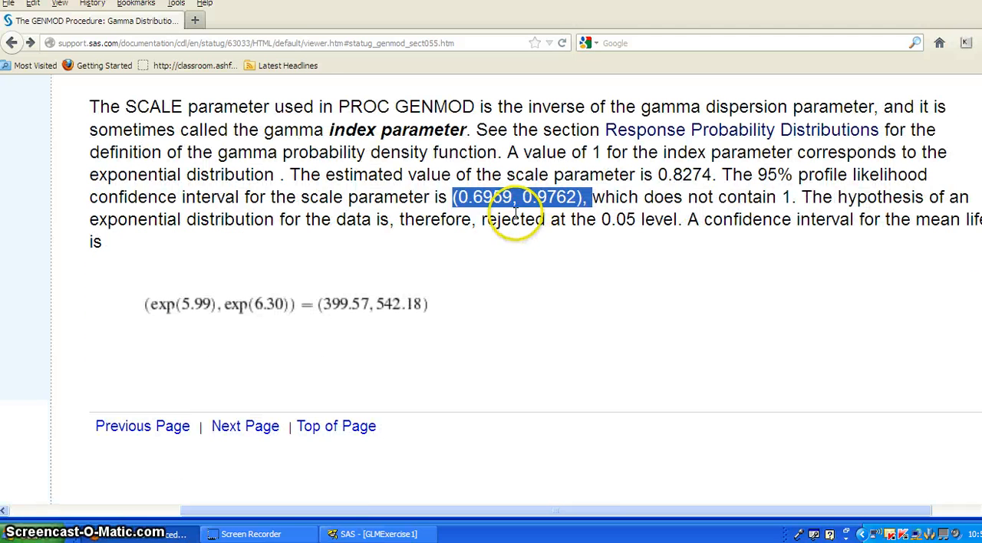
{"action": "mouse_move", "coordinate": [721, 212]}
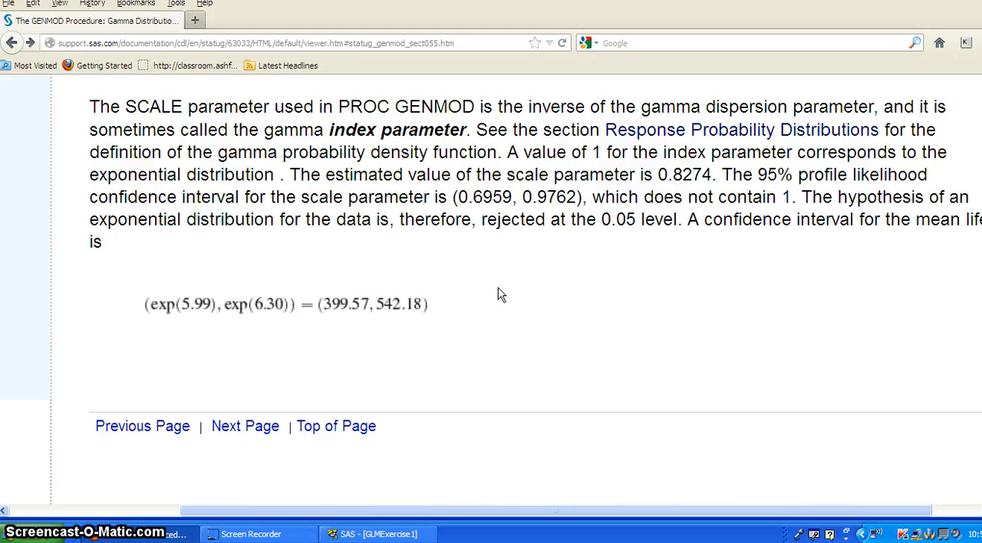
{"action": "scroll", "scroll_direction": "up", "scroll_amount": 3}
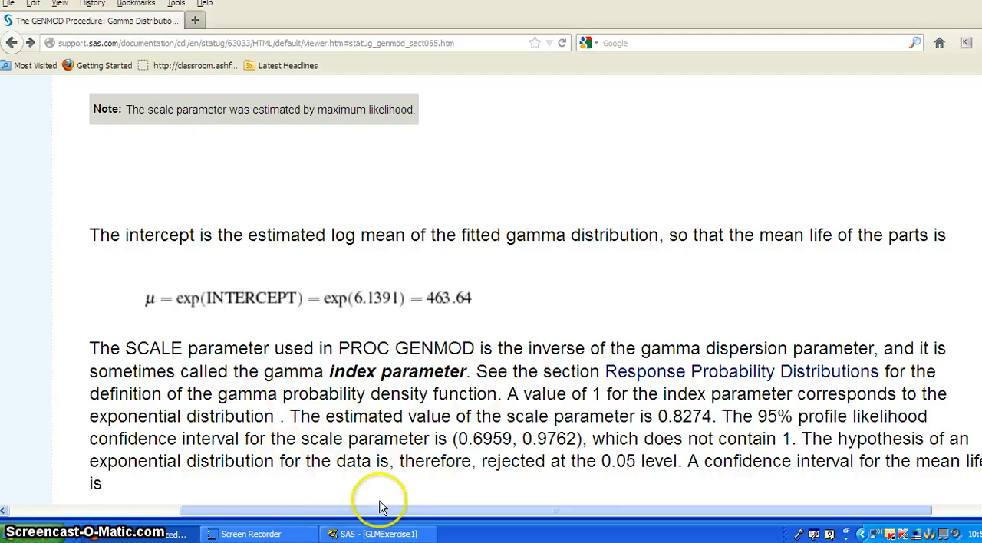
Step: Bring the GLMExercise1 program in SAS back to the front at its confidence-interval comments
{"action": "left_click", "coordinate": [375, 534]}
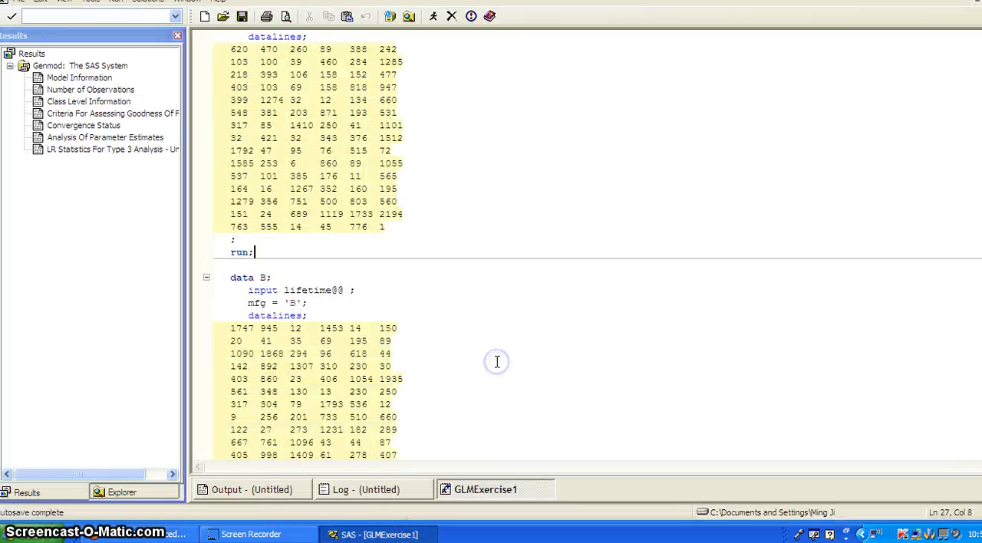
{"action": "scroll", "scroll_direction": "down", "scroll_amount": 3}
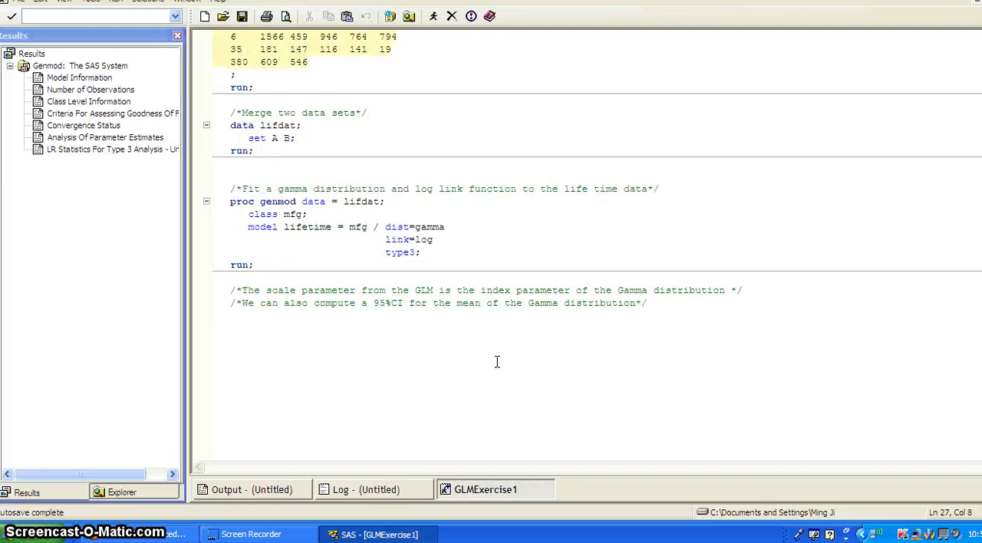